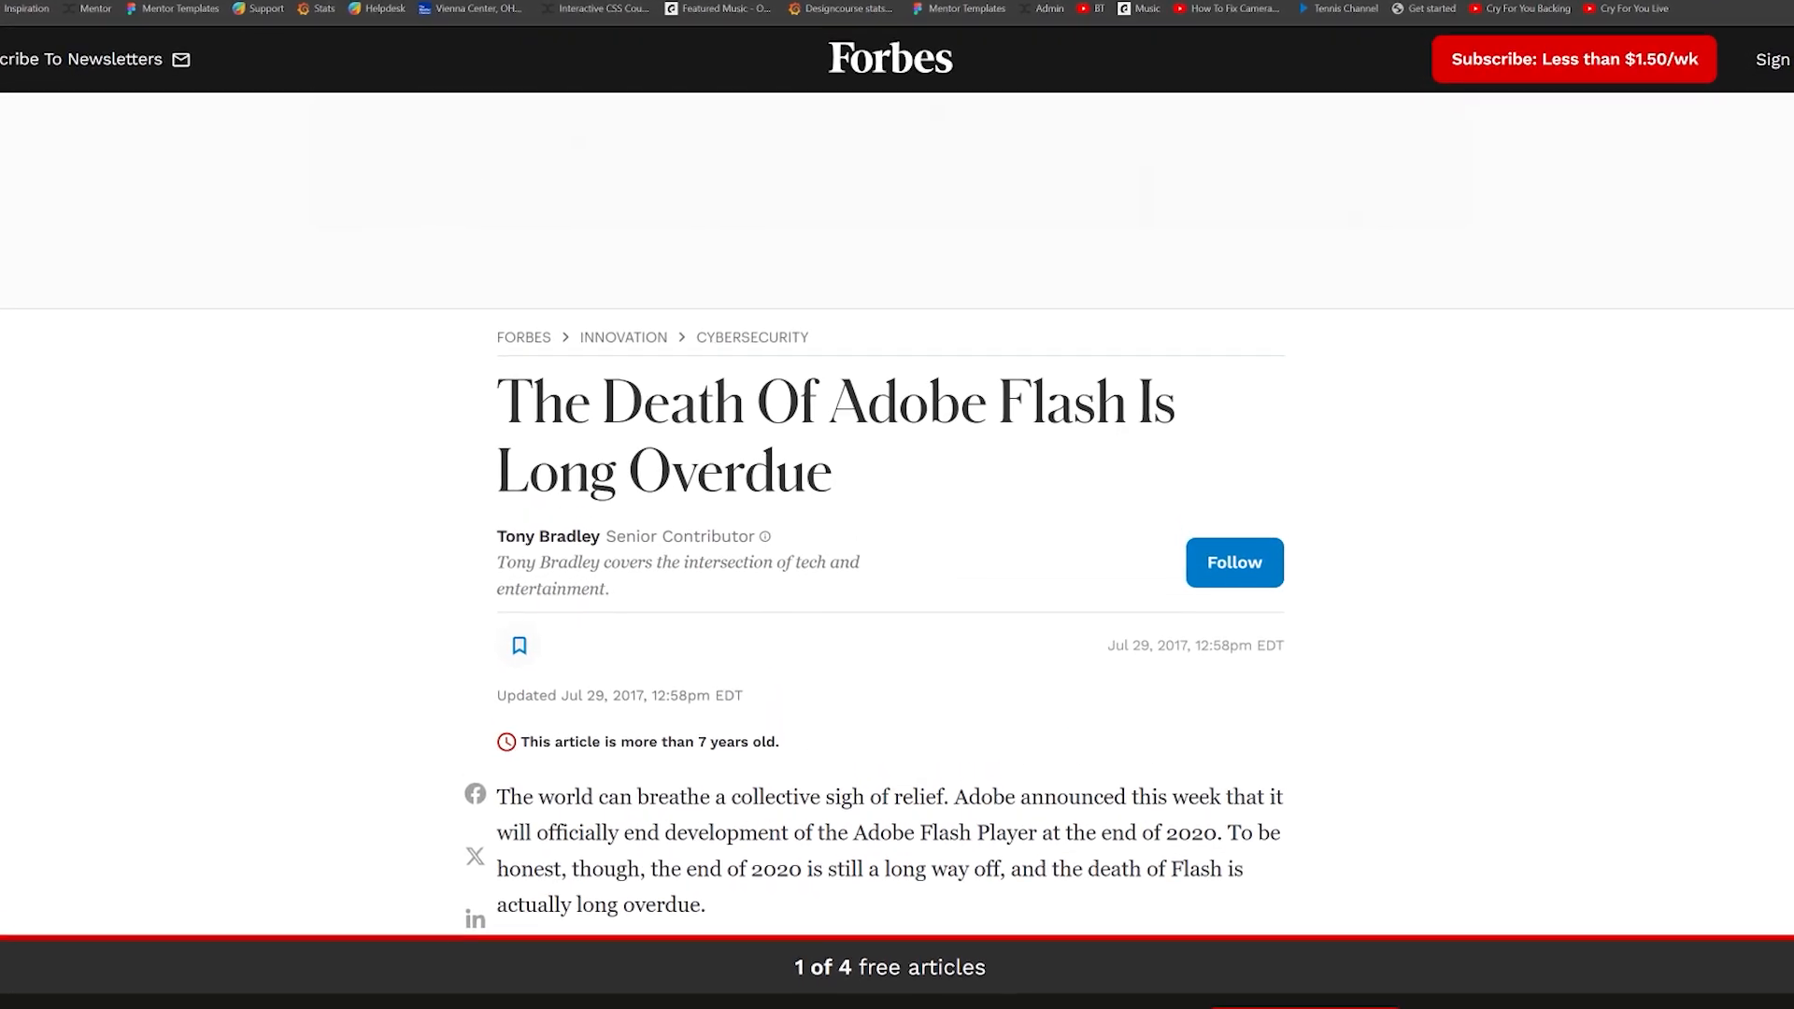
Step: Scroll the GSAP homepage down through its tools and brands to the Showcase section
scroll("down", 3)
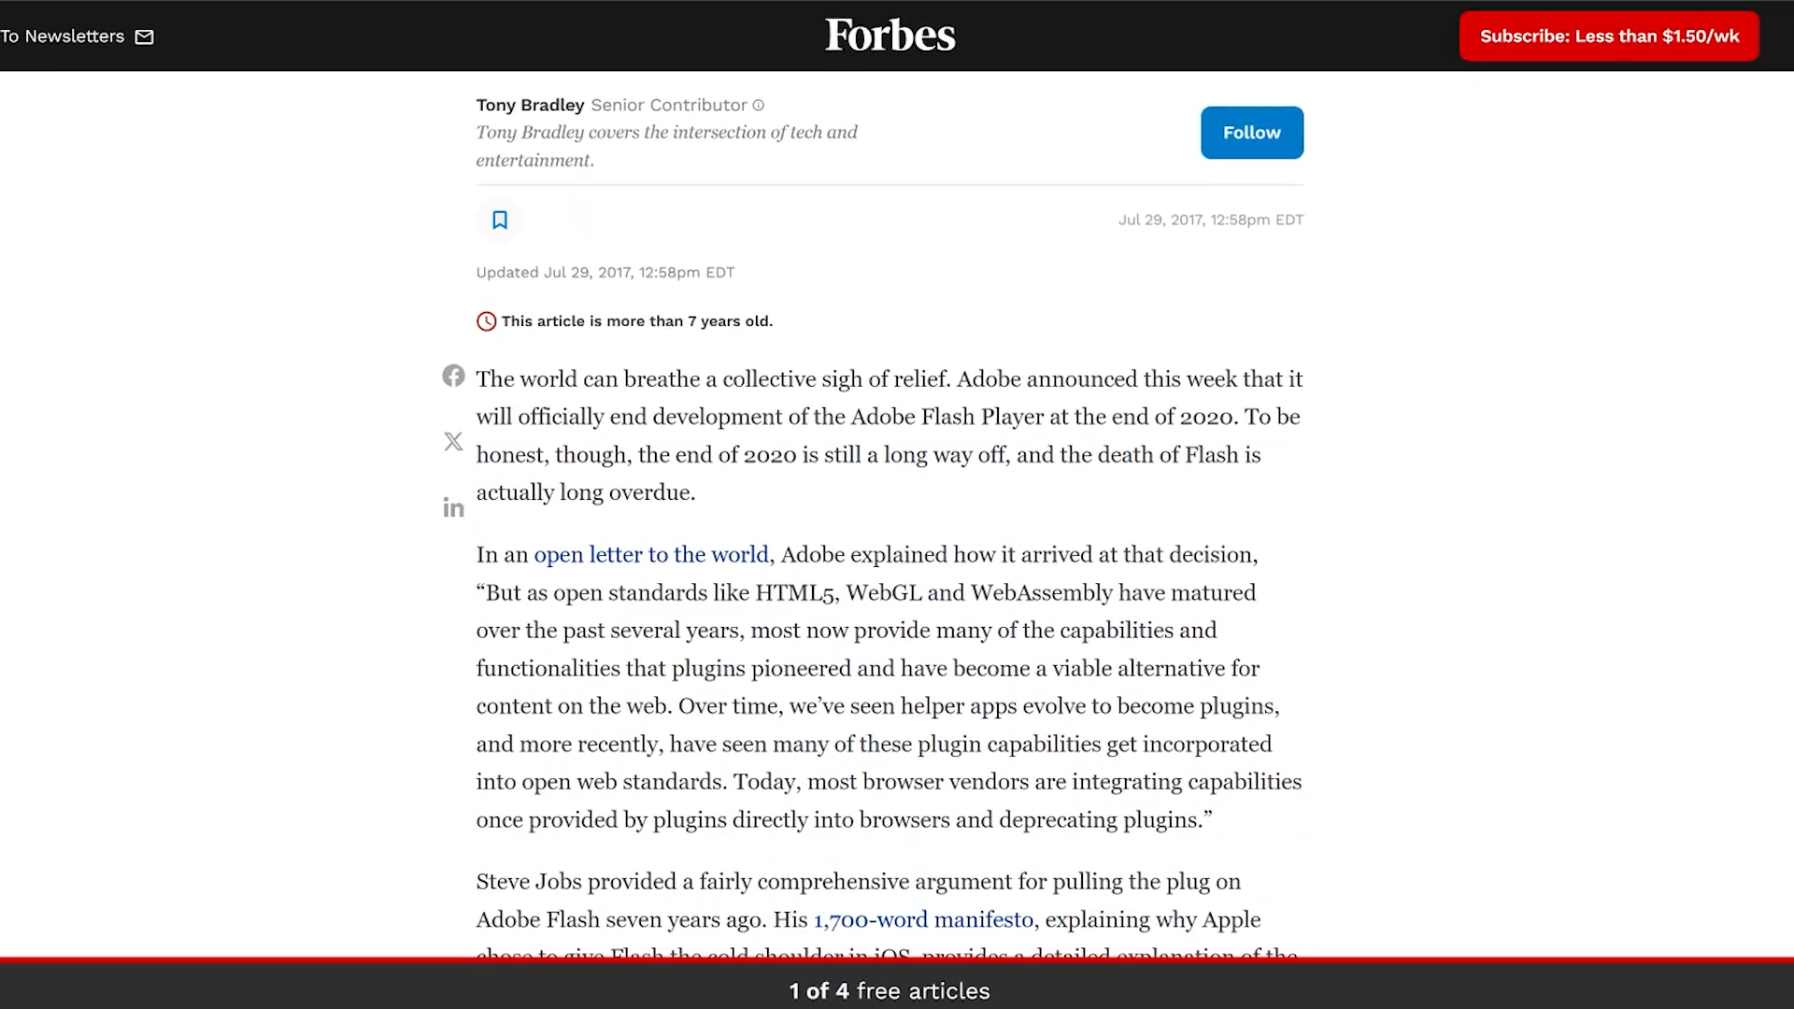
scroll("down", 3)
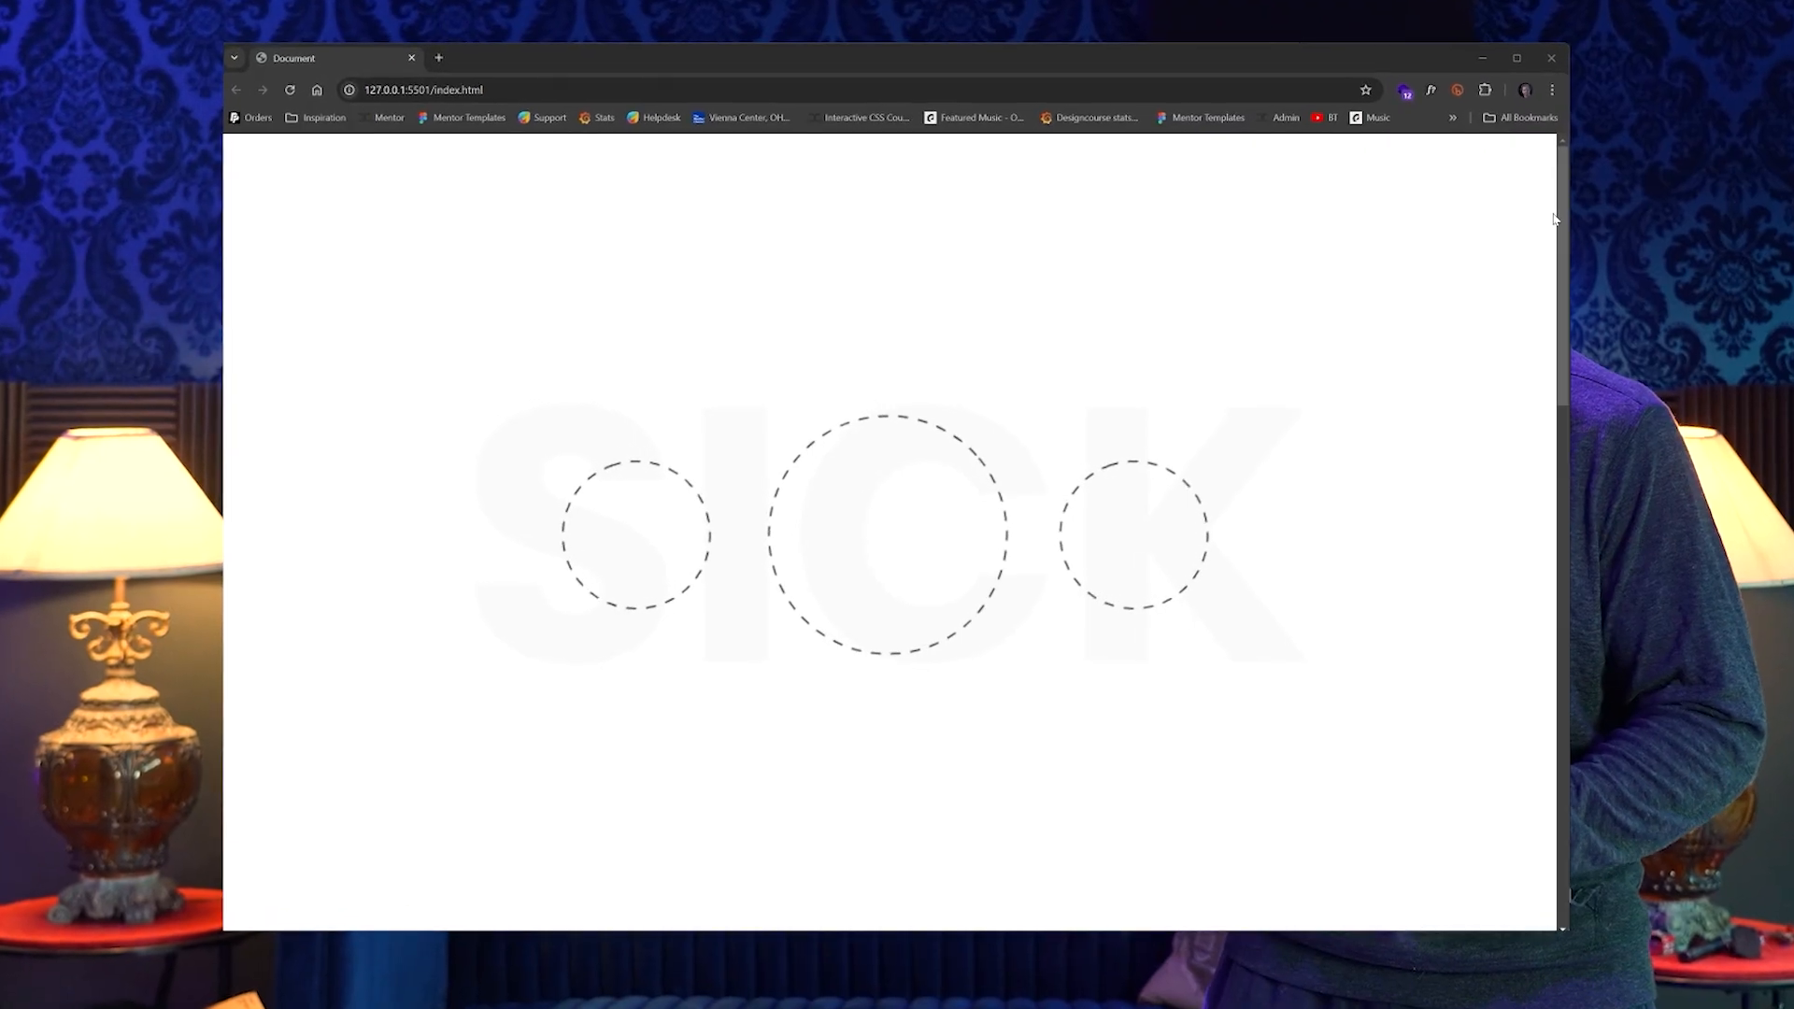
scroll("down", 3)
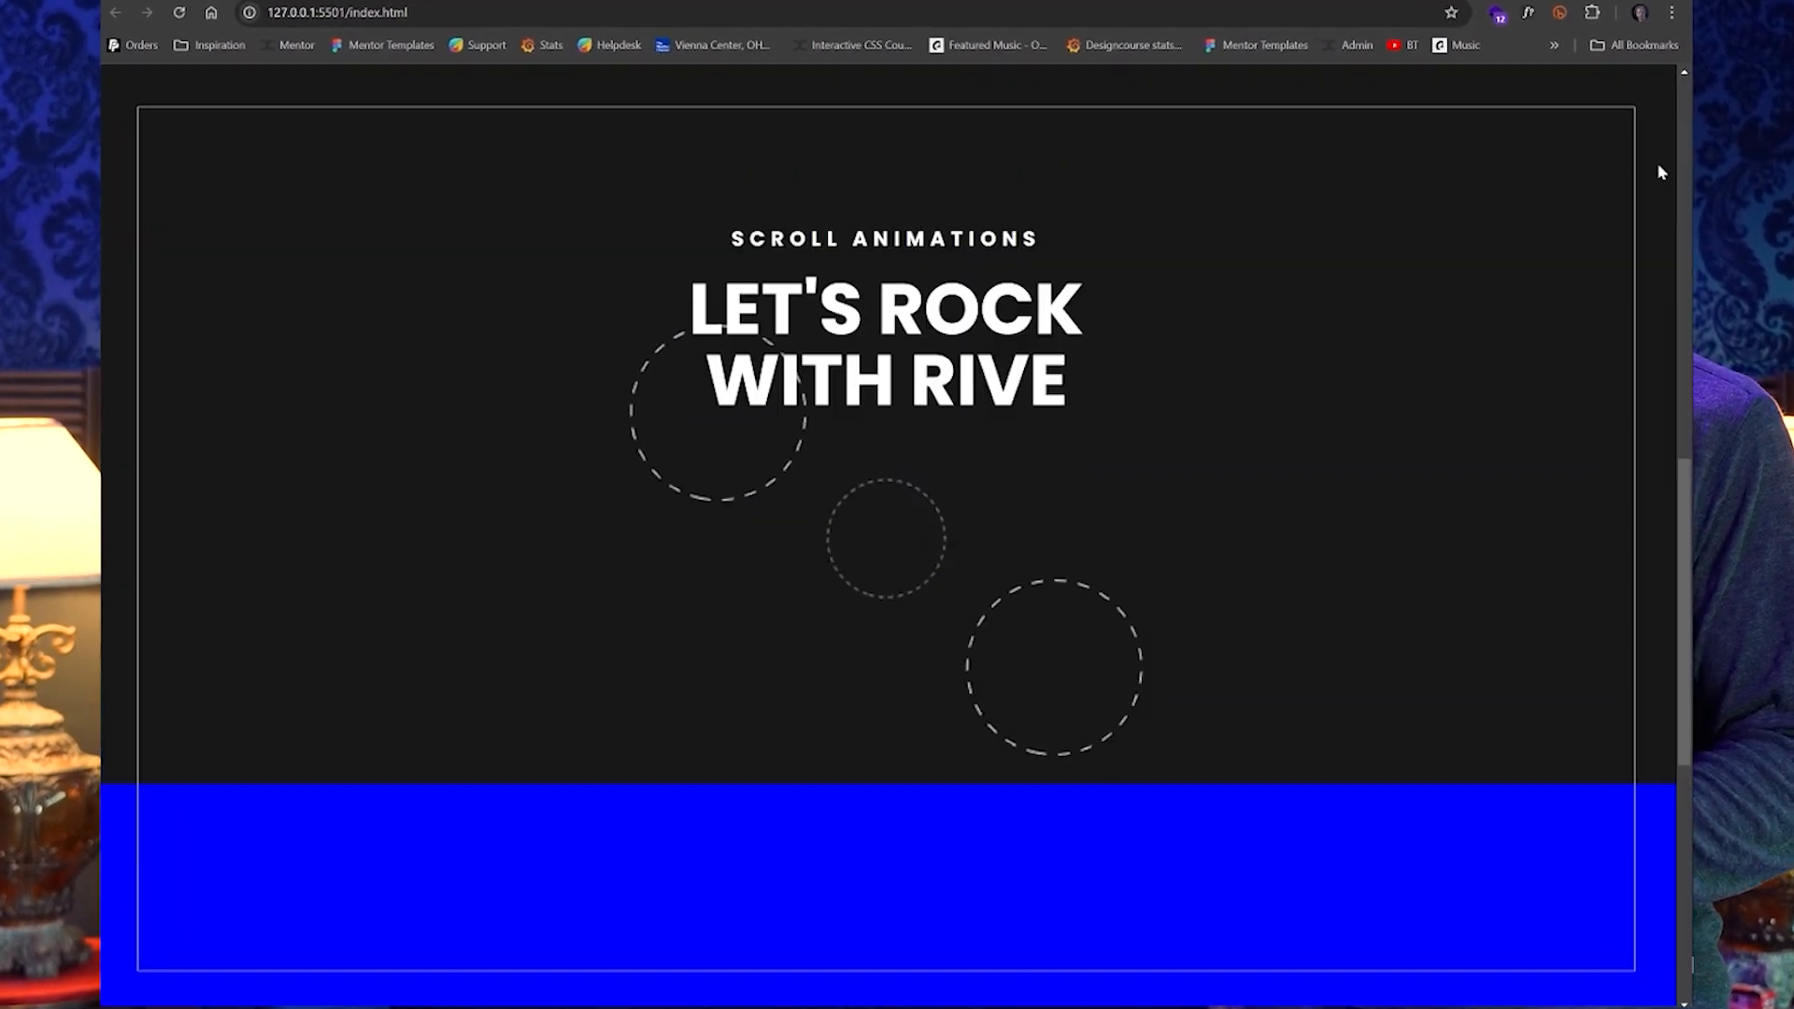
scroll("down", 3)
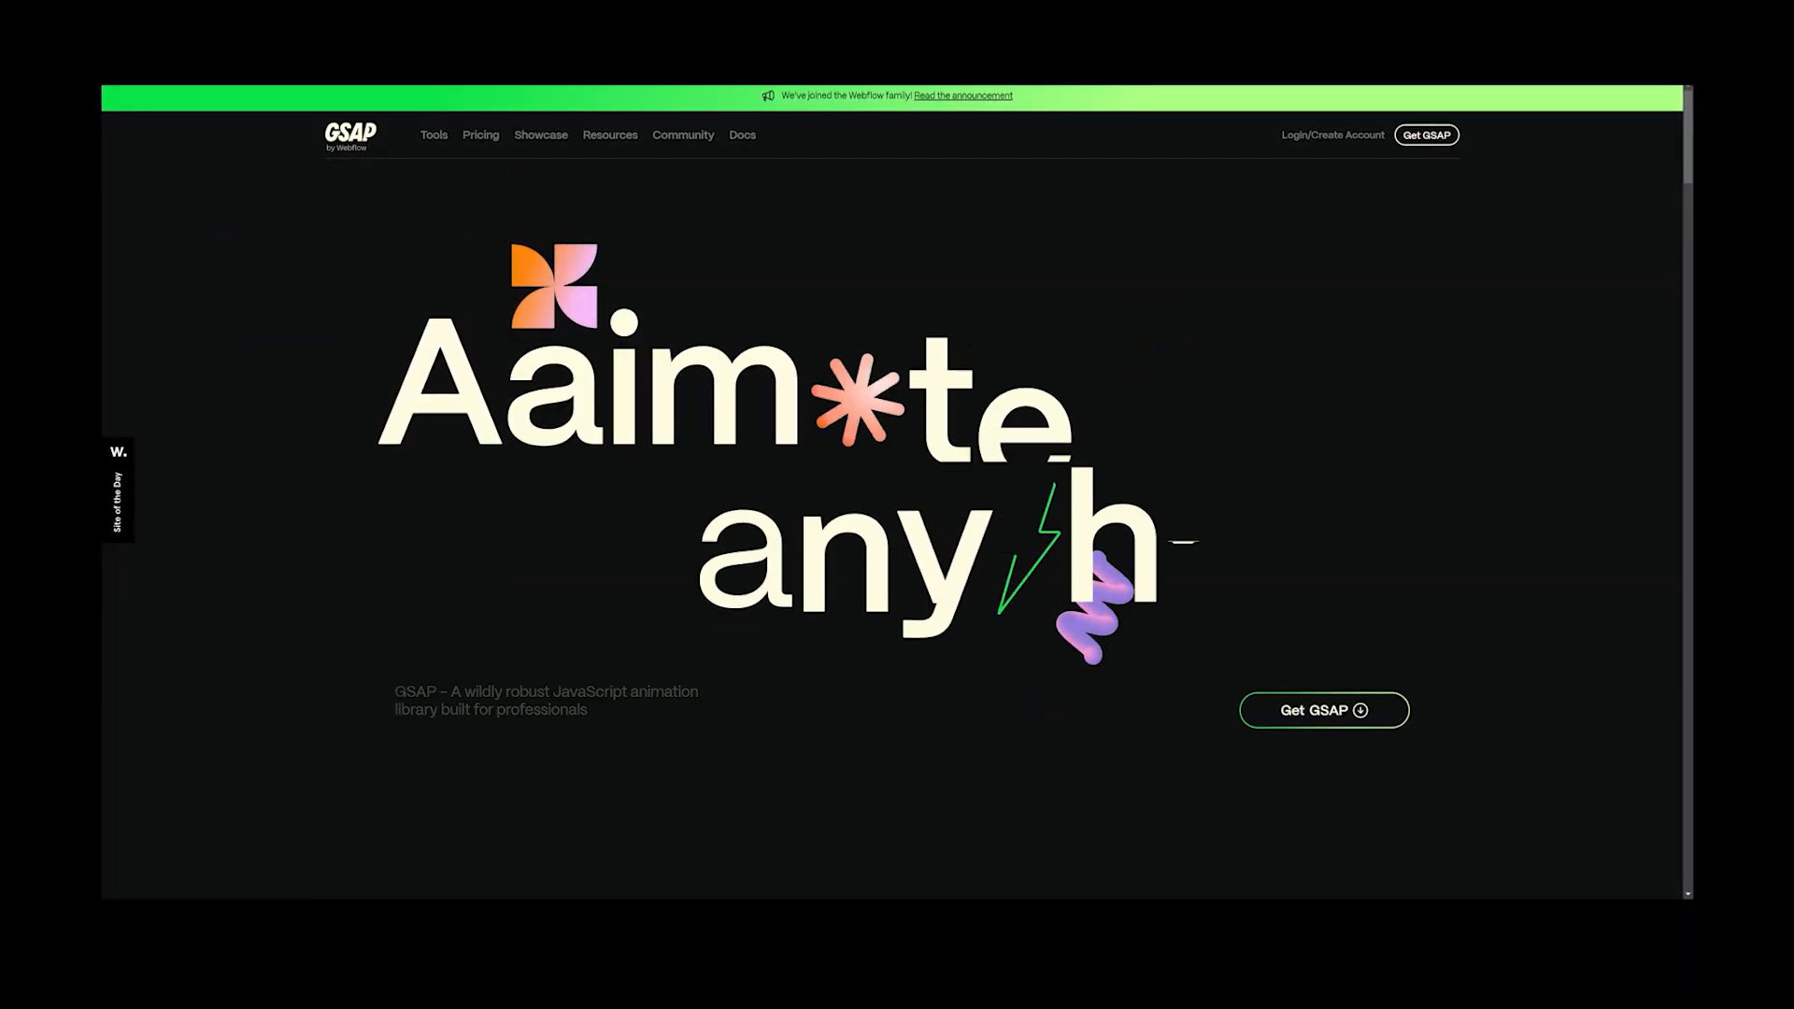
scroll("down", 3)
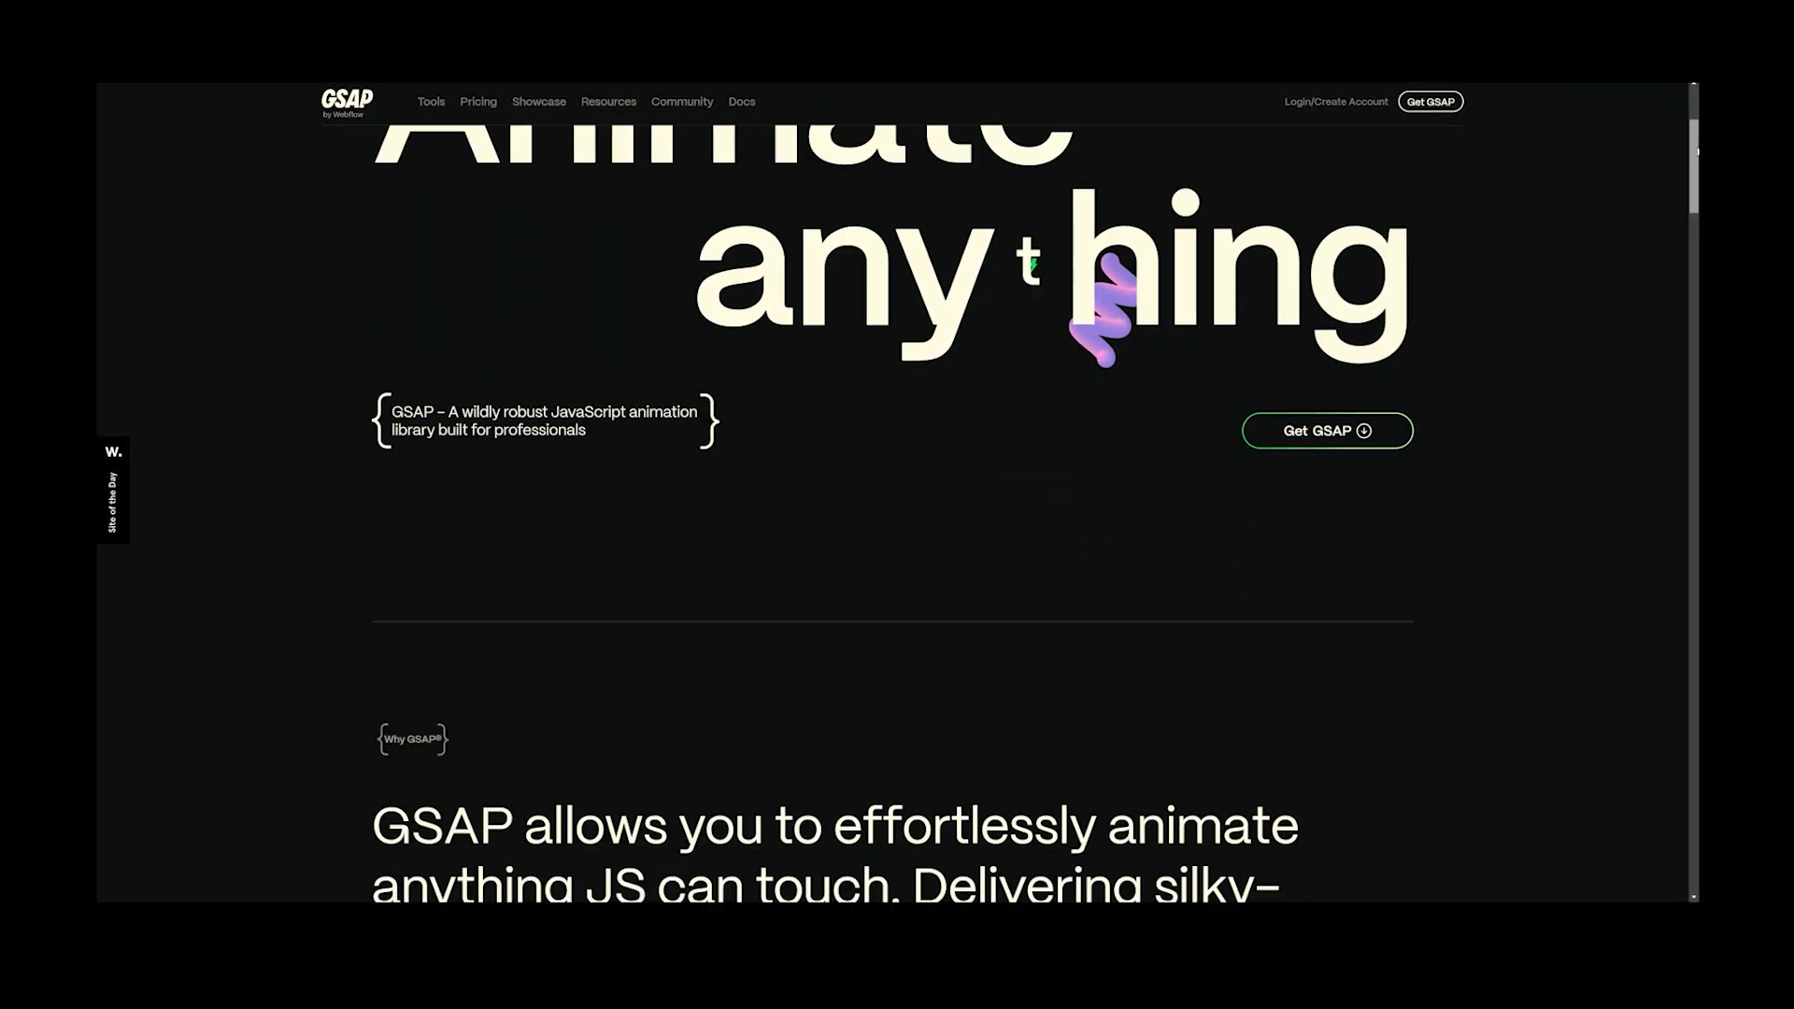
scroll("down", 3)
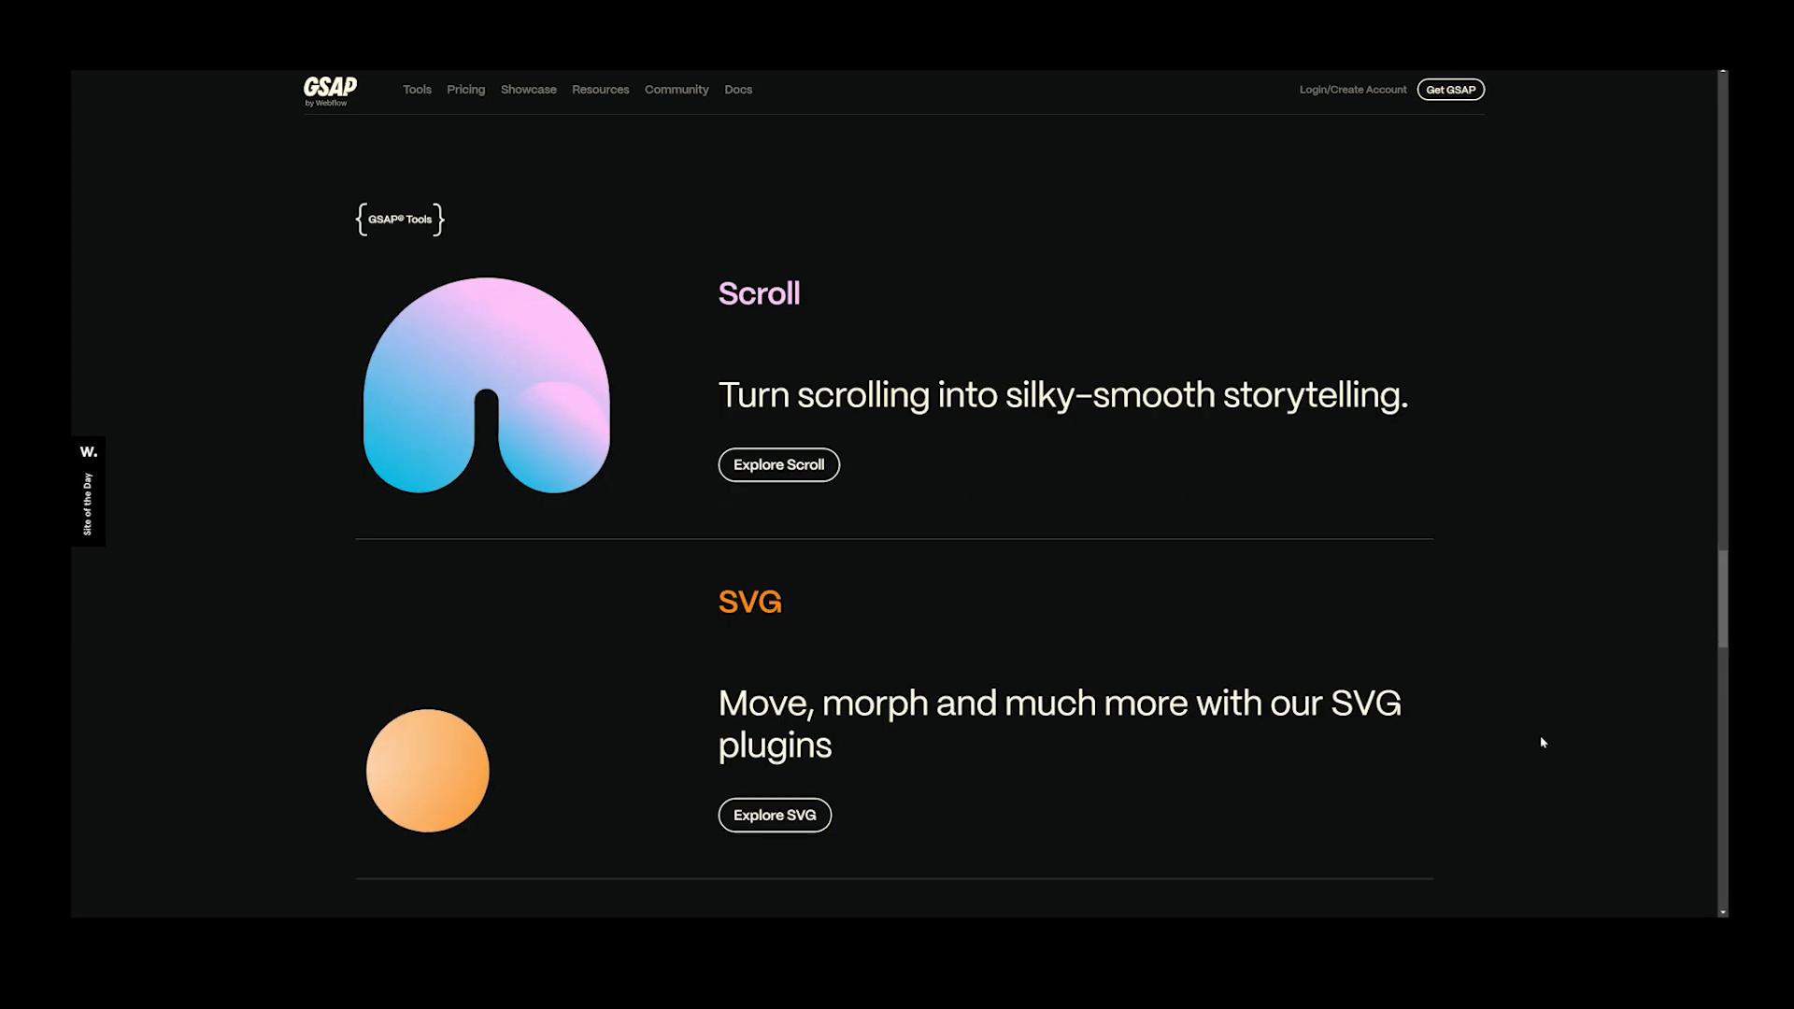
scroll("down", 3)
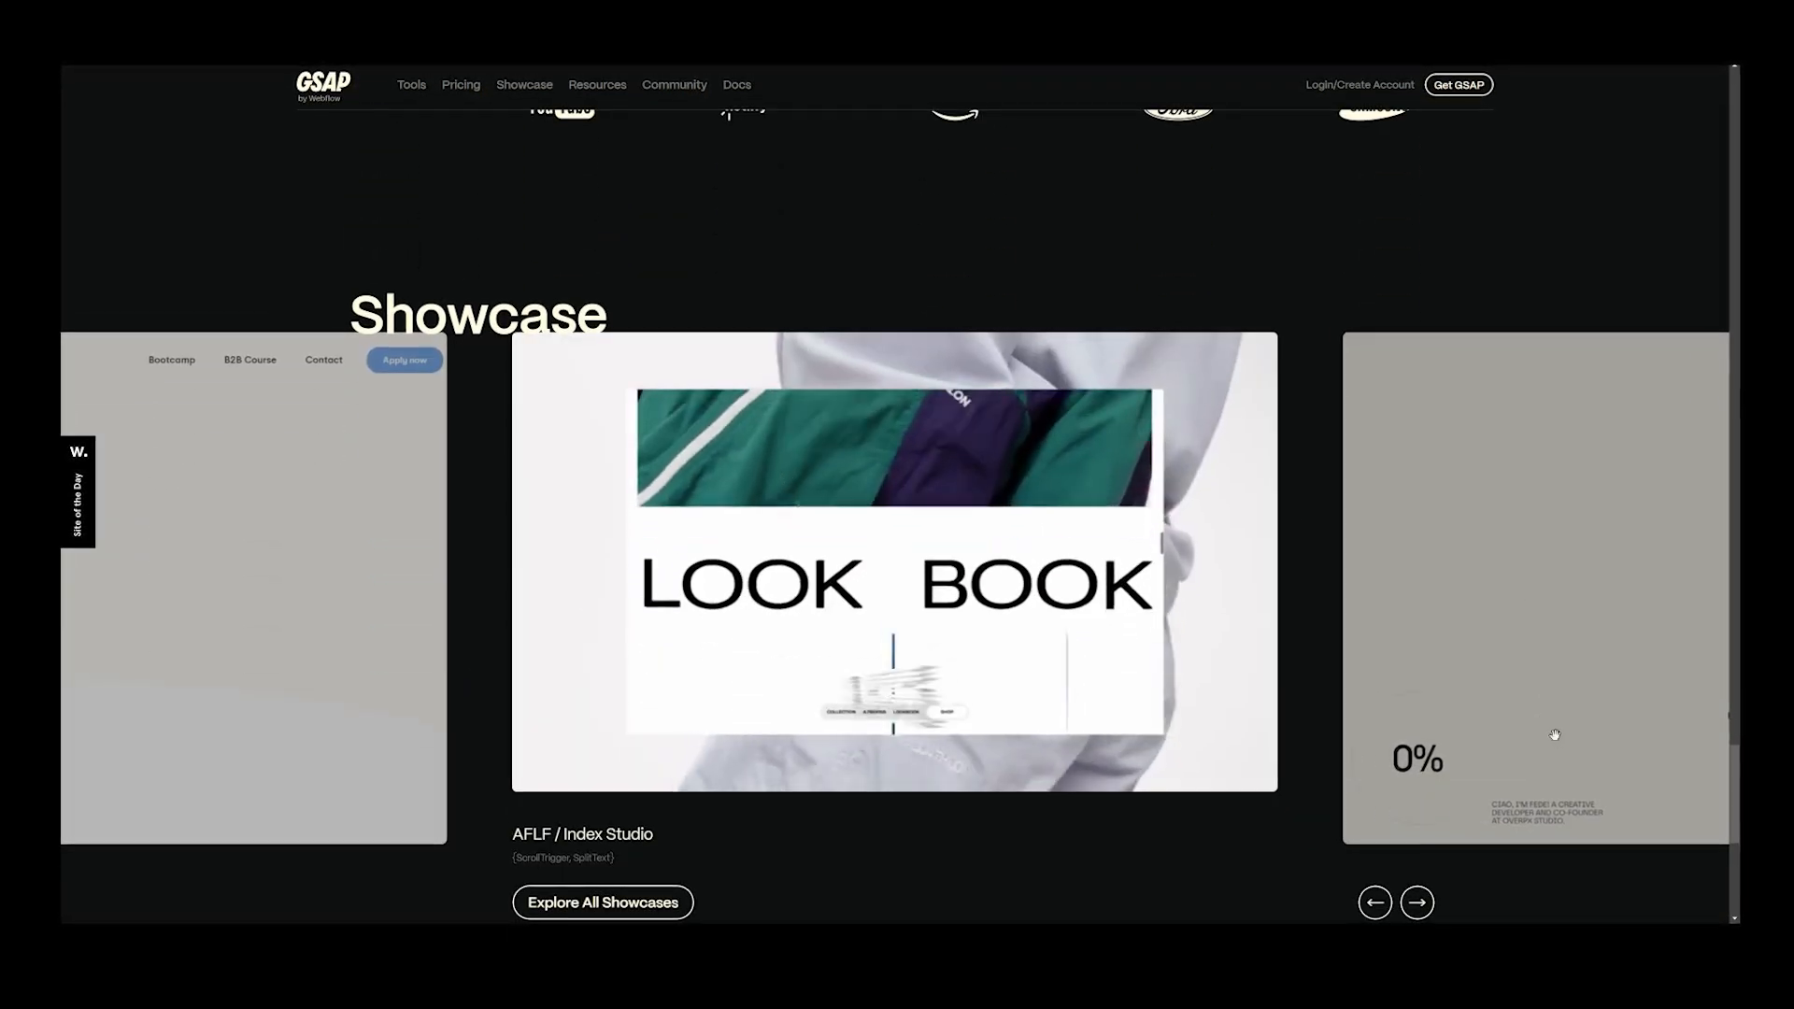
scroll("down", 3)
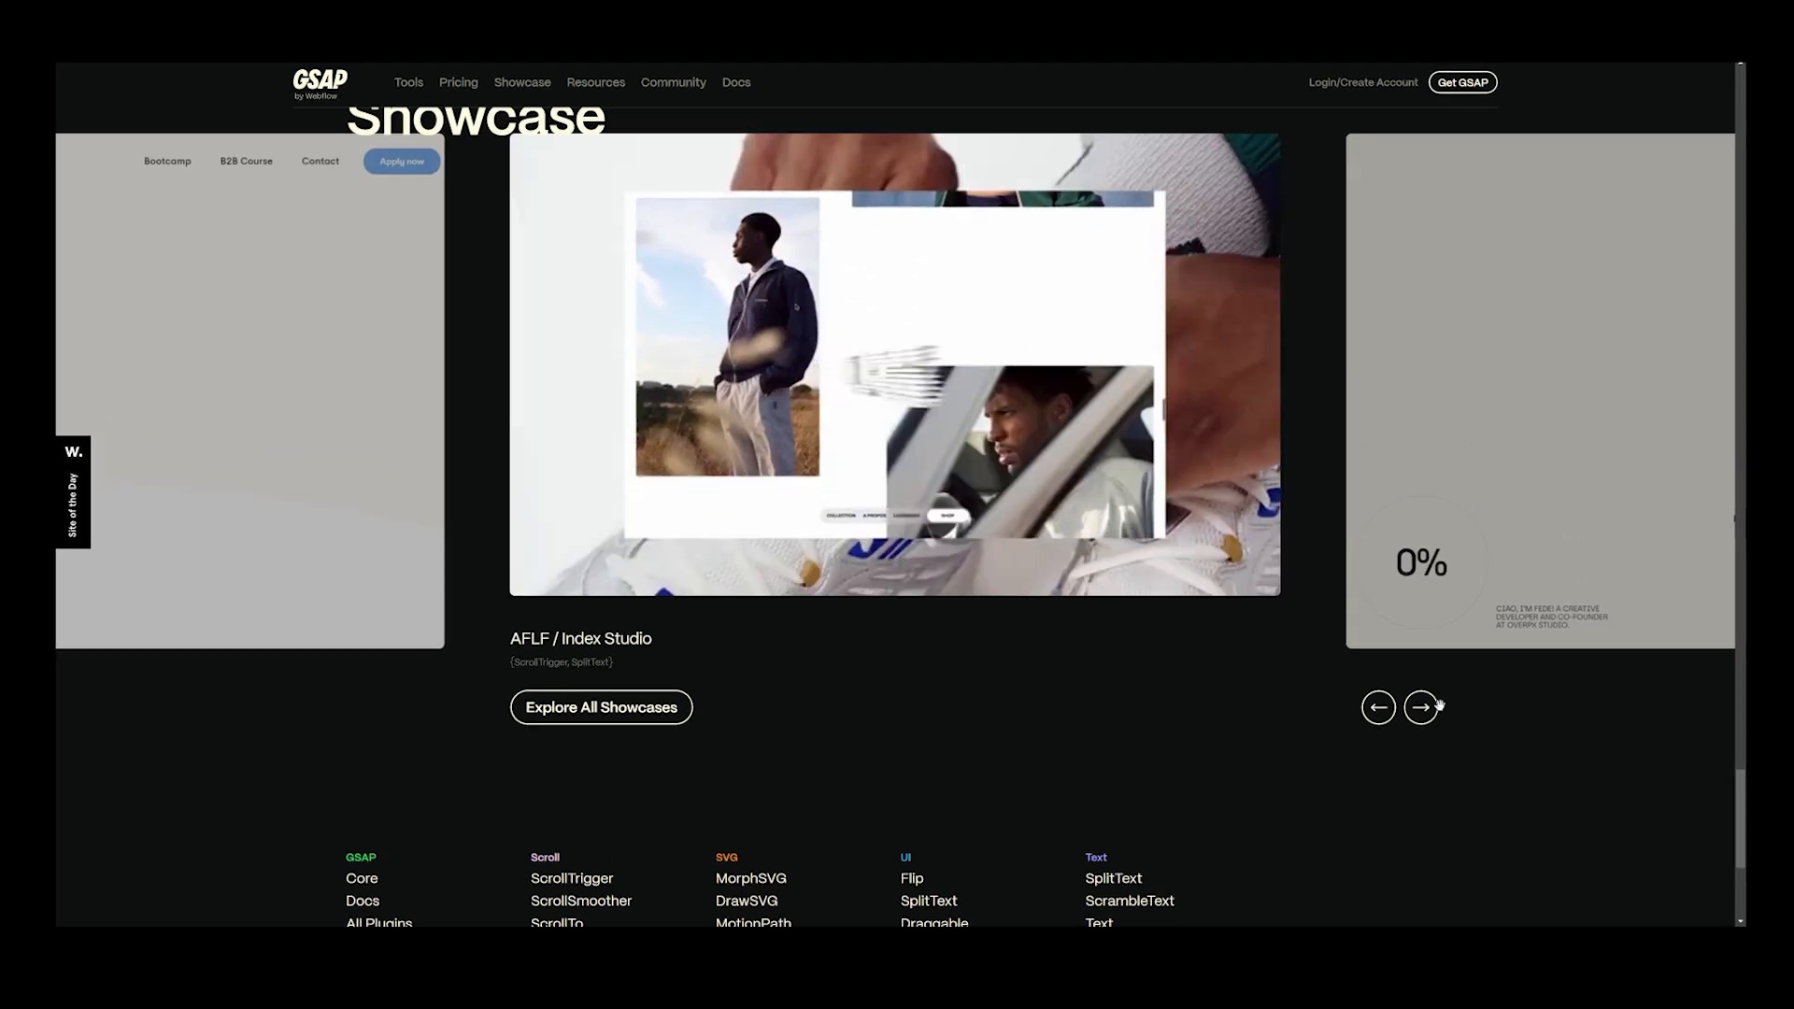
Step: Cycle the Showcase carousel forward four projects, past AFLF / Index Studio to Paulo Ferreira Jorge
left_click(1420, 708)
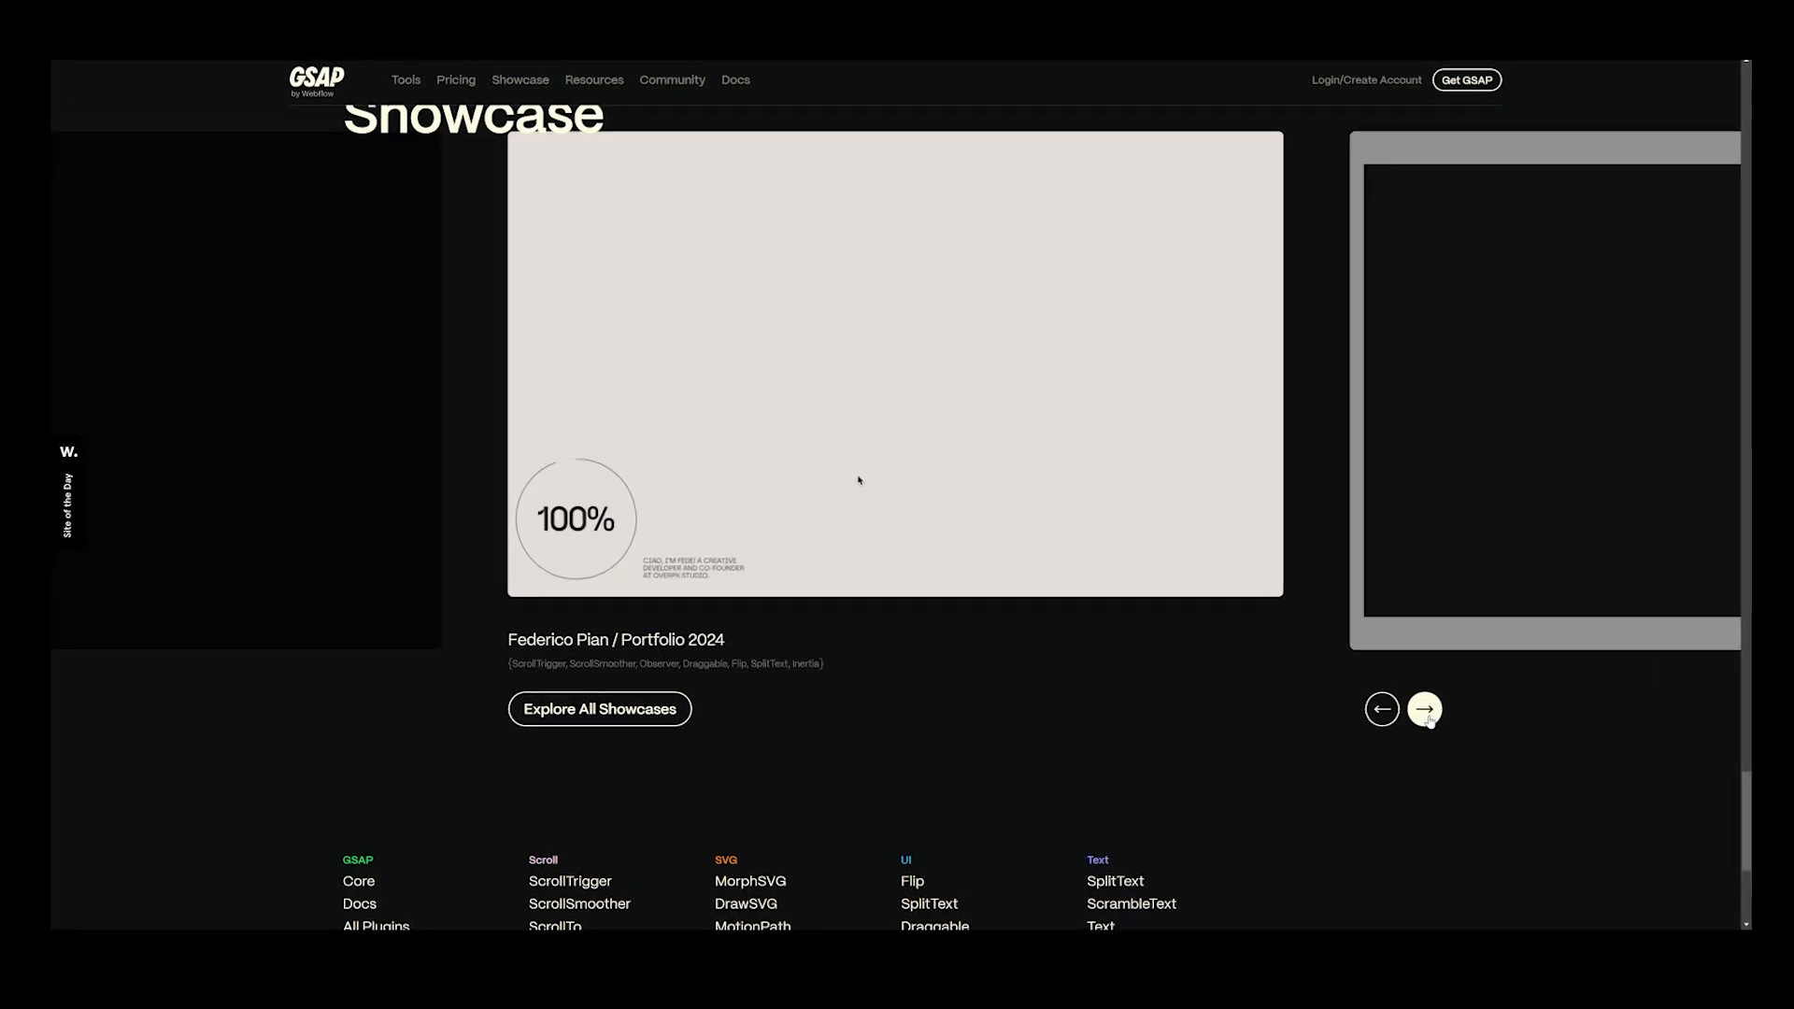
left_click(1424, 710)
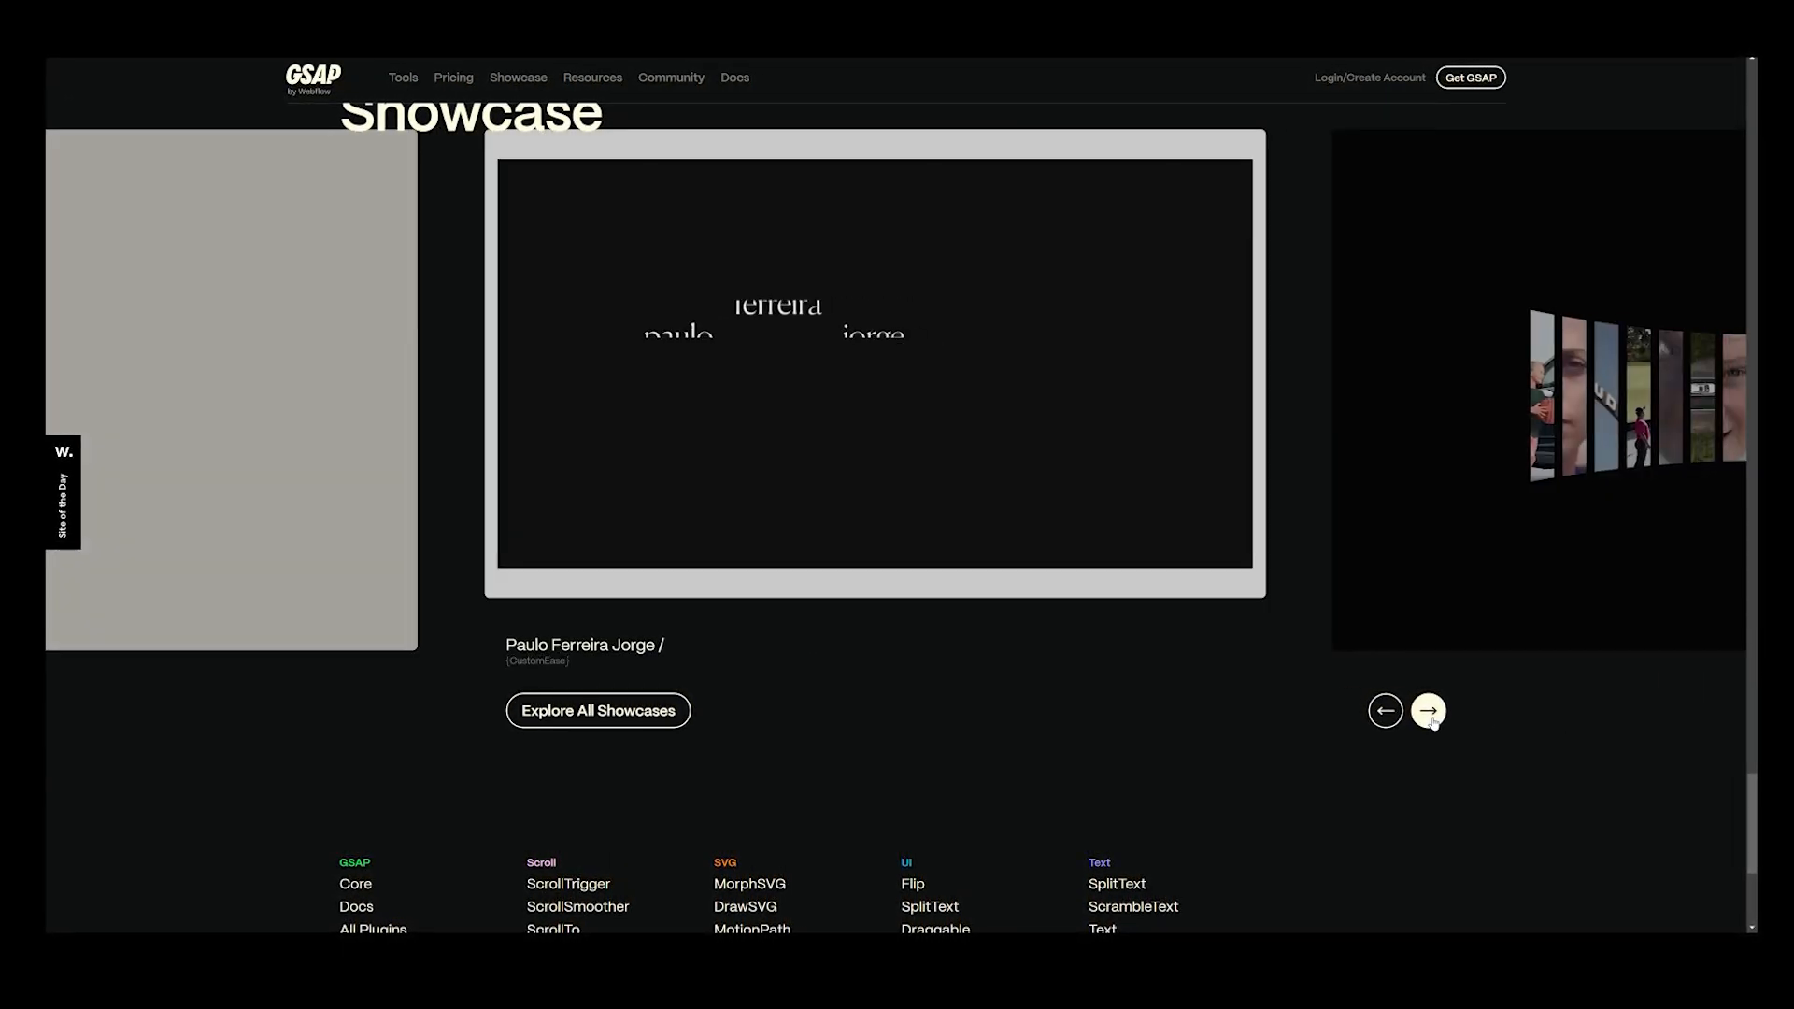
left_click(1428, 710)
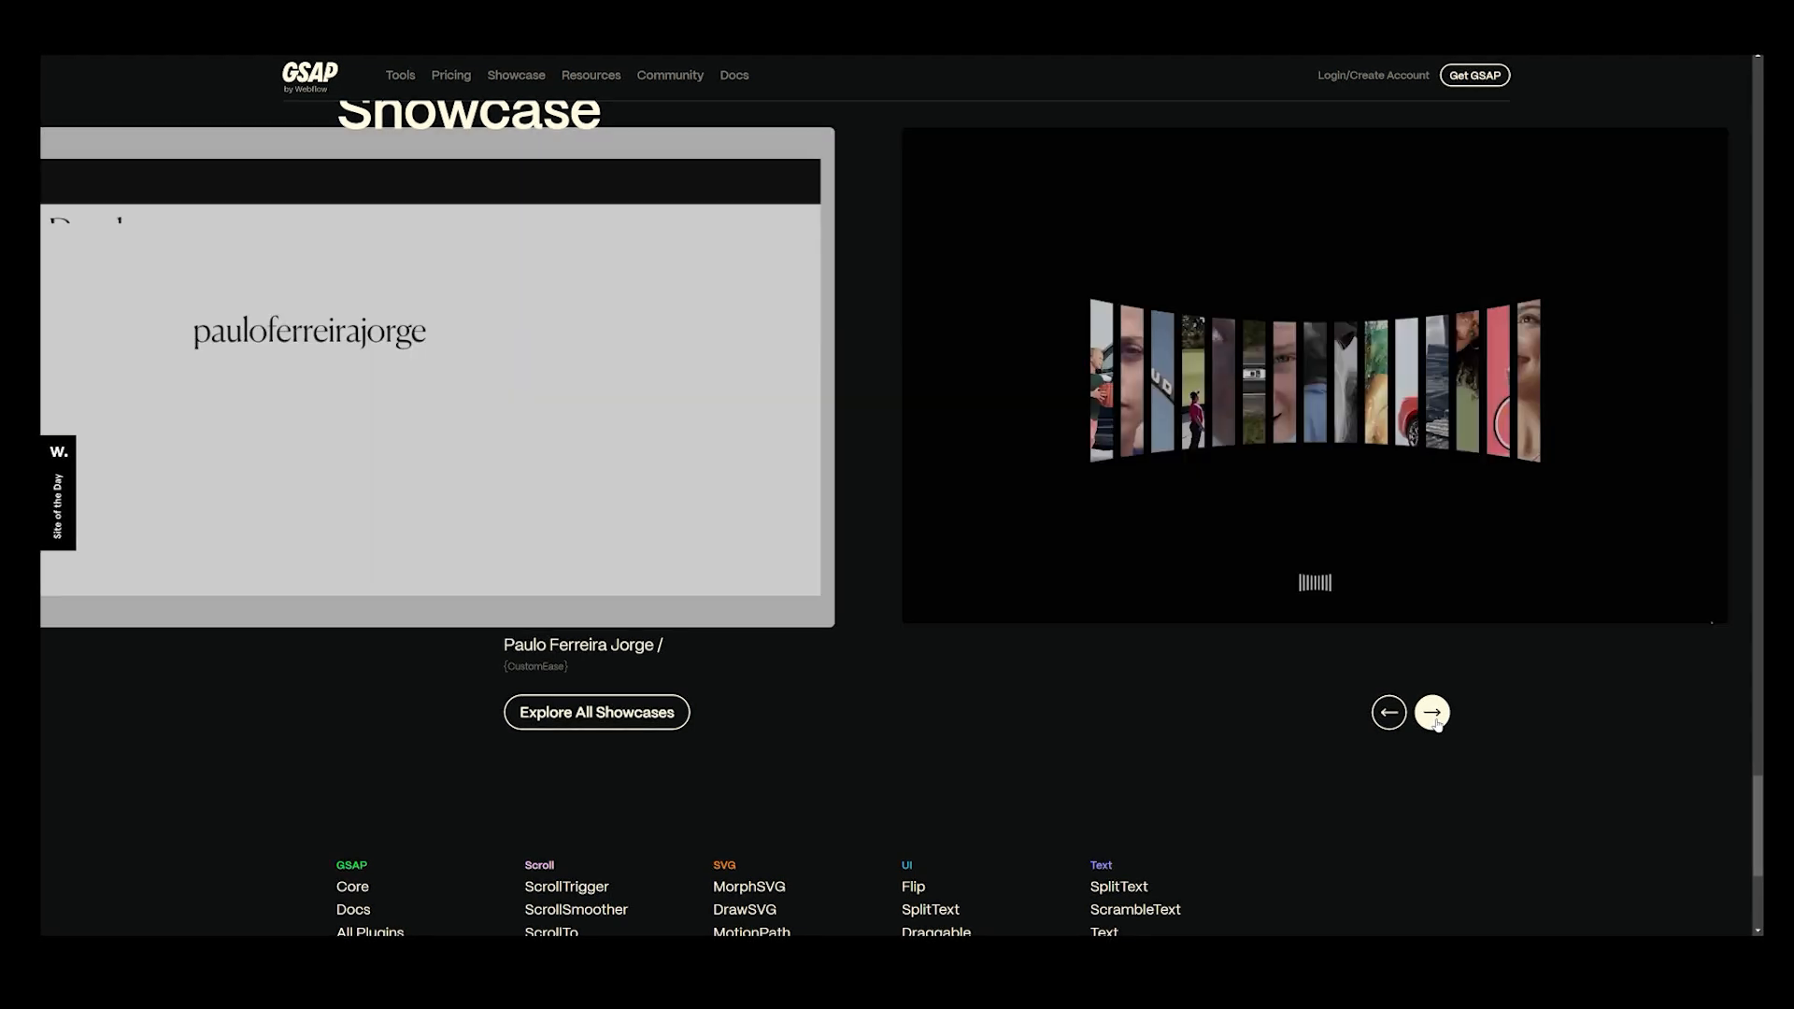
left_click(1433, 712)
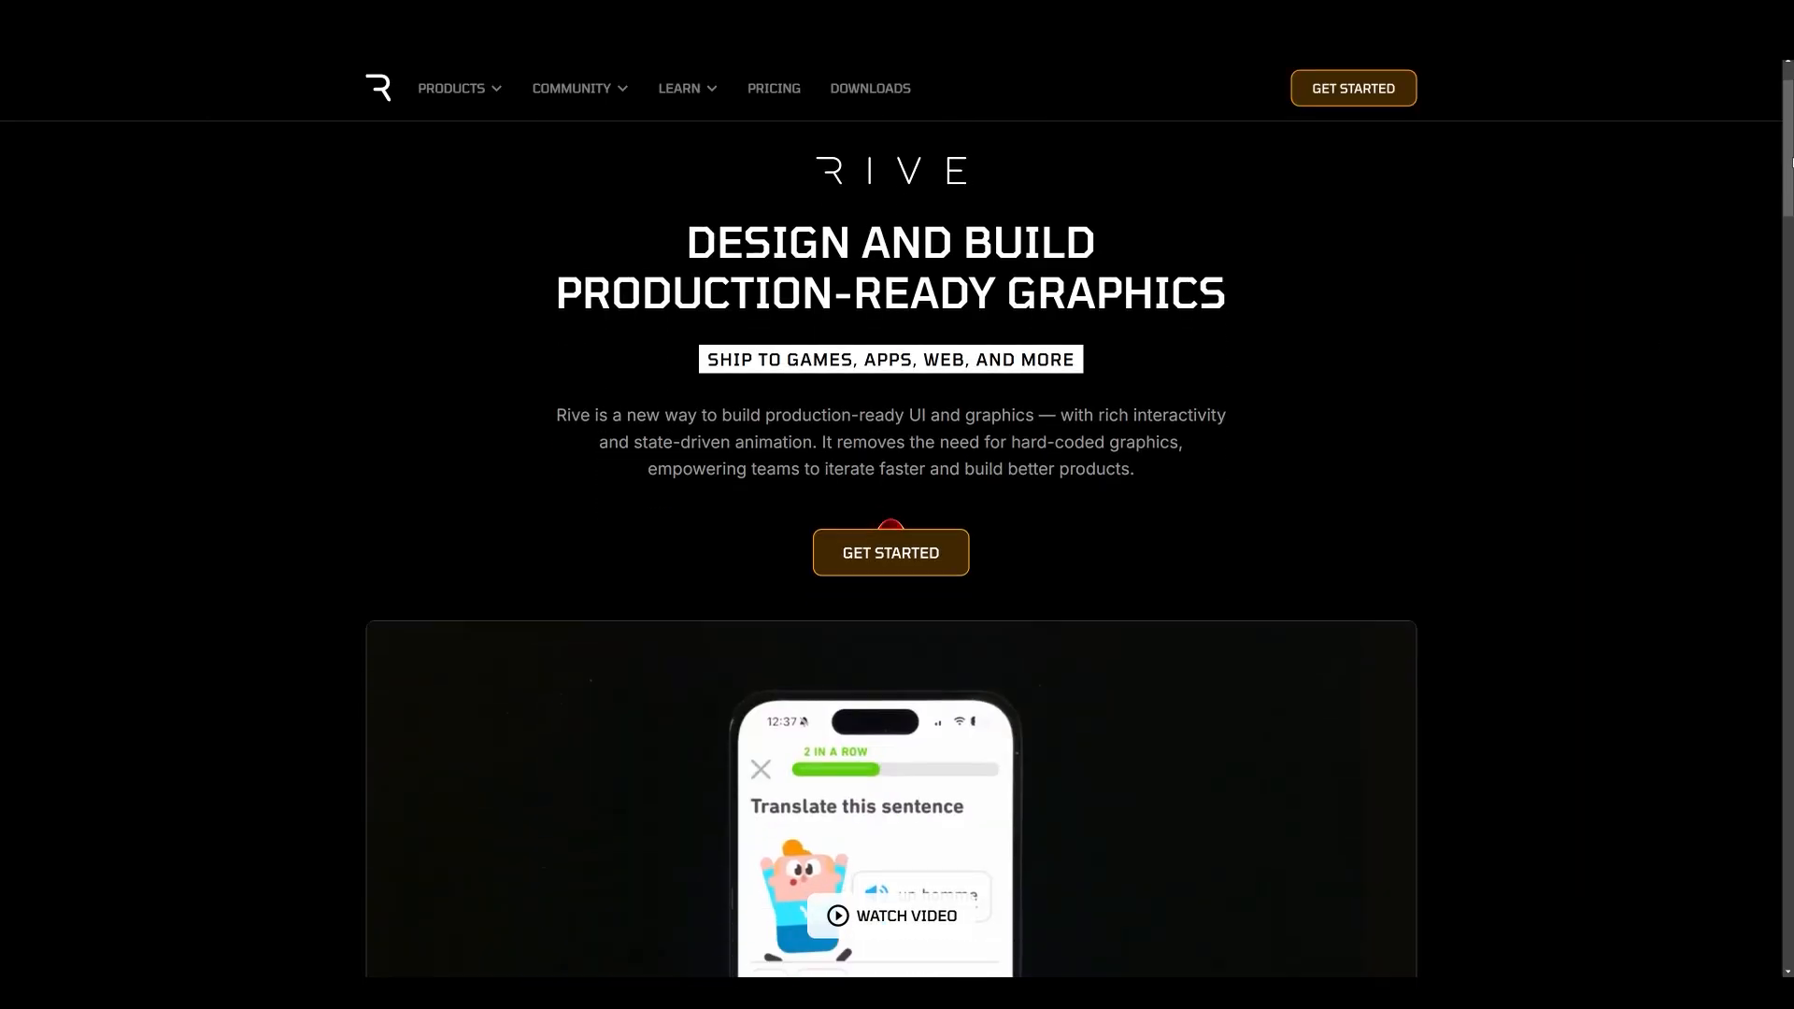
scroll("down", 3)
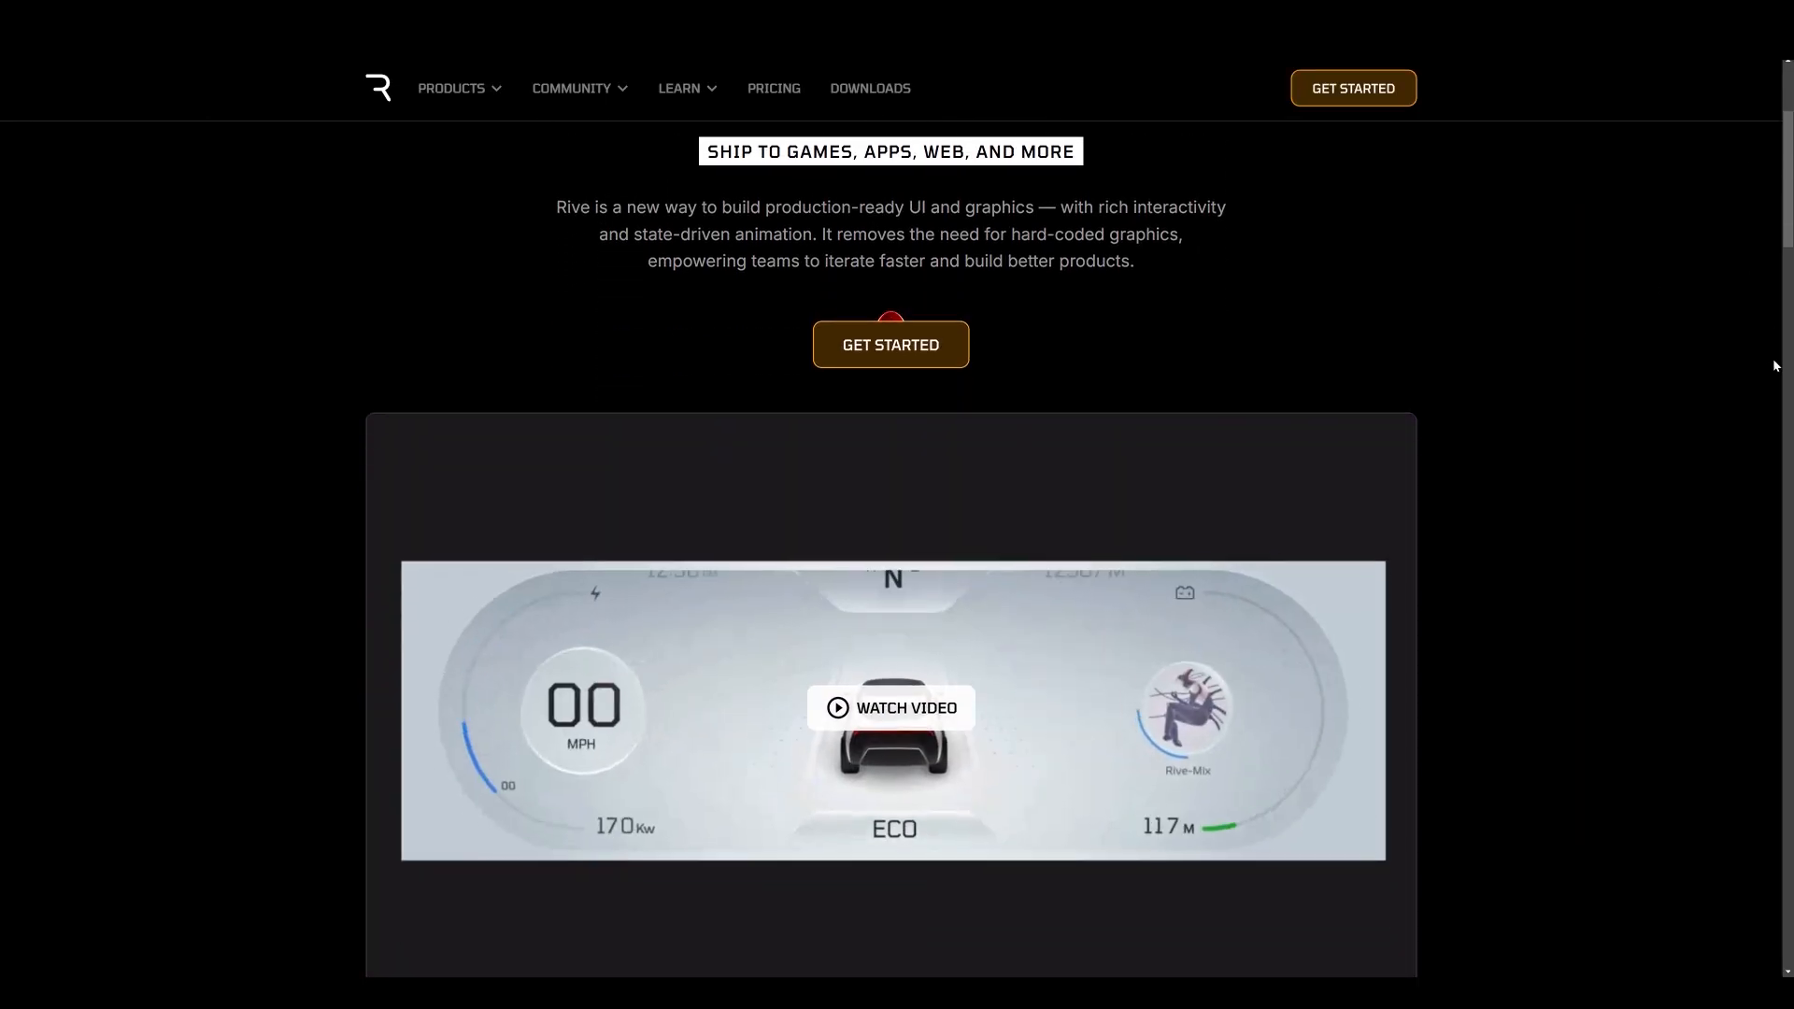
scroll("down", 3)
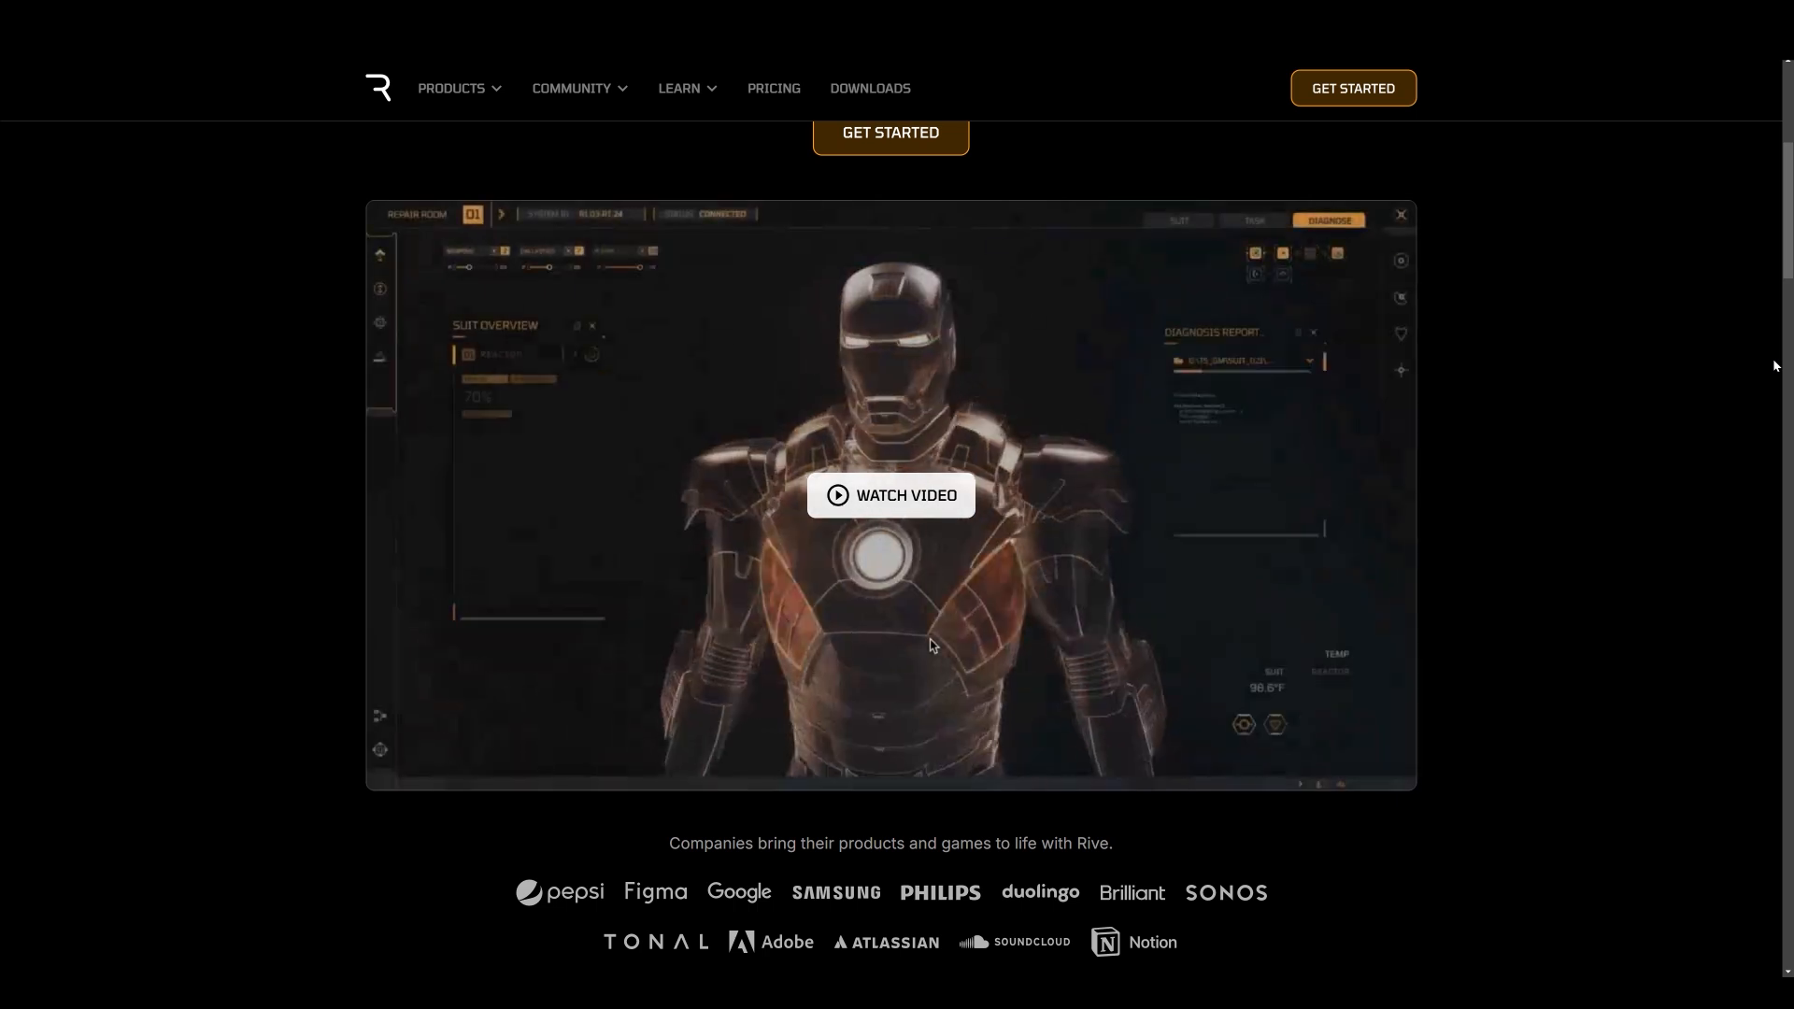
scroll("down", 3)
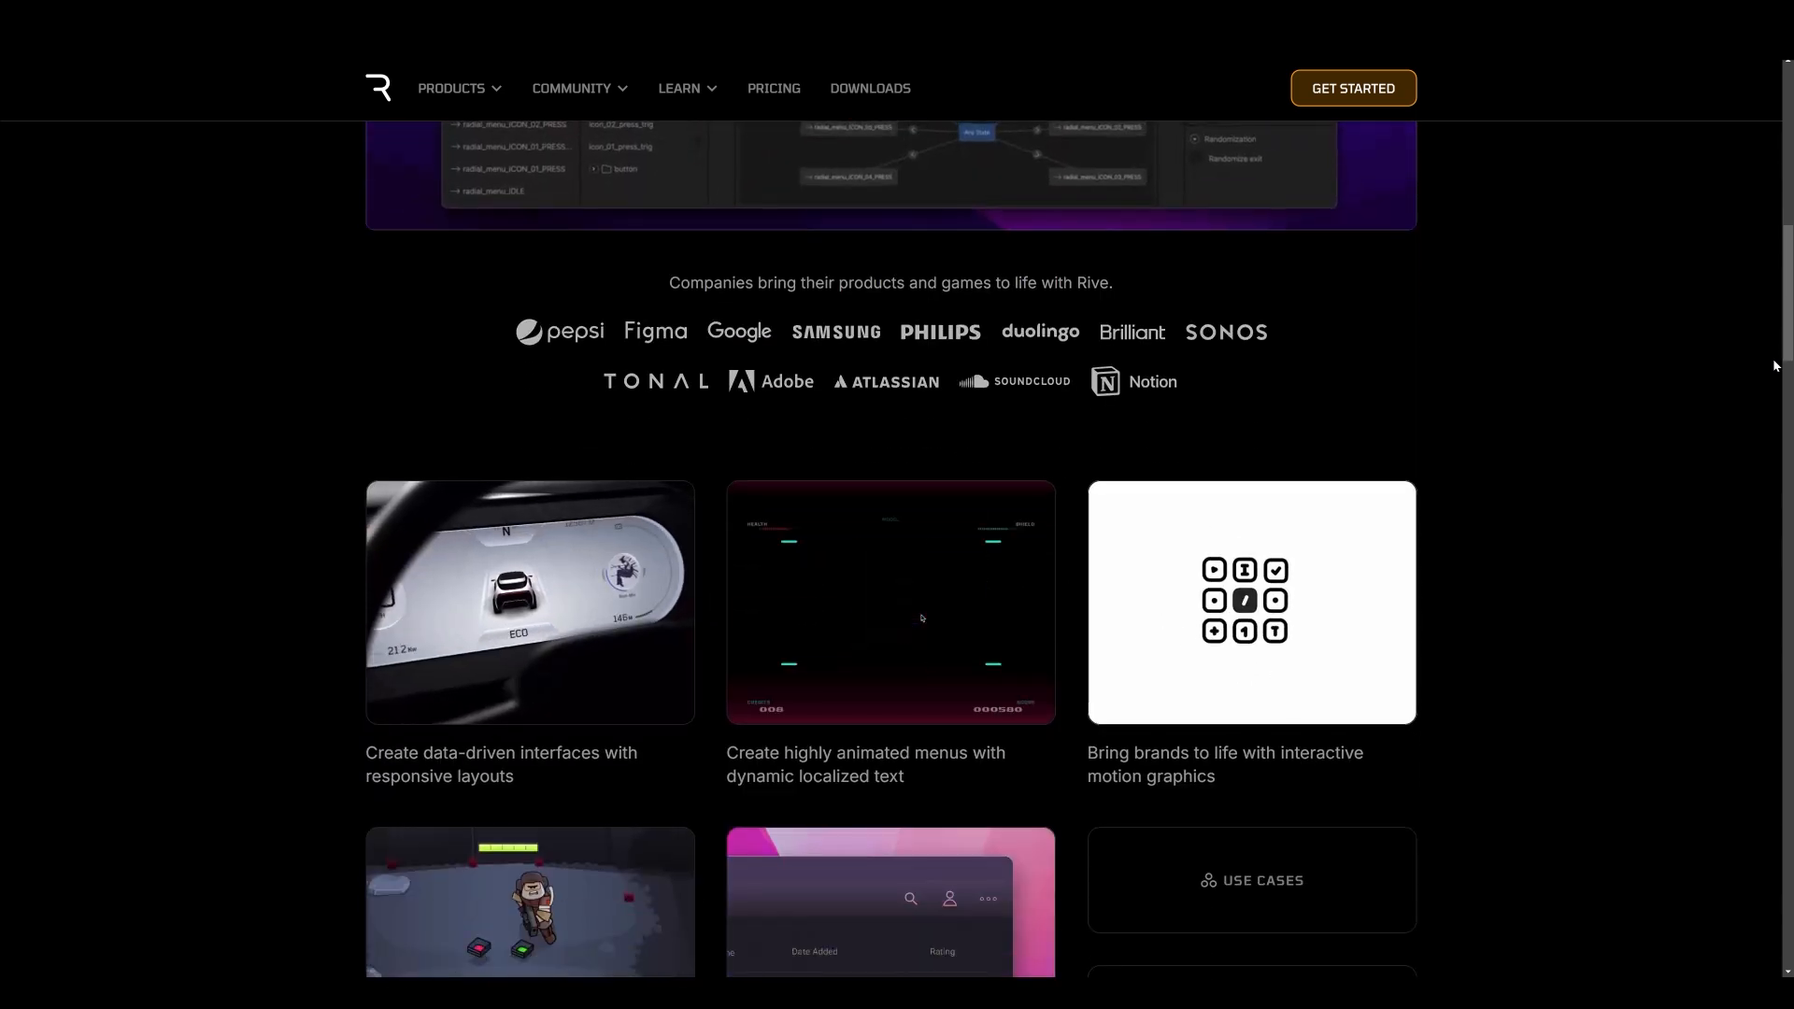
scroll("down", 3)
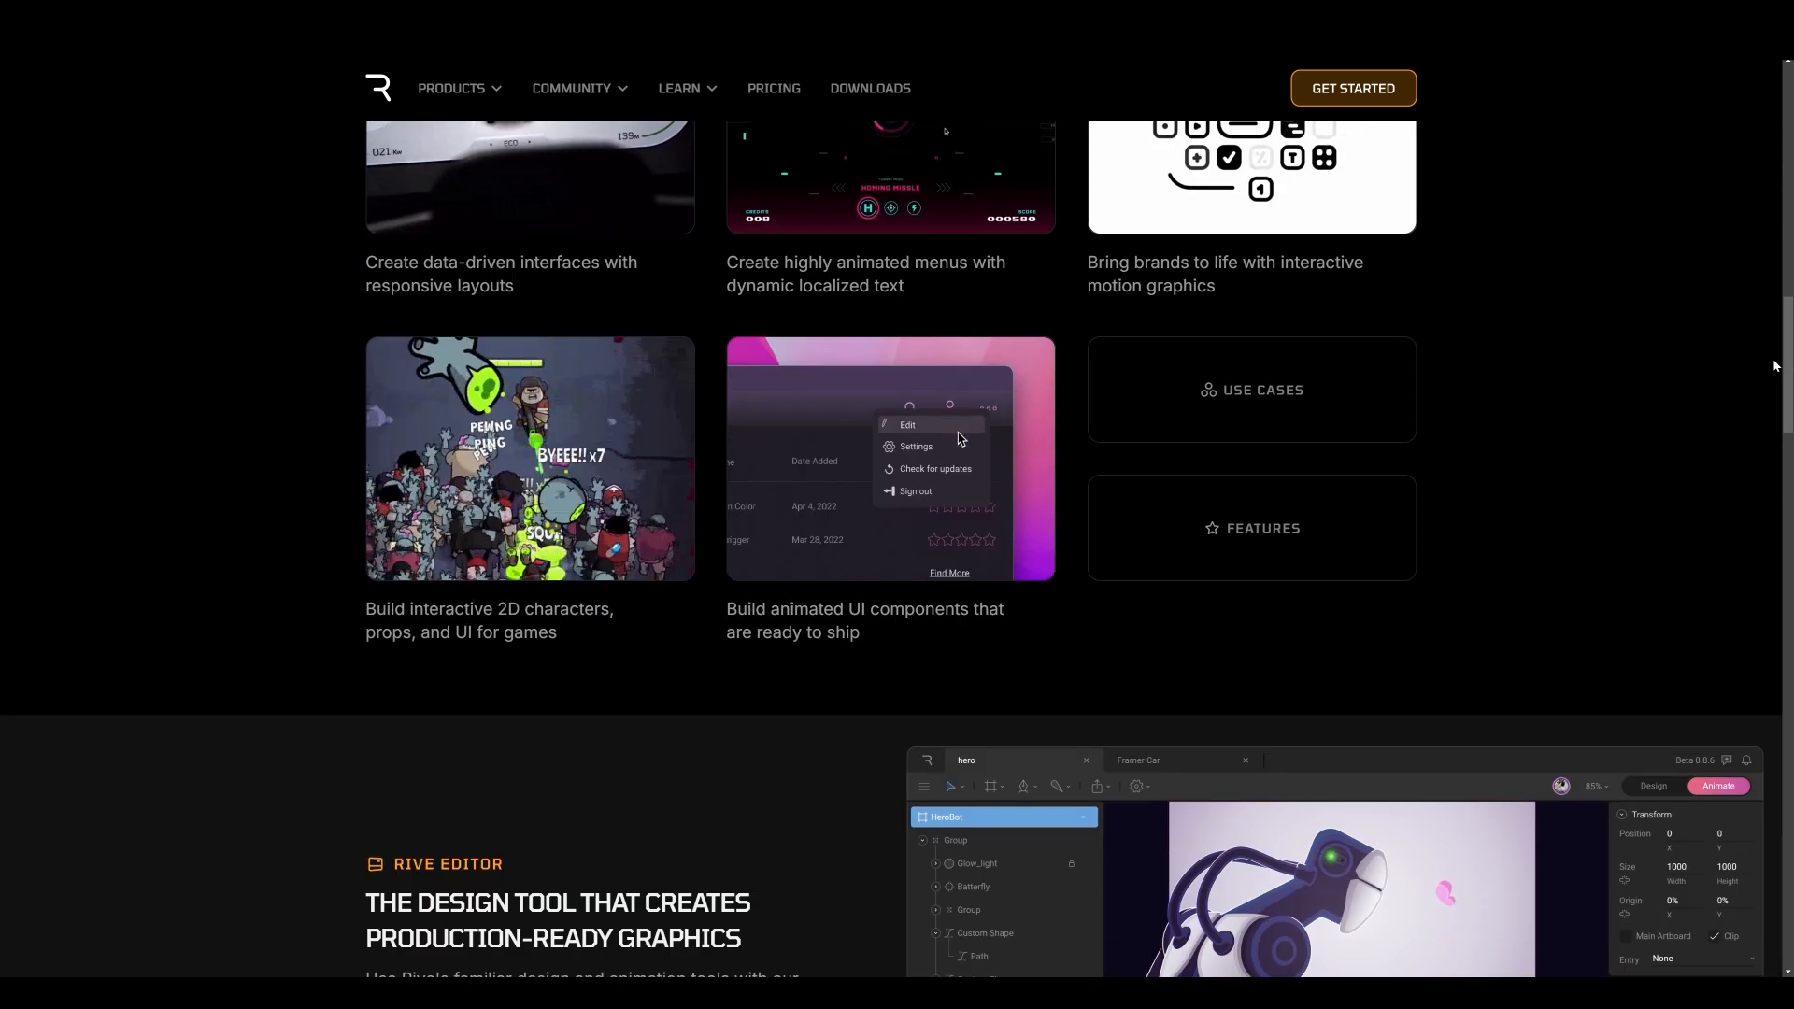
scroll("down", 3)
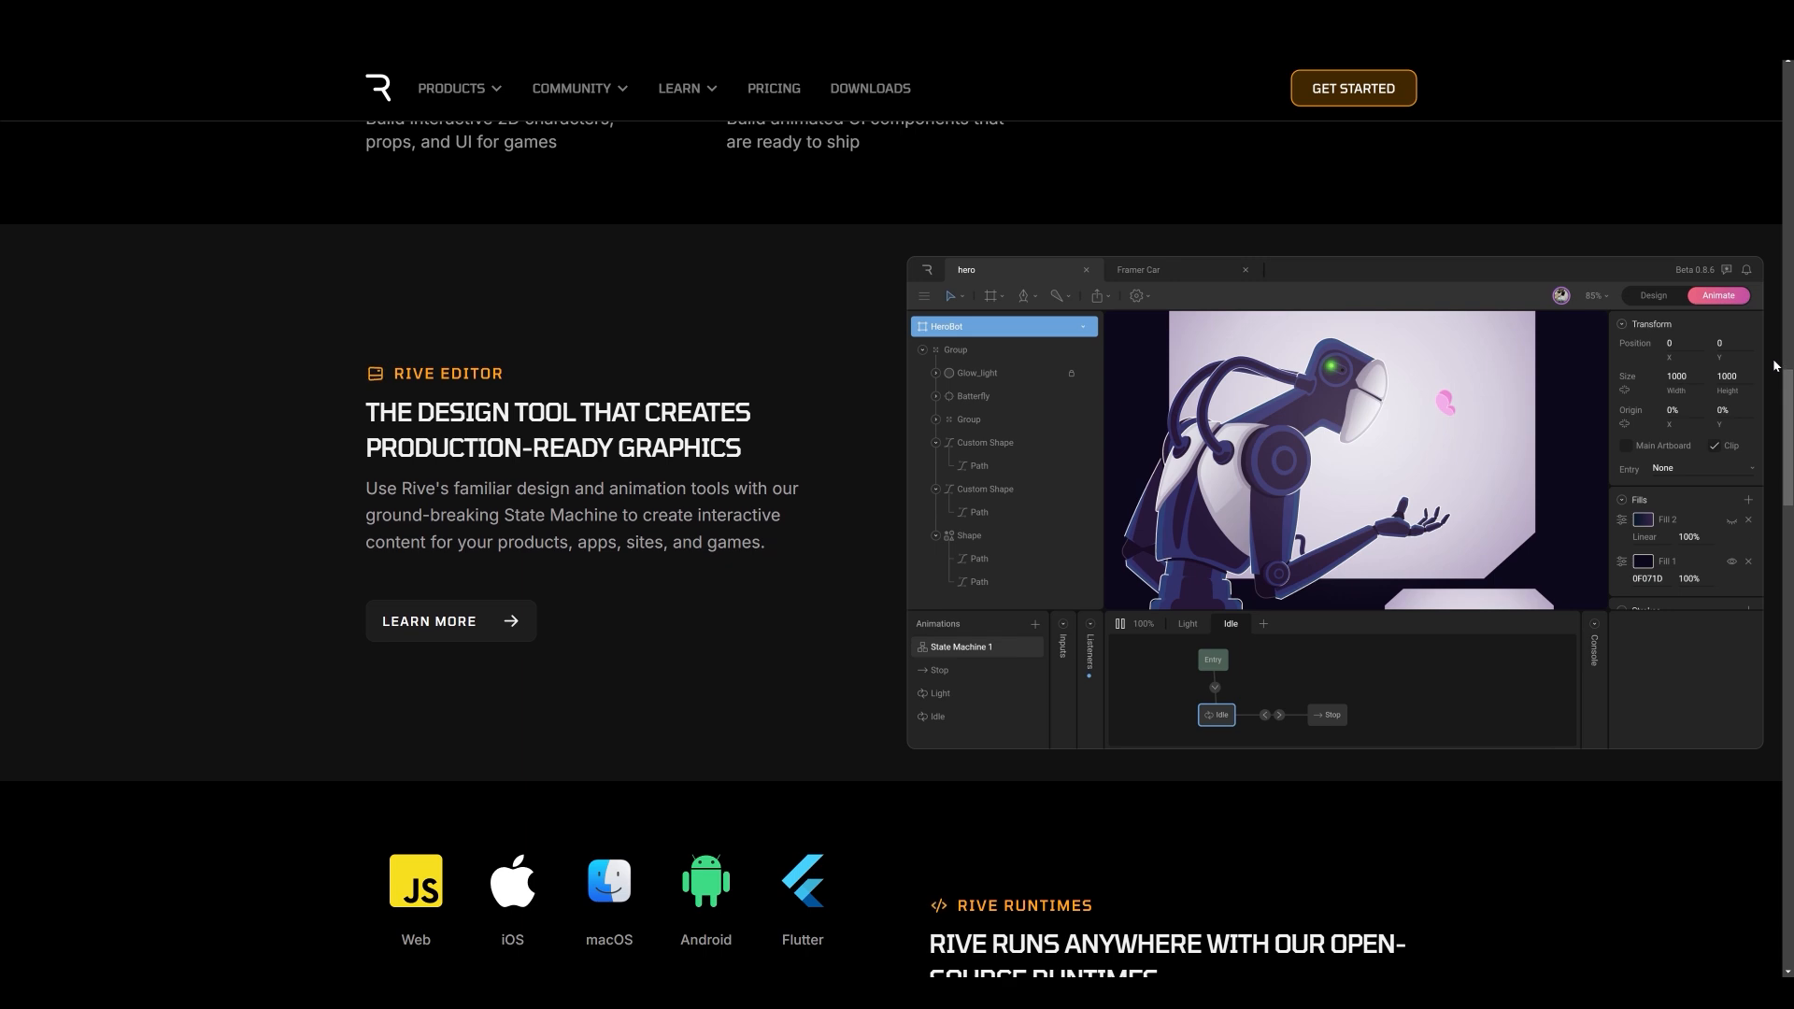
scroll("down", 3)
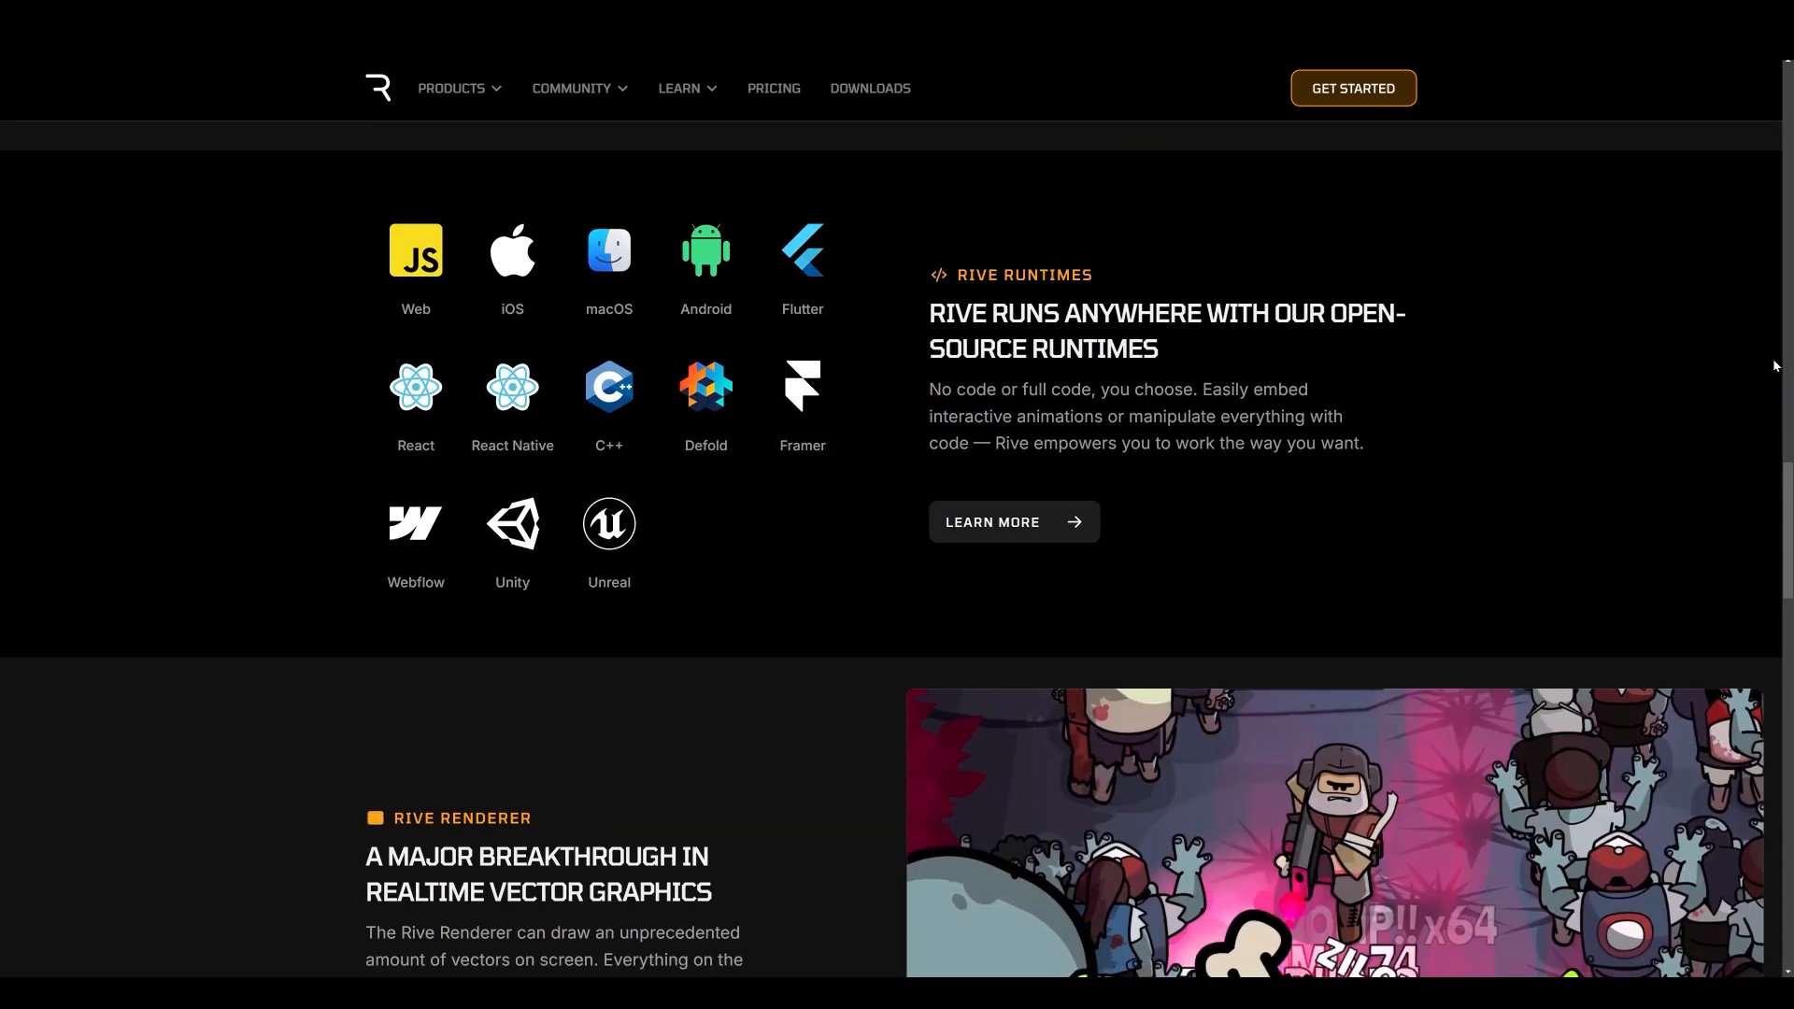
scroll("down", 3)
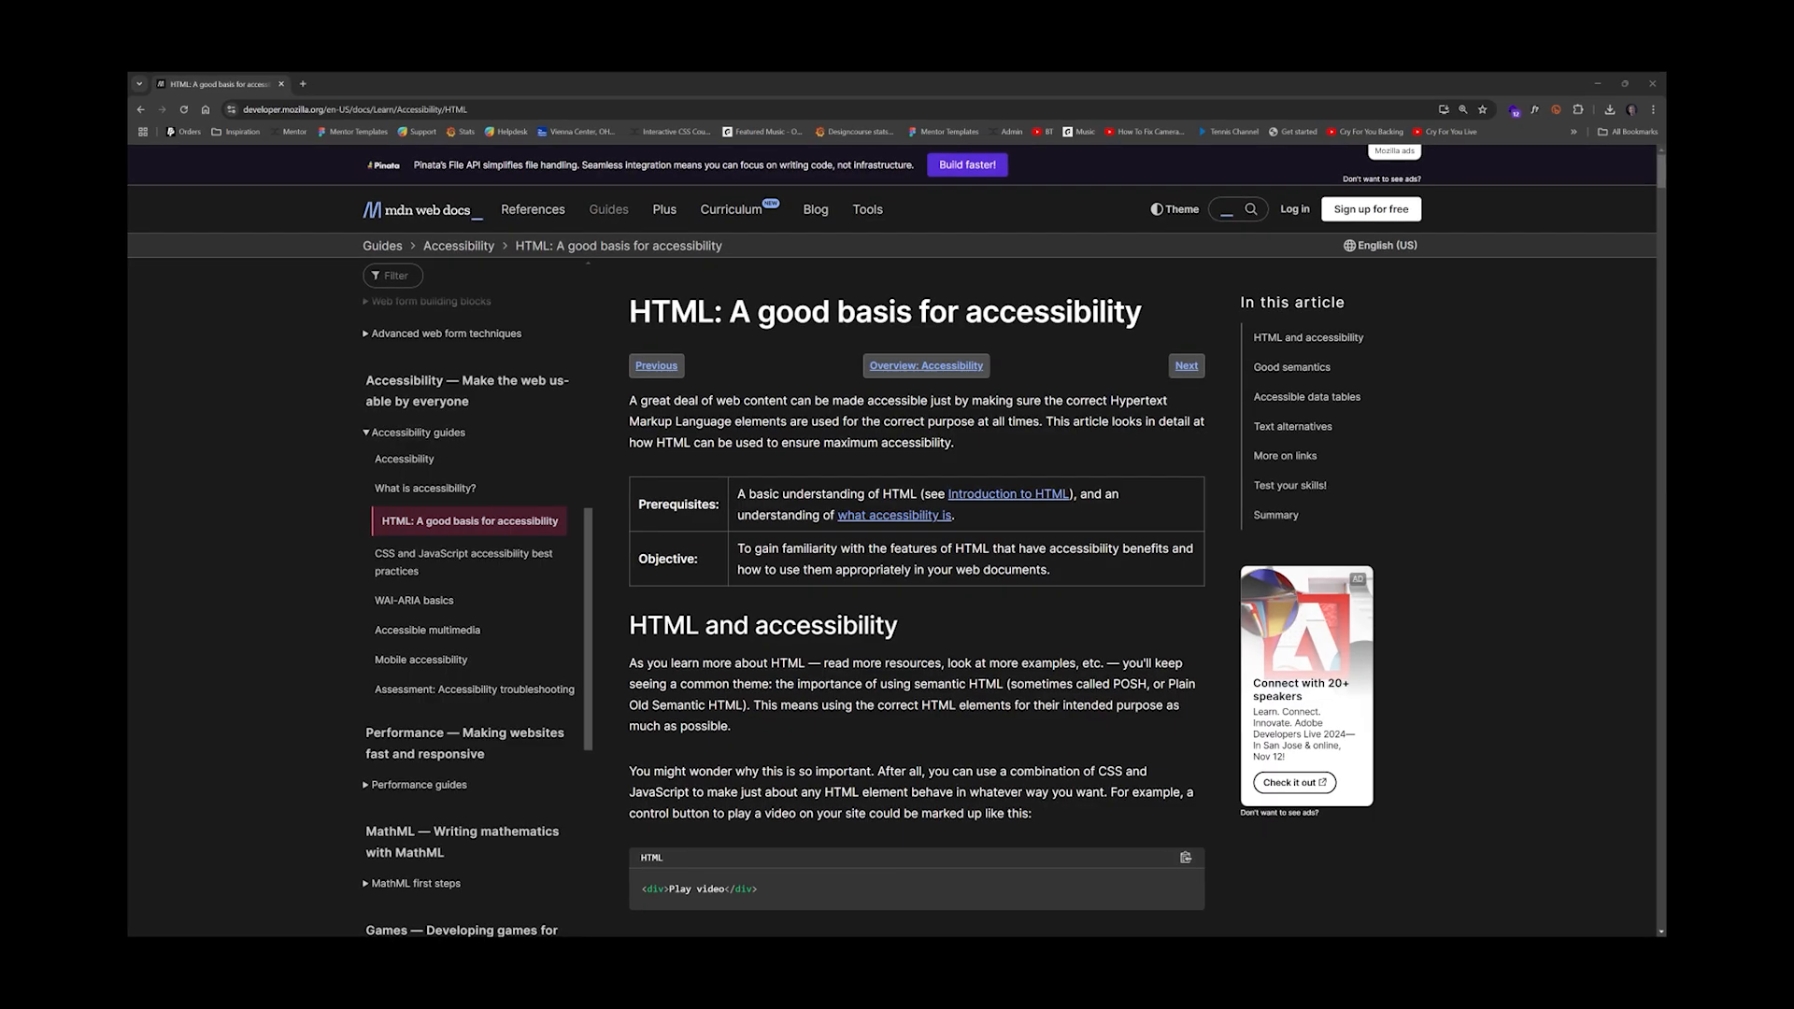
left_click_drag(620, 305, 915, 304)
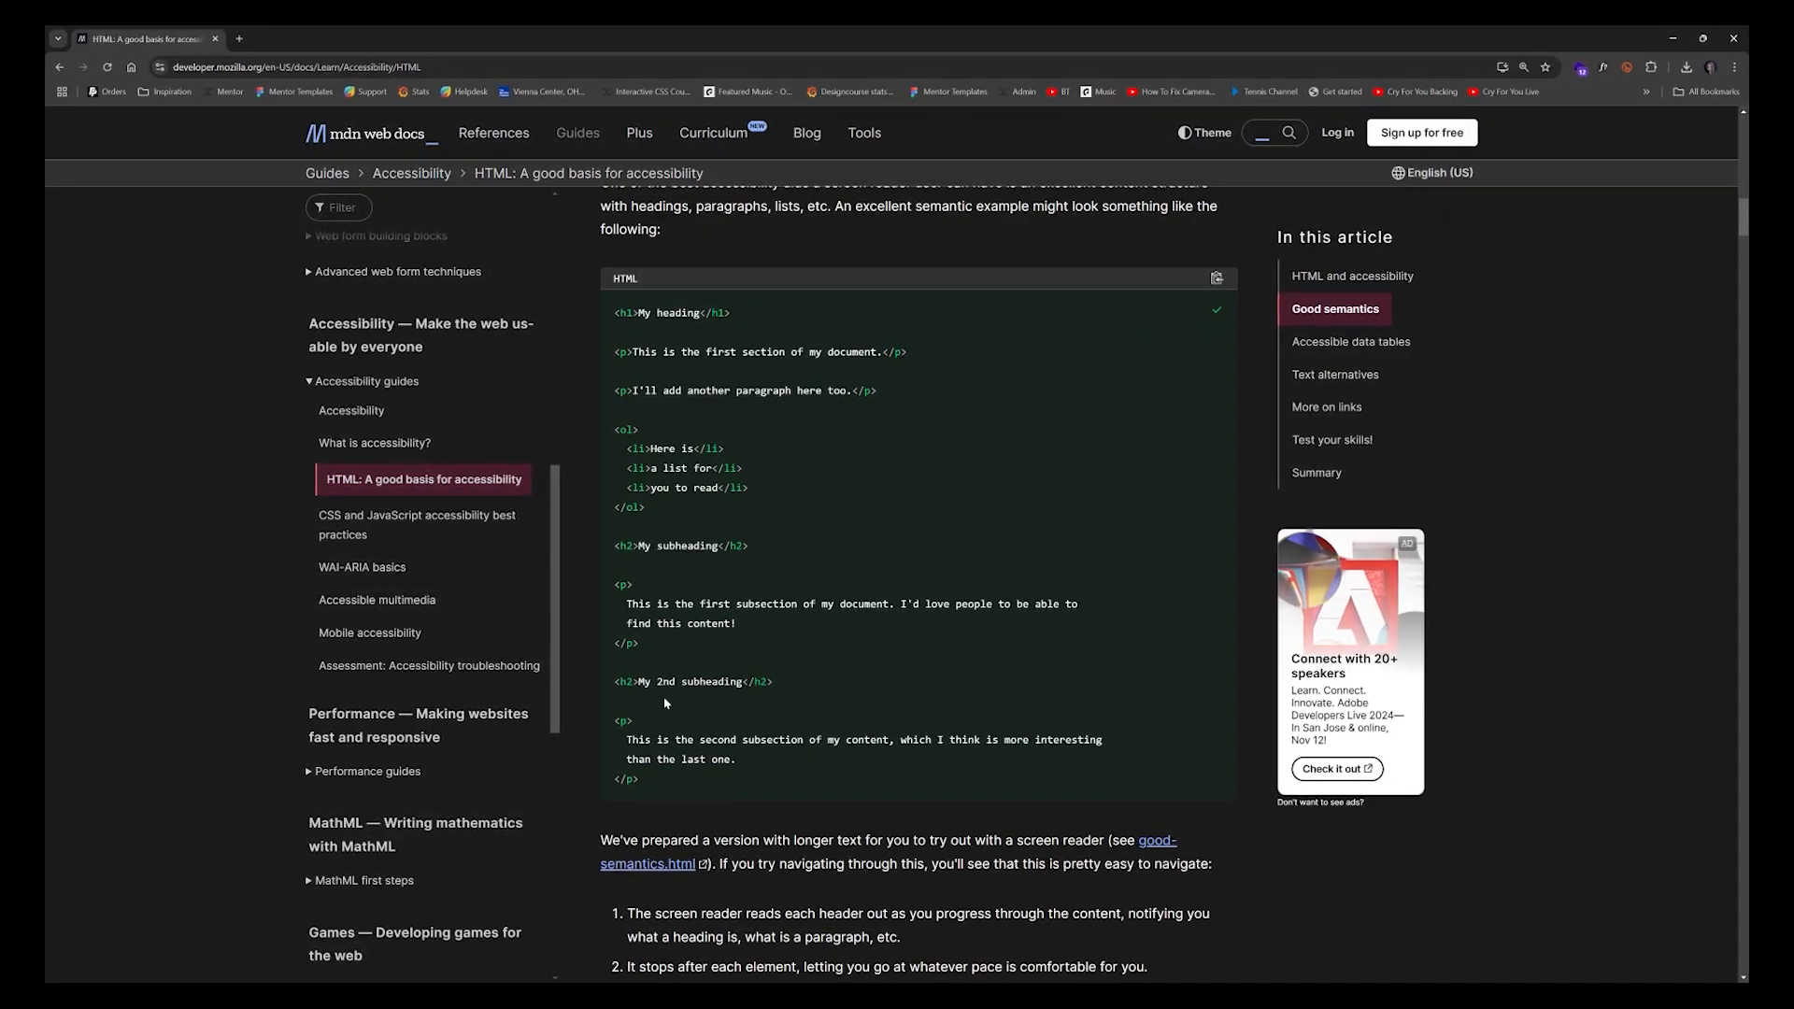
left_click(332, 58)
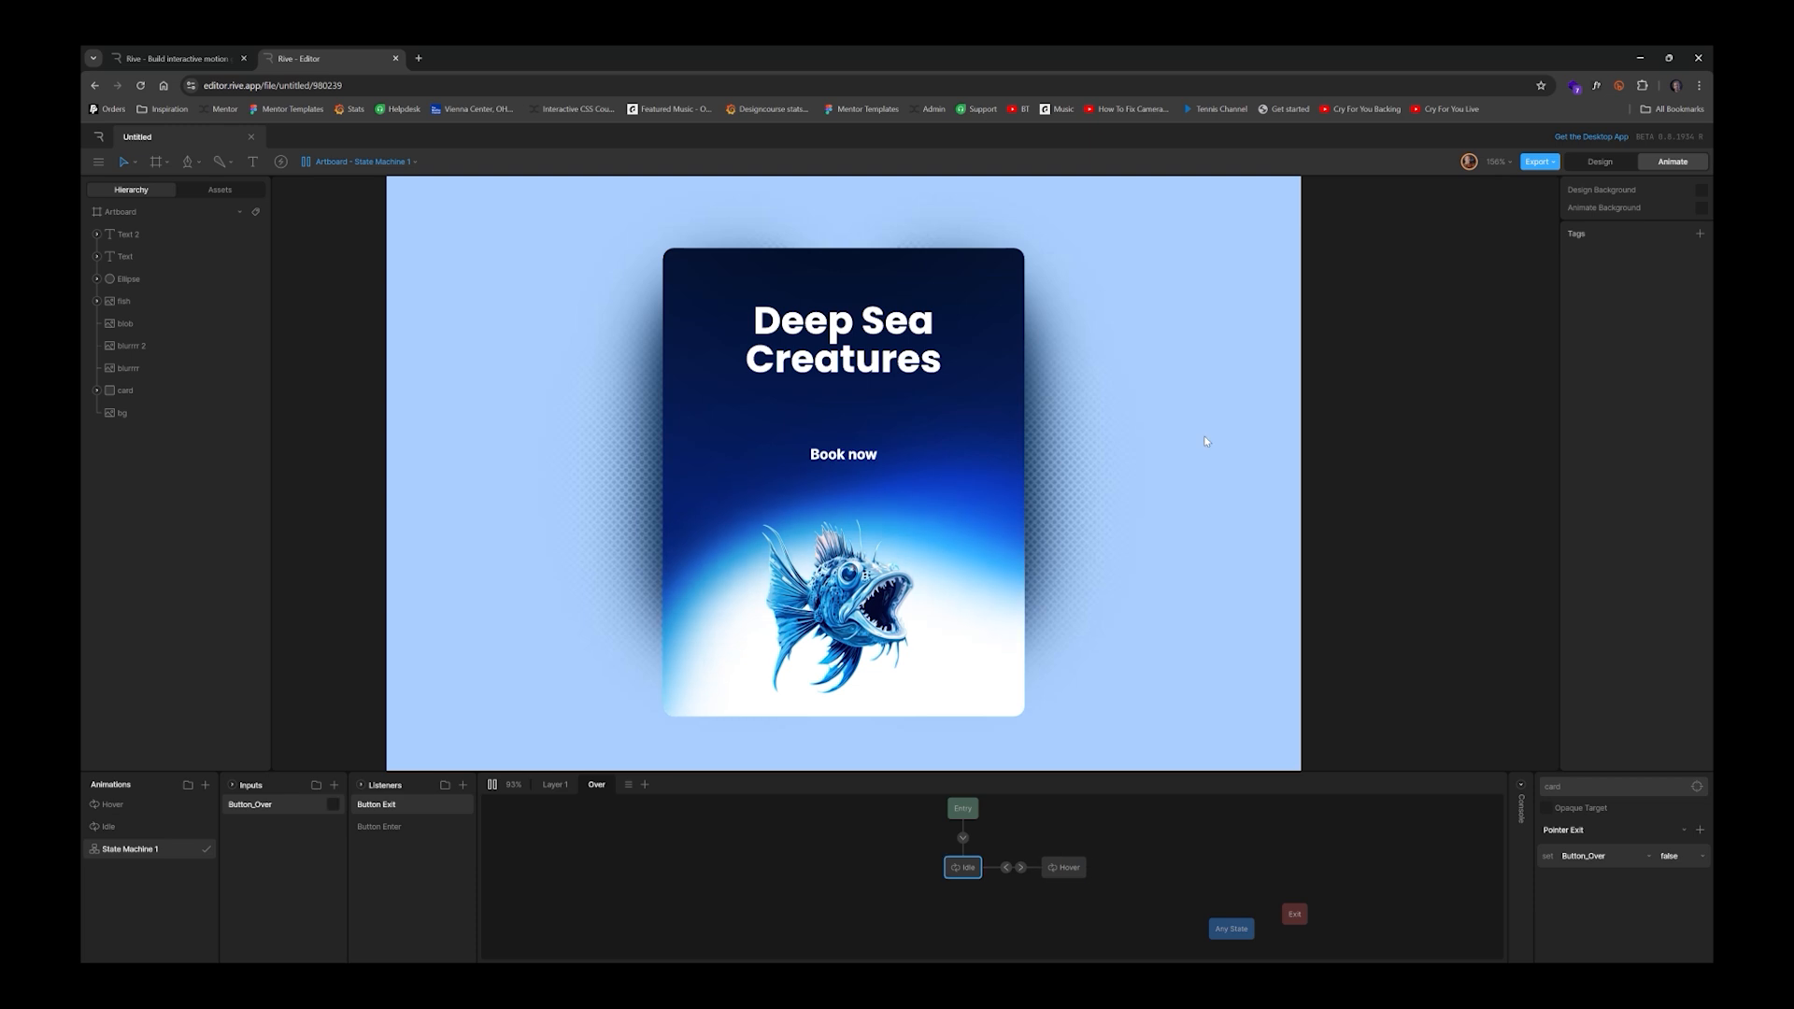
mouse_move(893, 463)
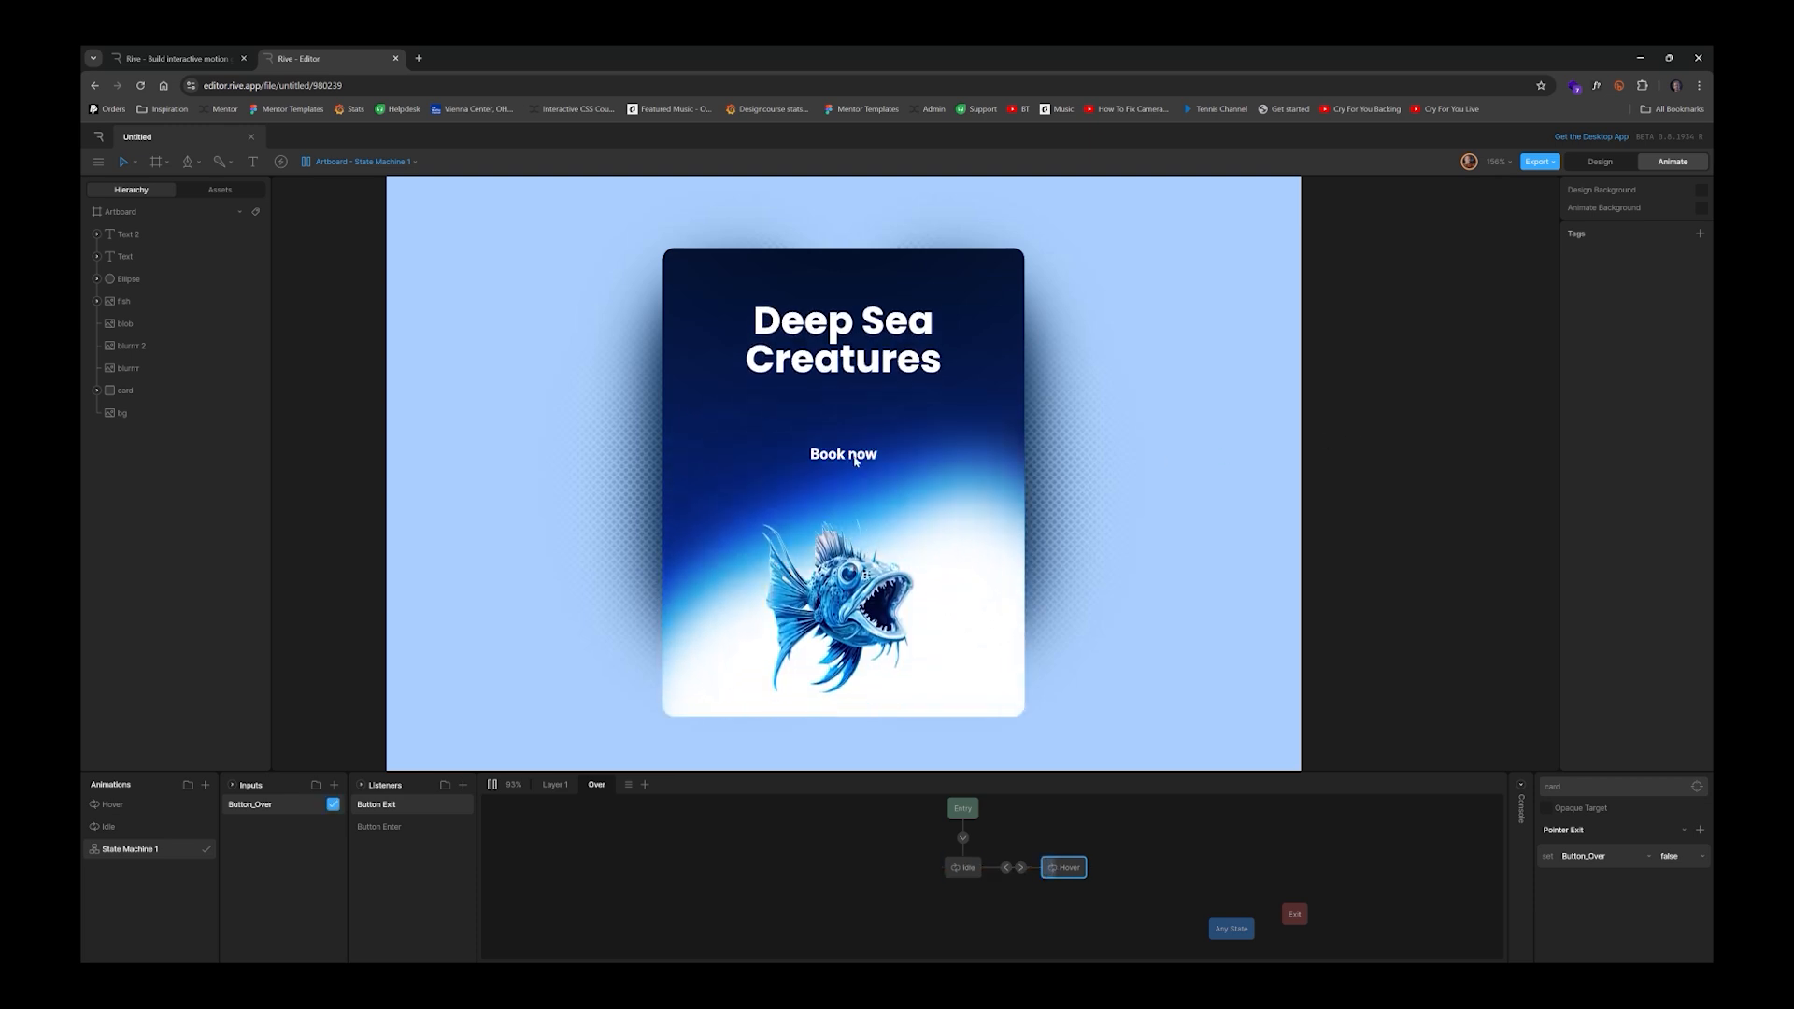
mouse_move(770, 437)
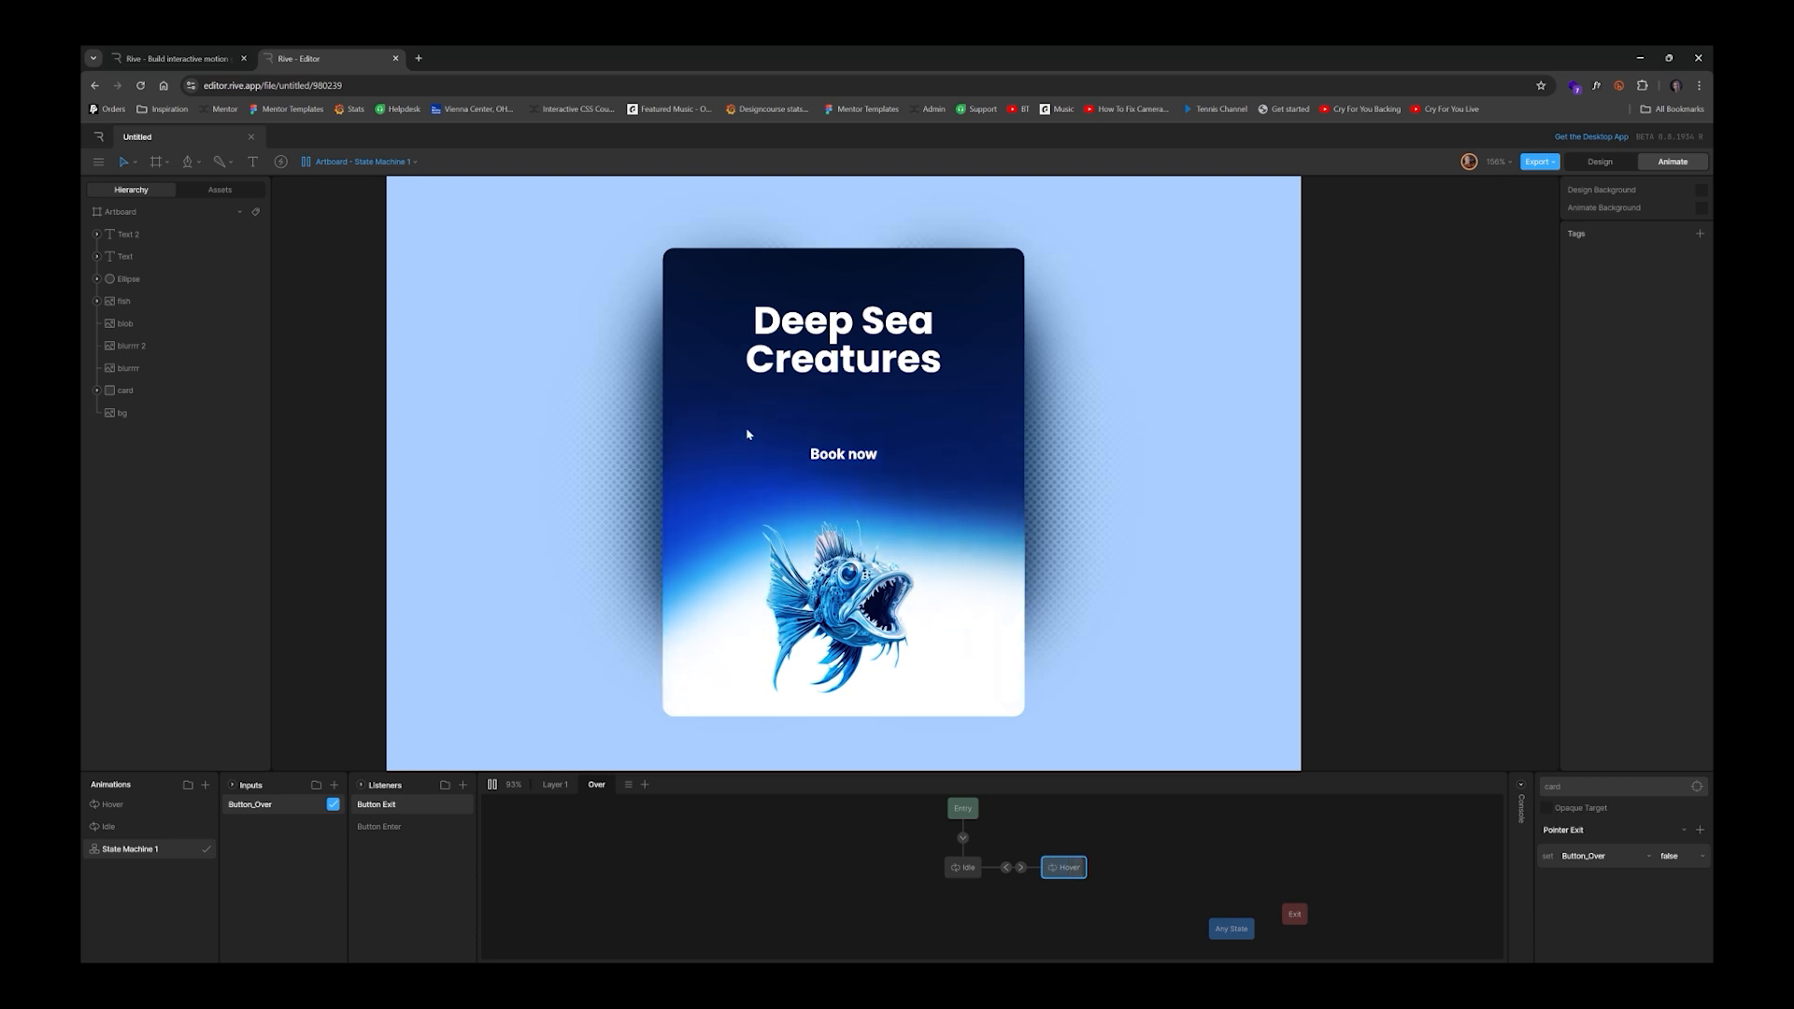
left_click(178, 58)
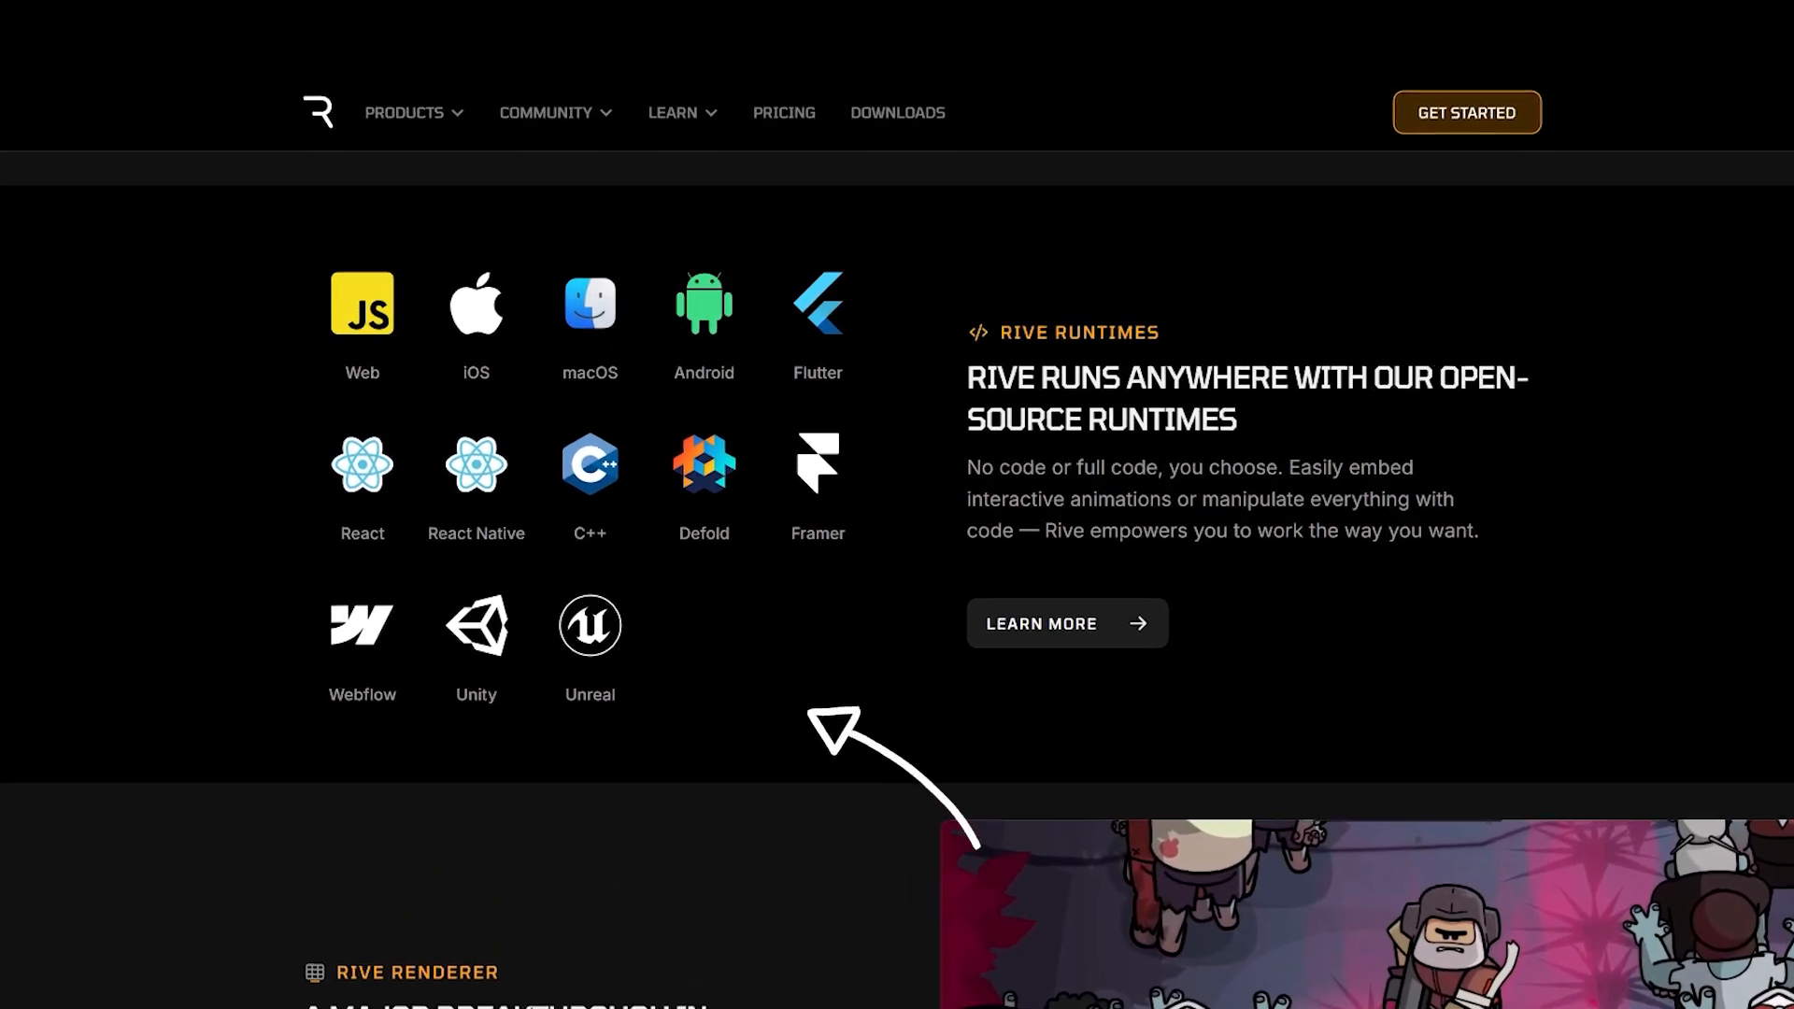
scroll("down", 3)
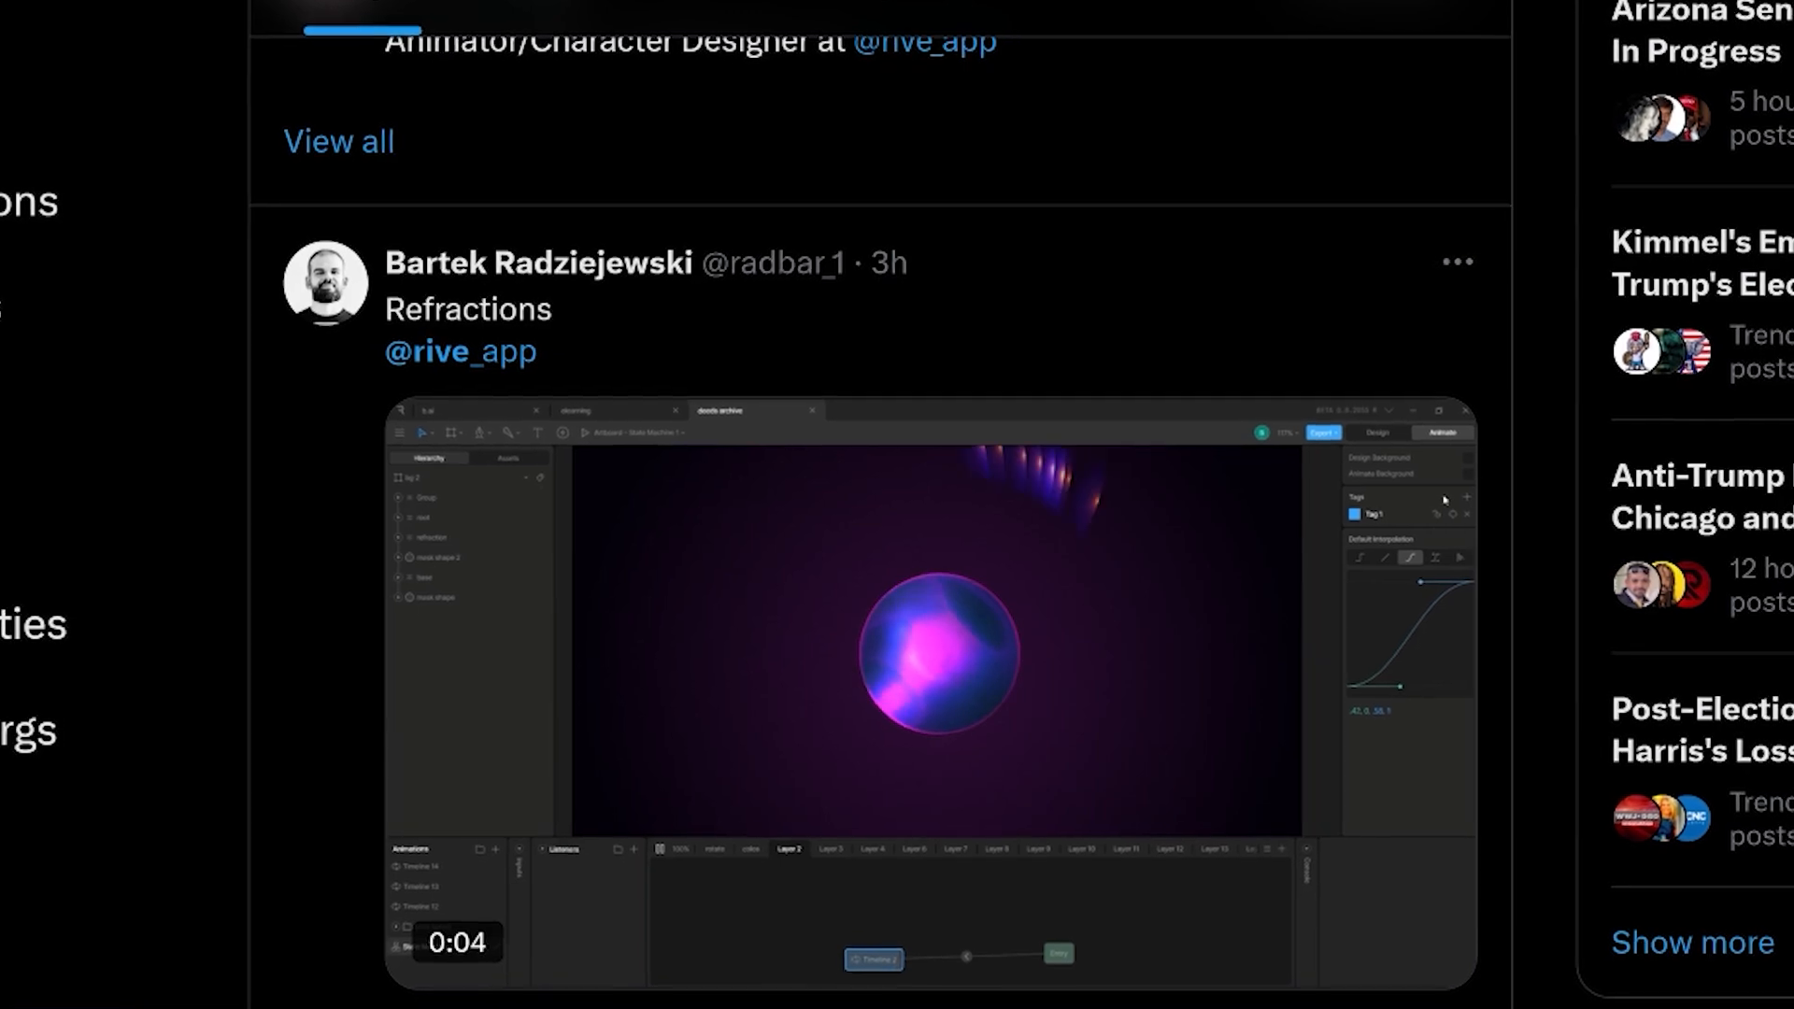
scroll("down", 3)
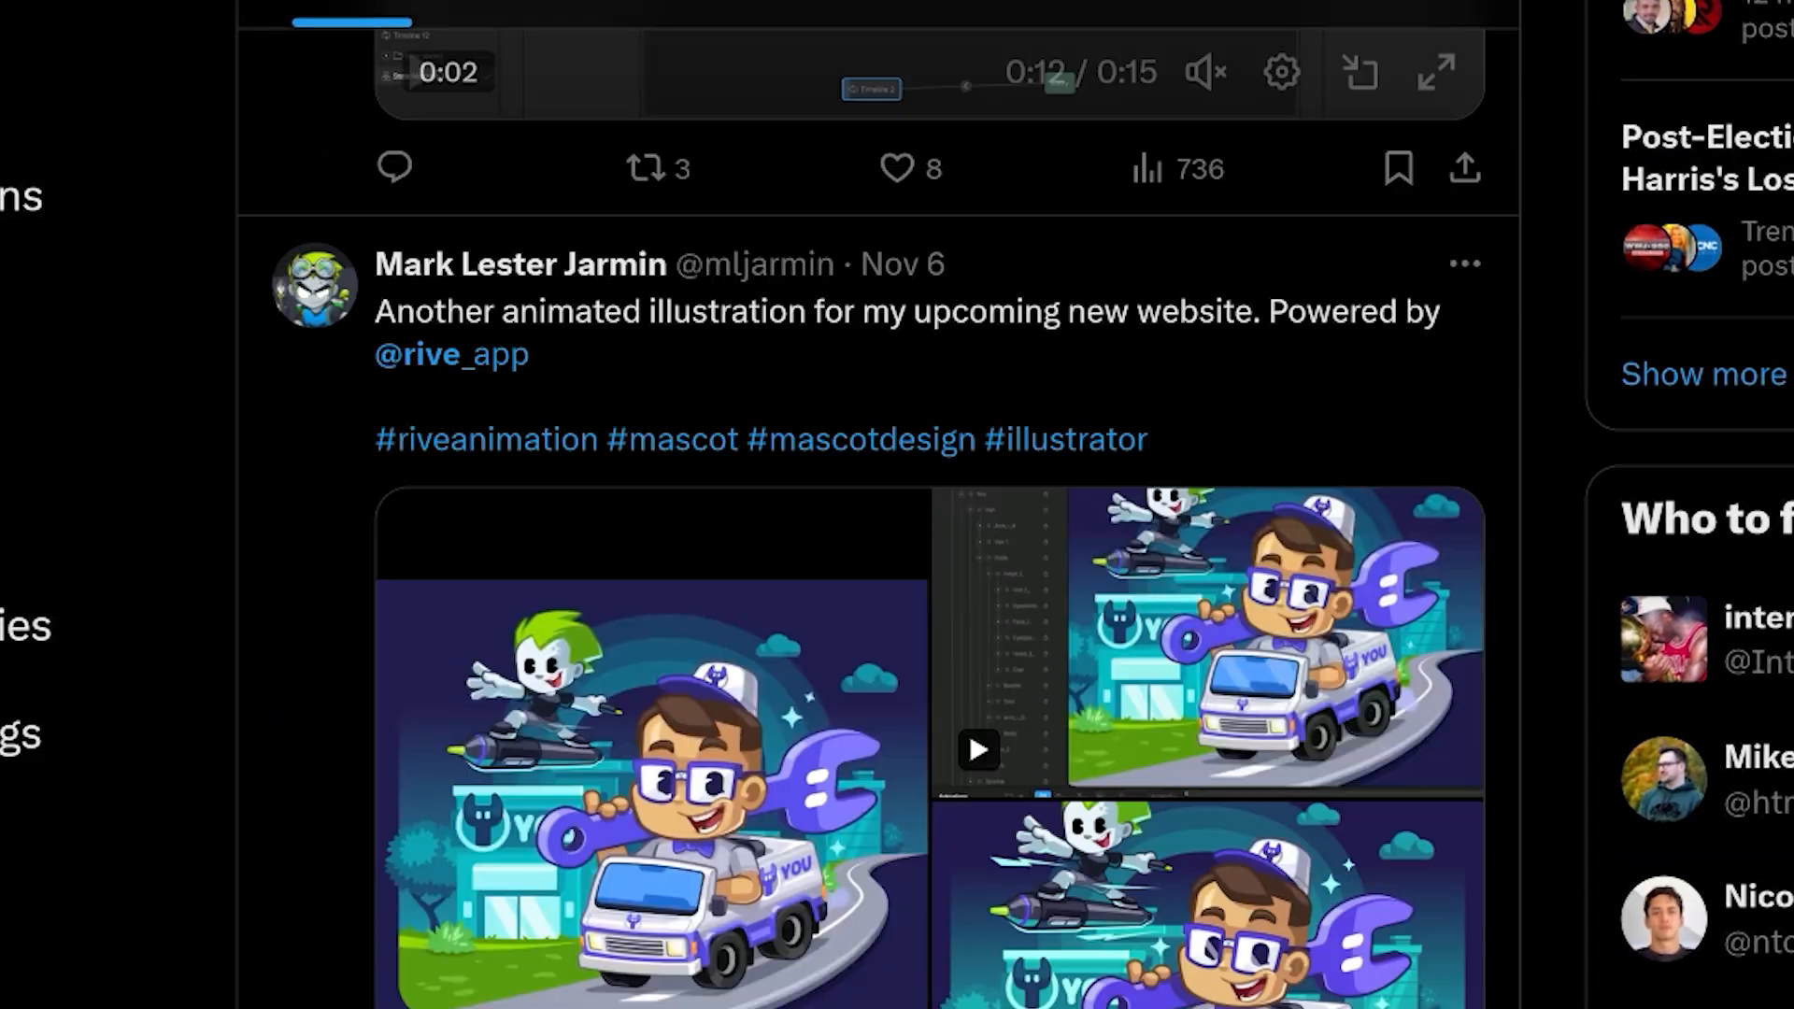
scroll("down", 3)
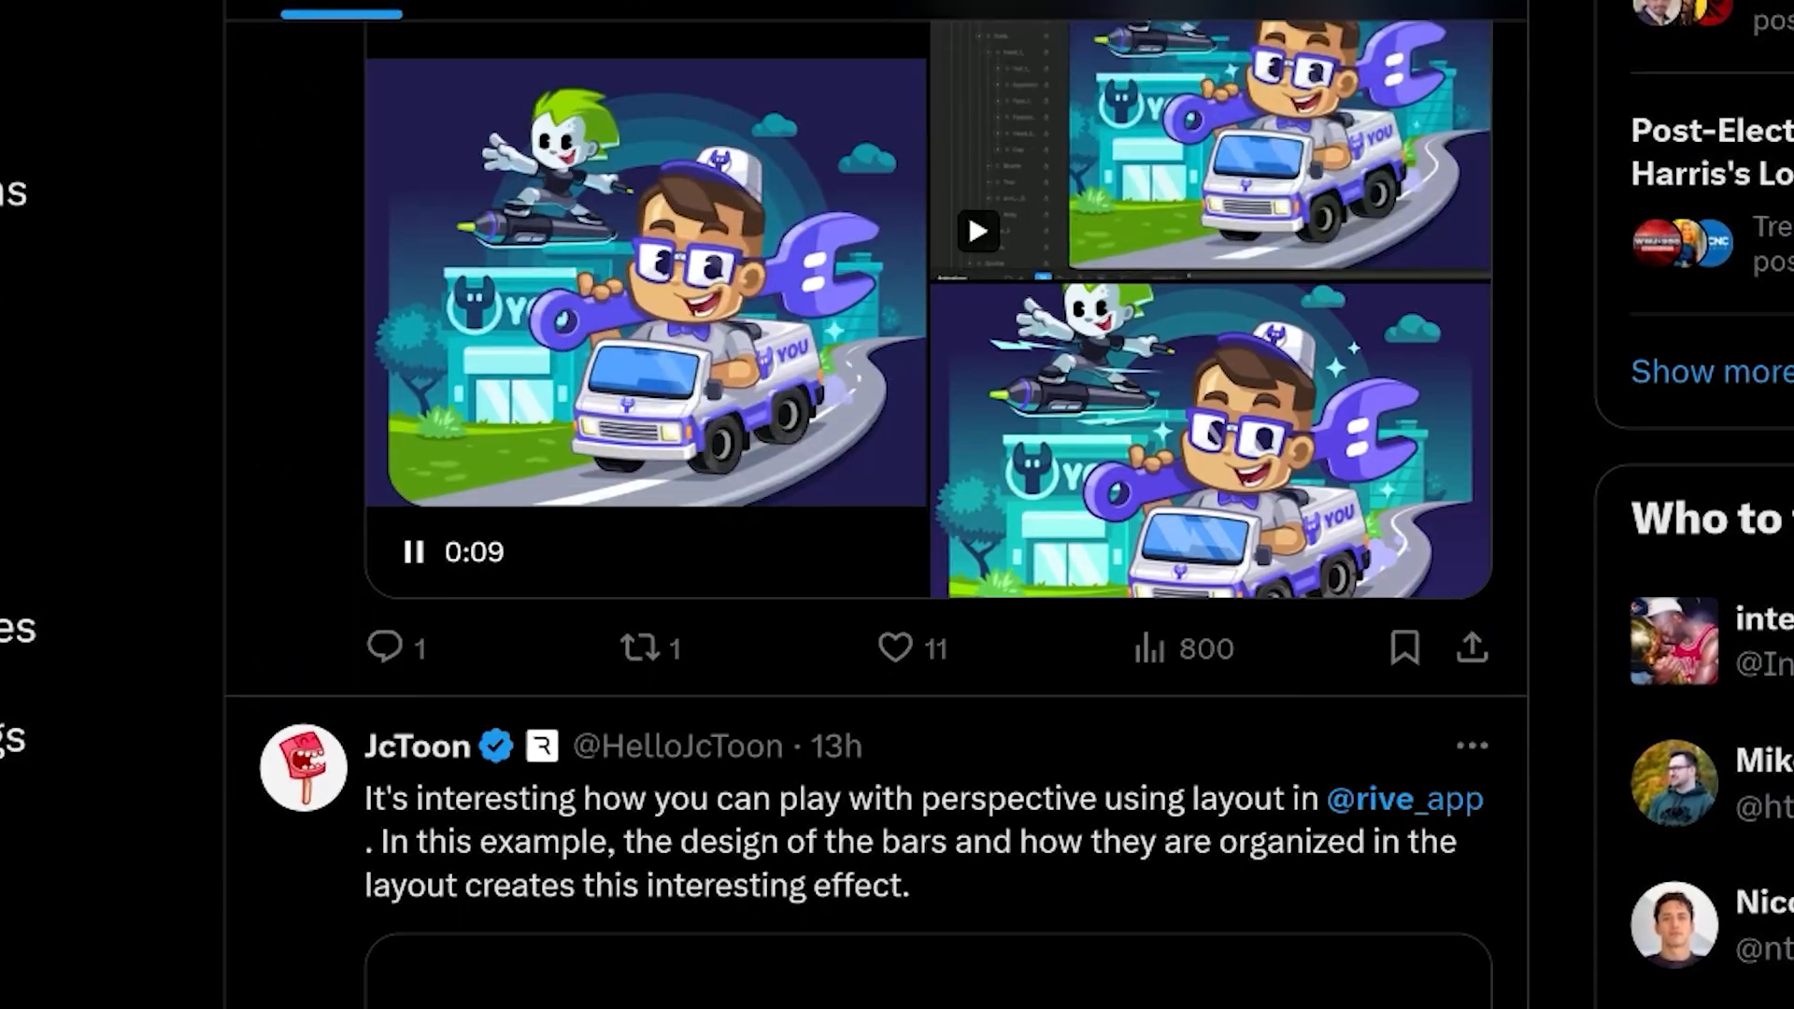
scroll("down", 3)
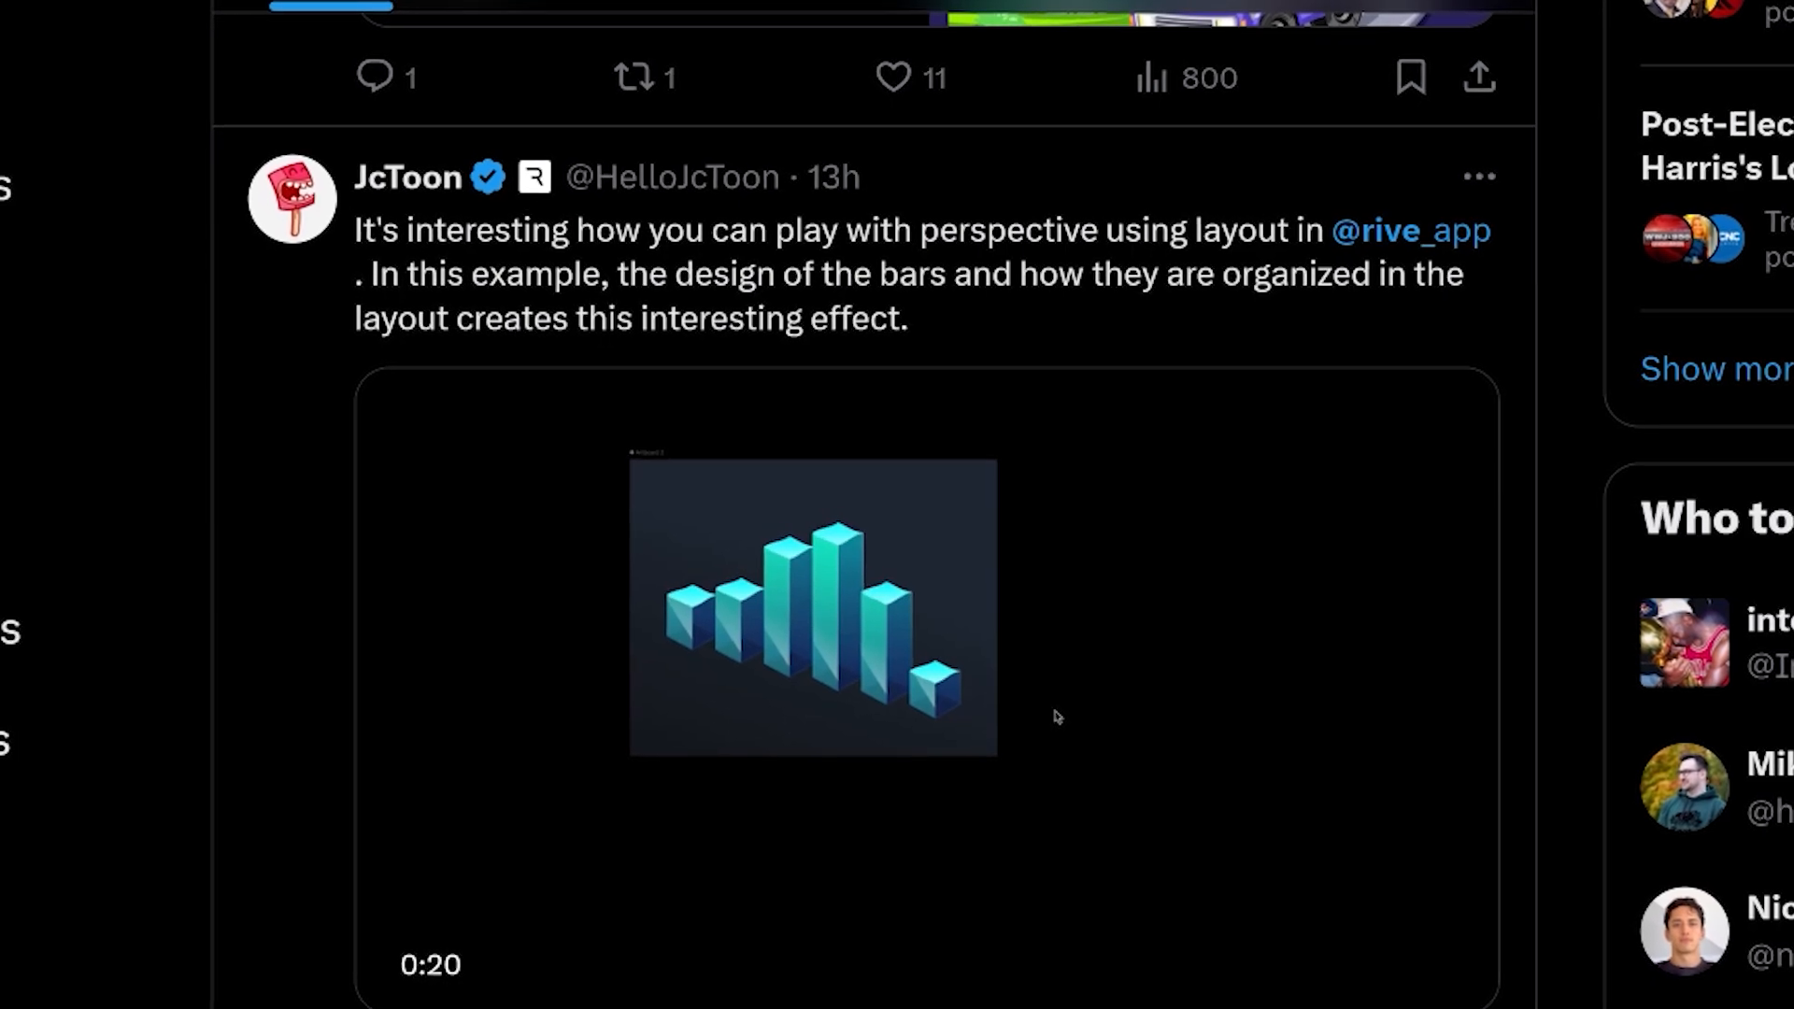
scroll("down", 3)
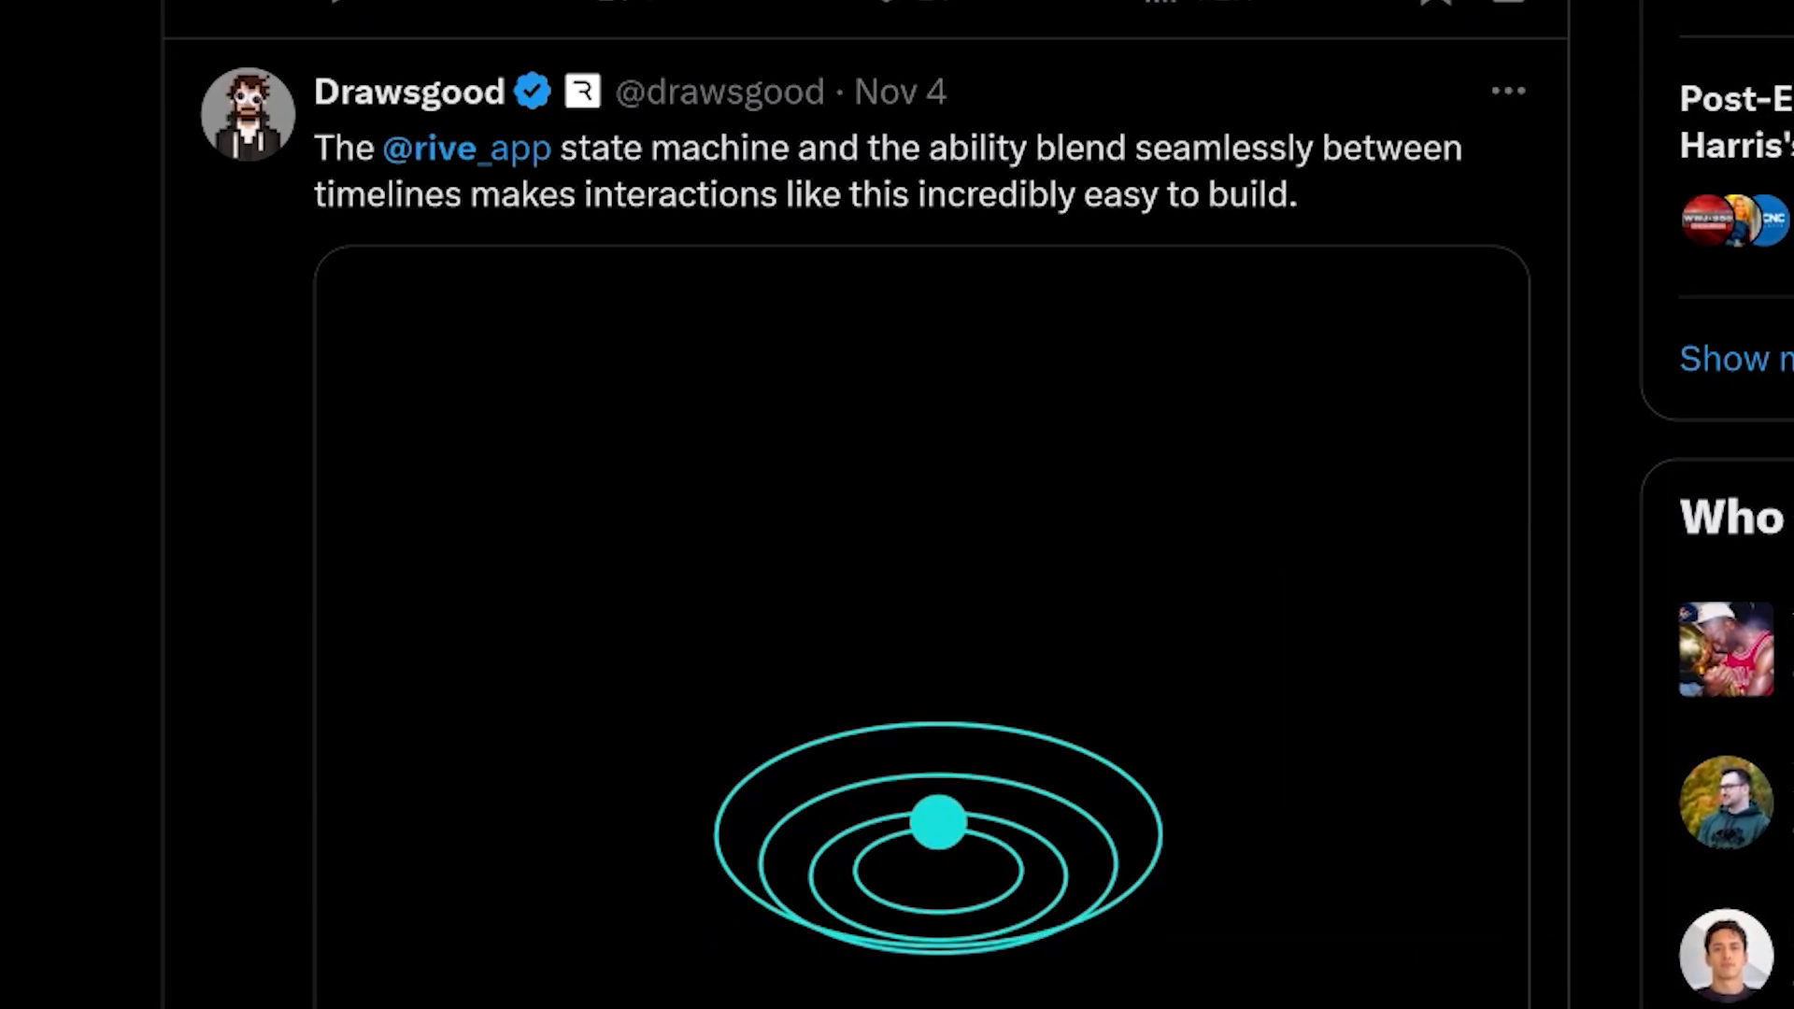
scroll("down", 3)
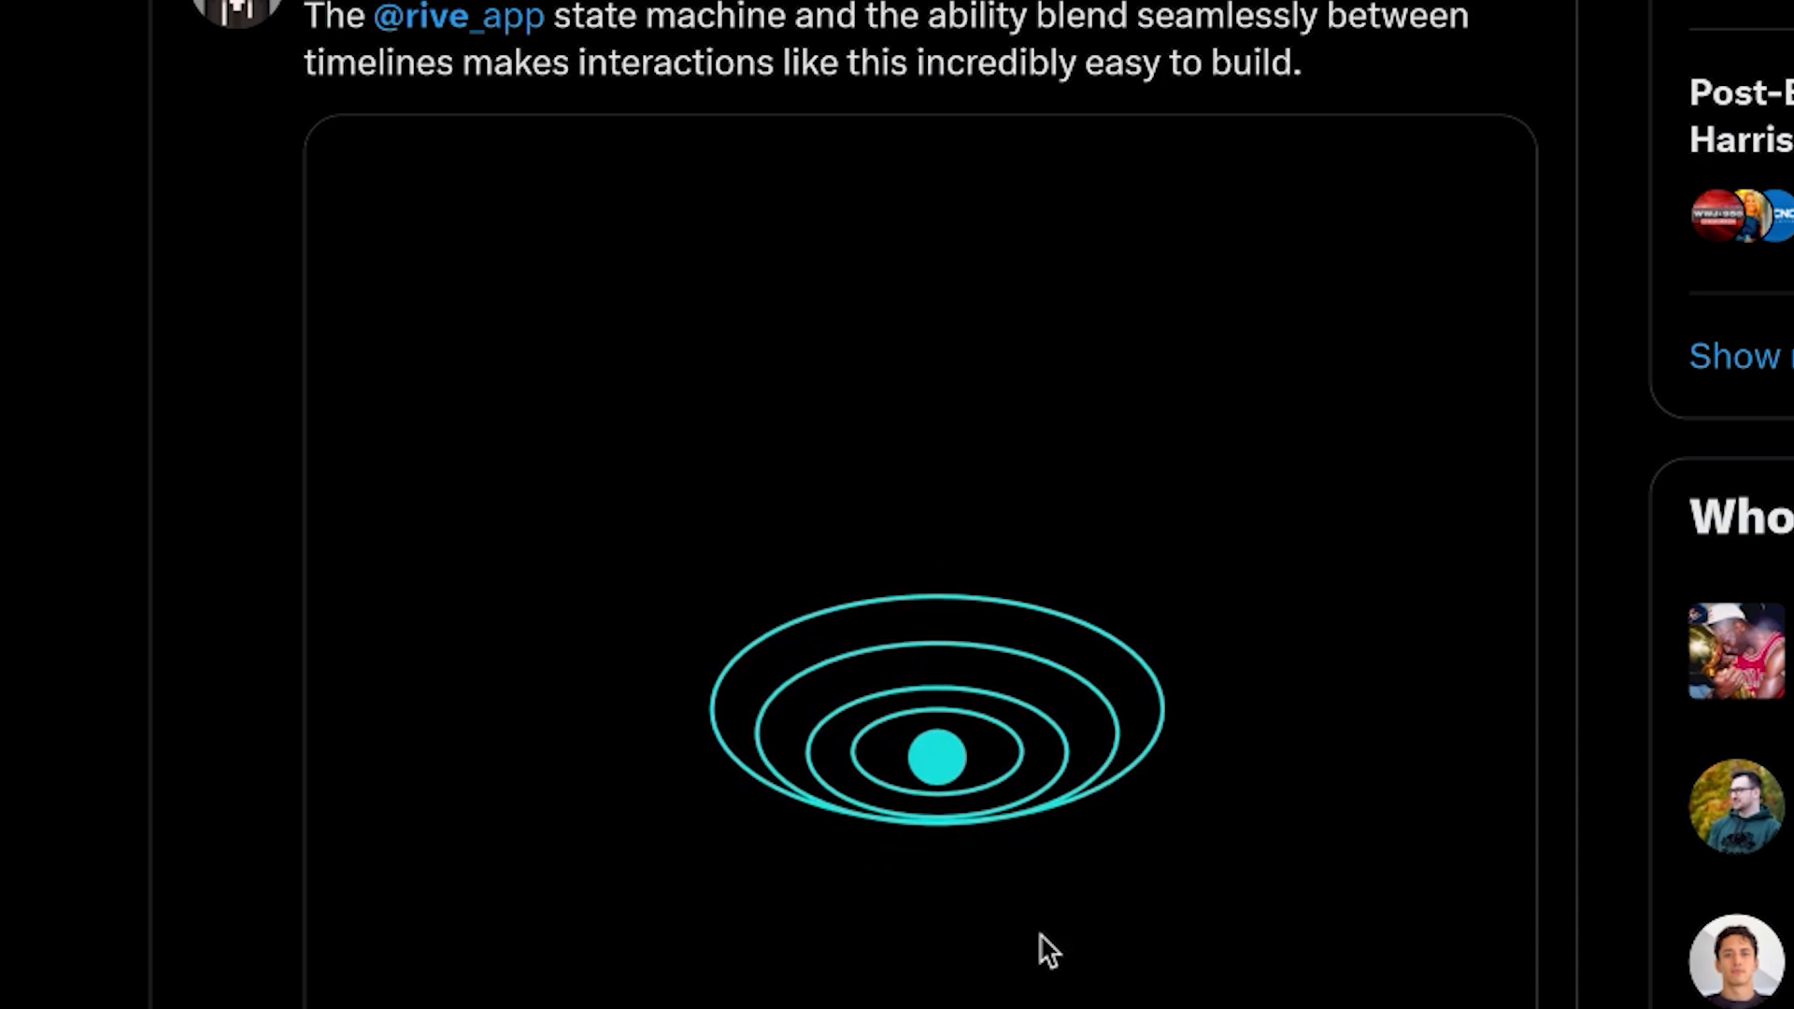
scroll("down", 3)
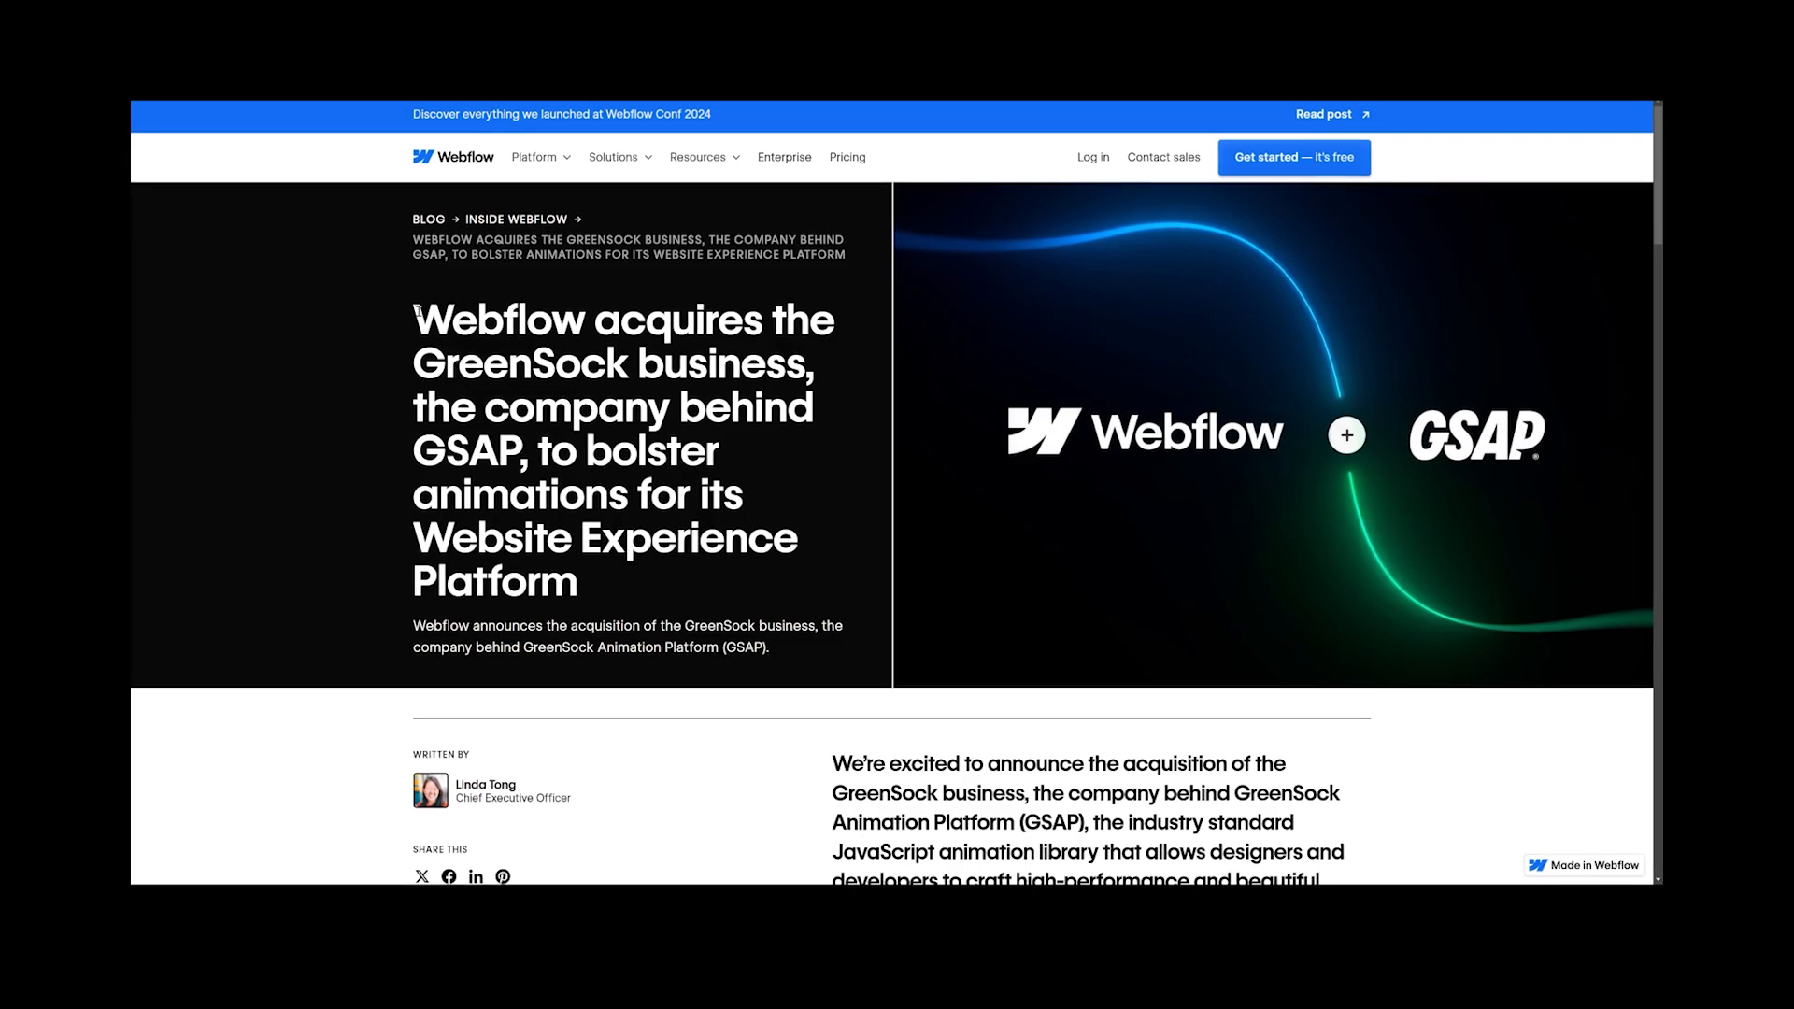
Step: Highlight text in the Webflow GreenSock acquisition post and read down to 'GSAP & Webflow' and 'What's next'
left_click_drag(415, 320, 797, 362)
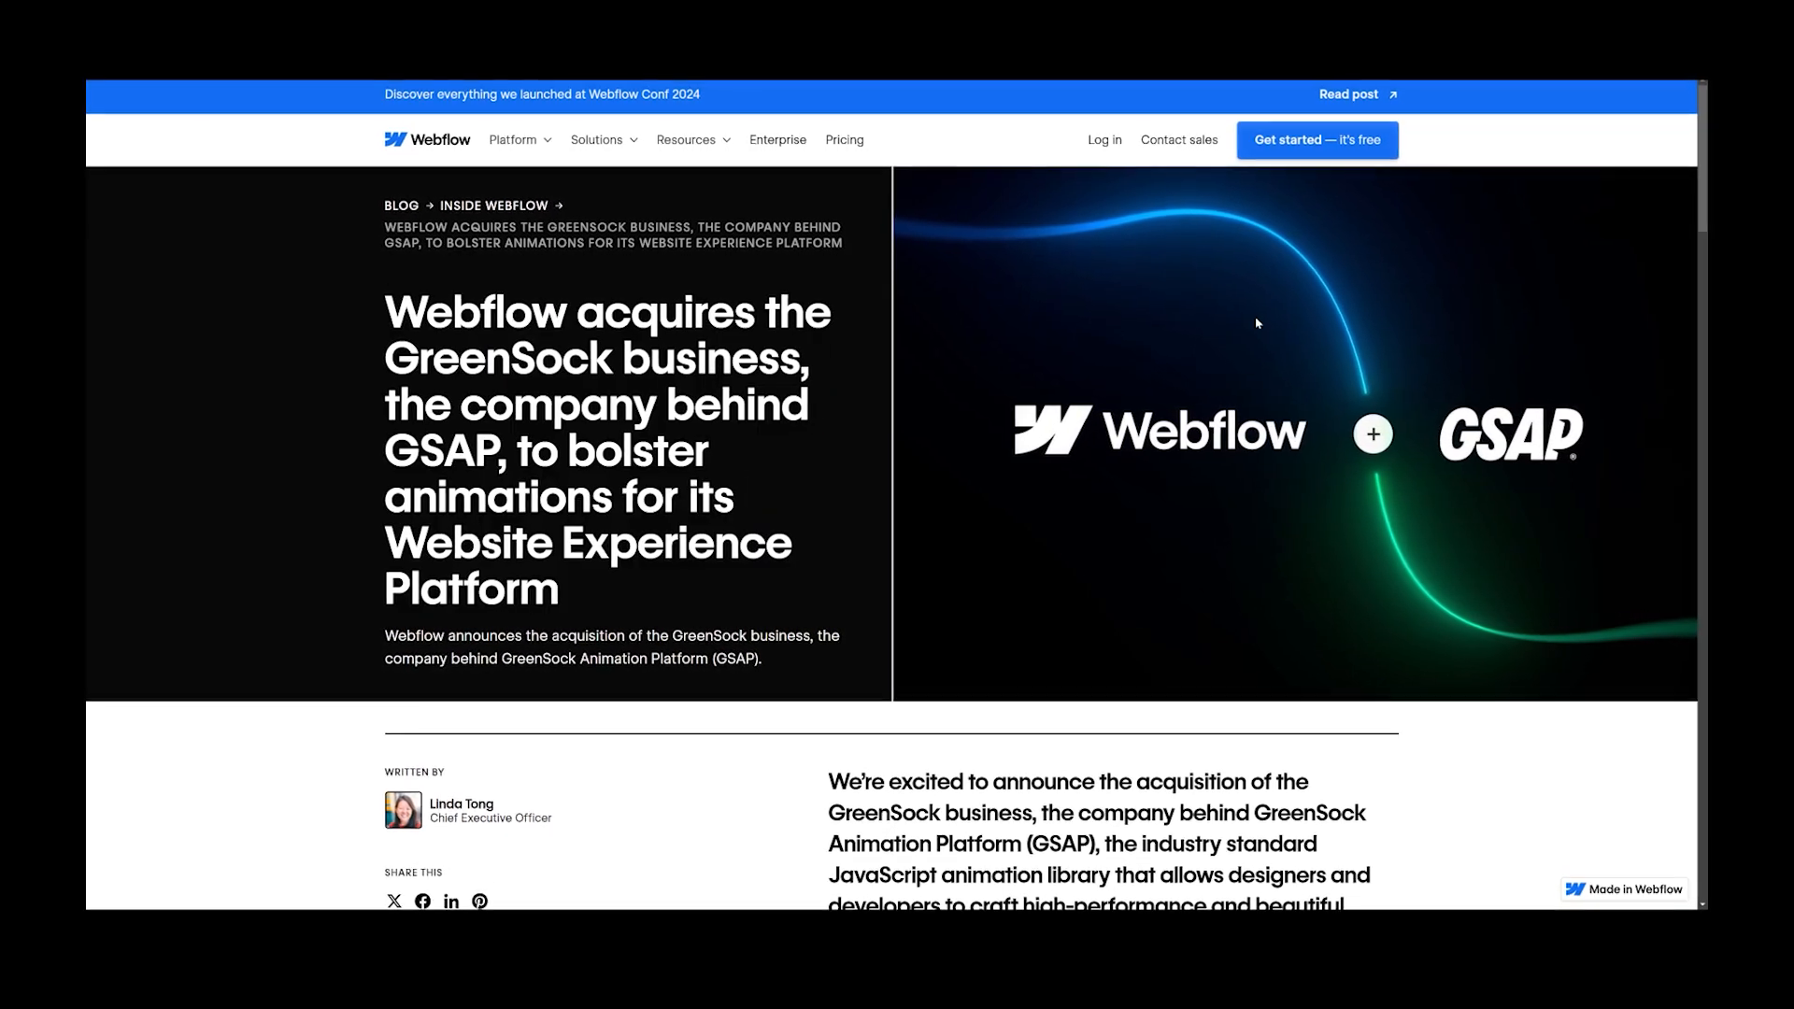
scroll("down", 3)
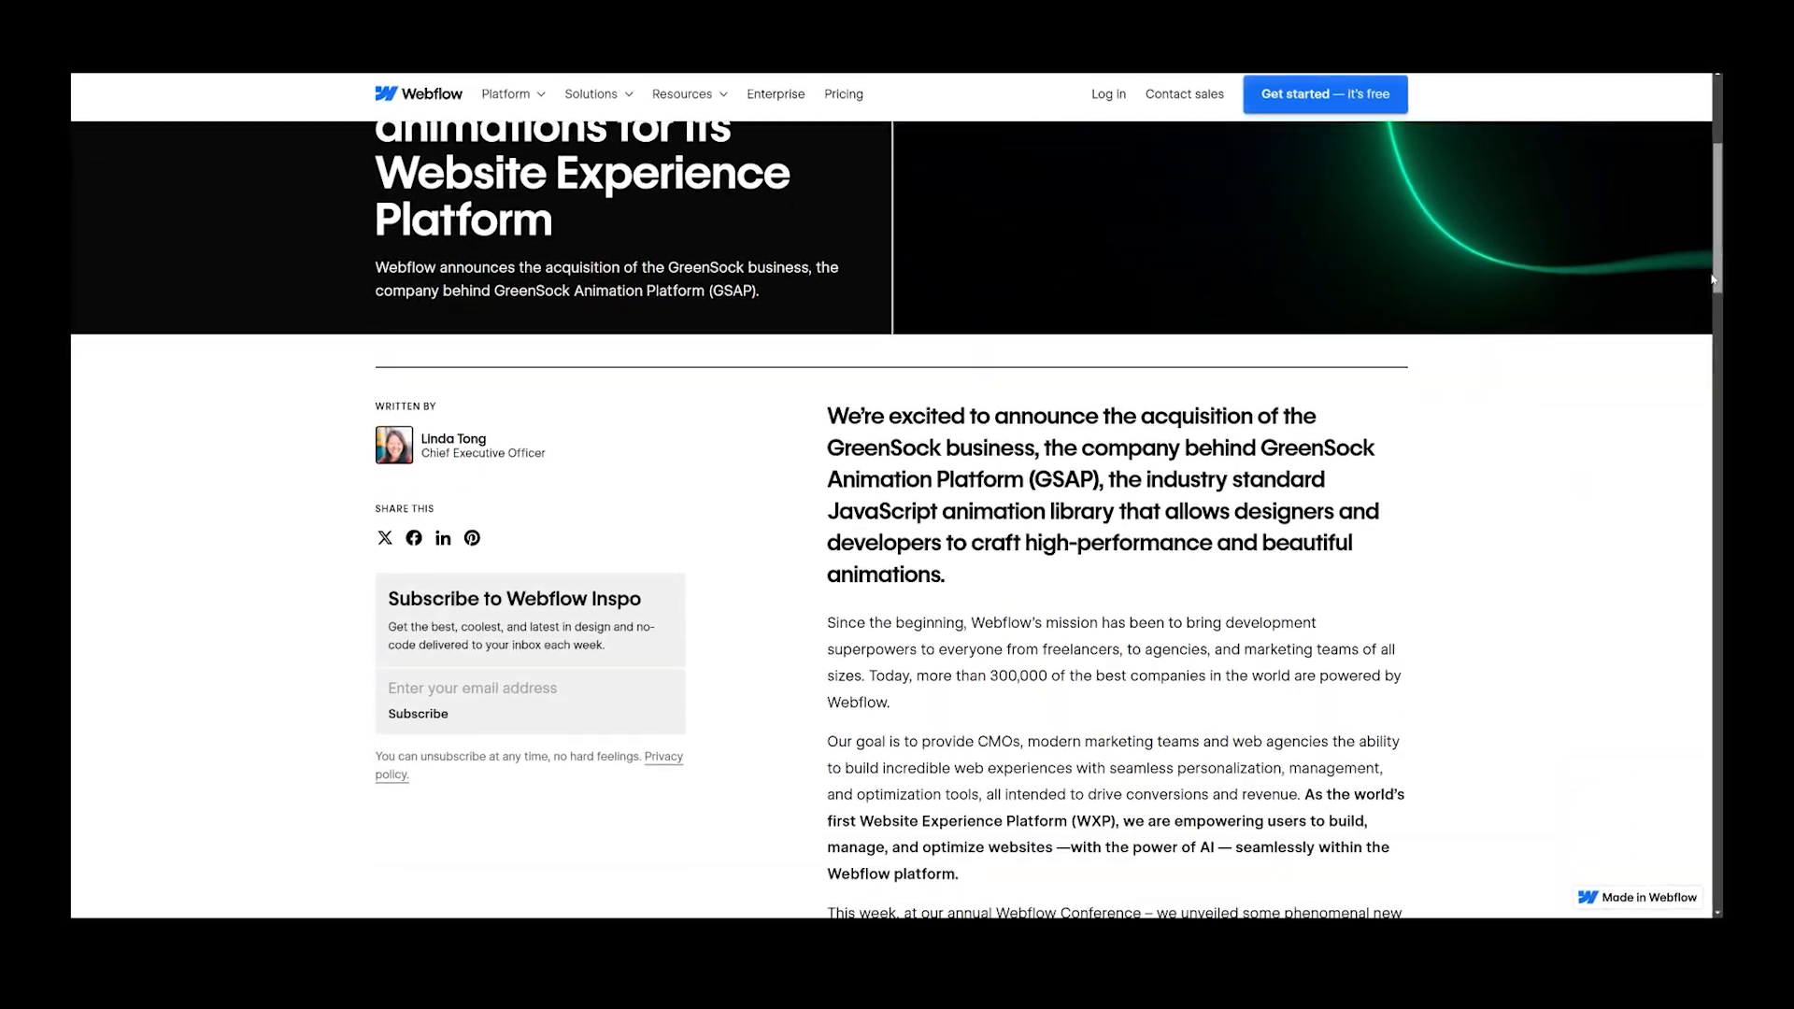
scroll("down", 3)
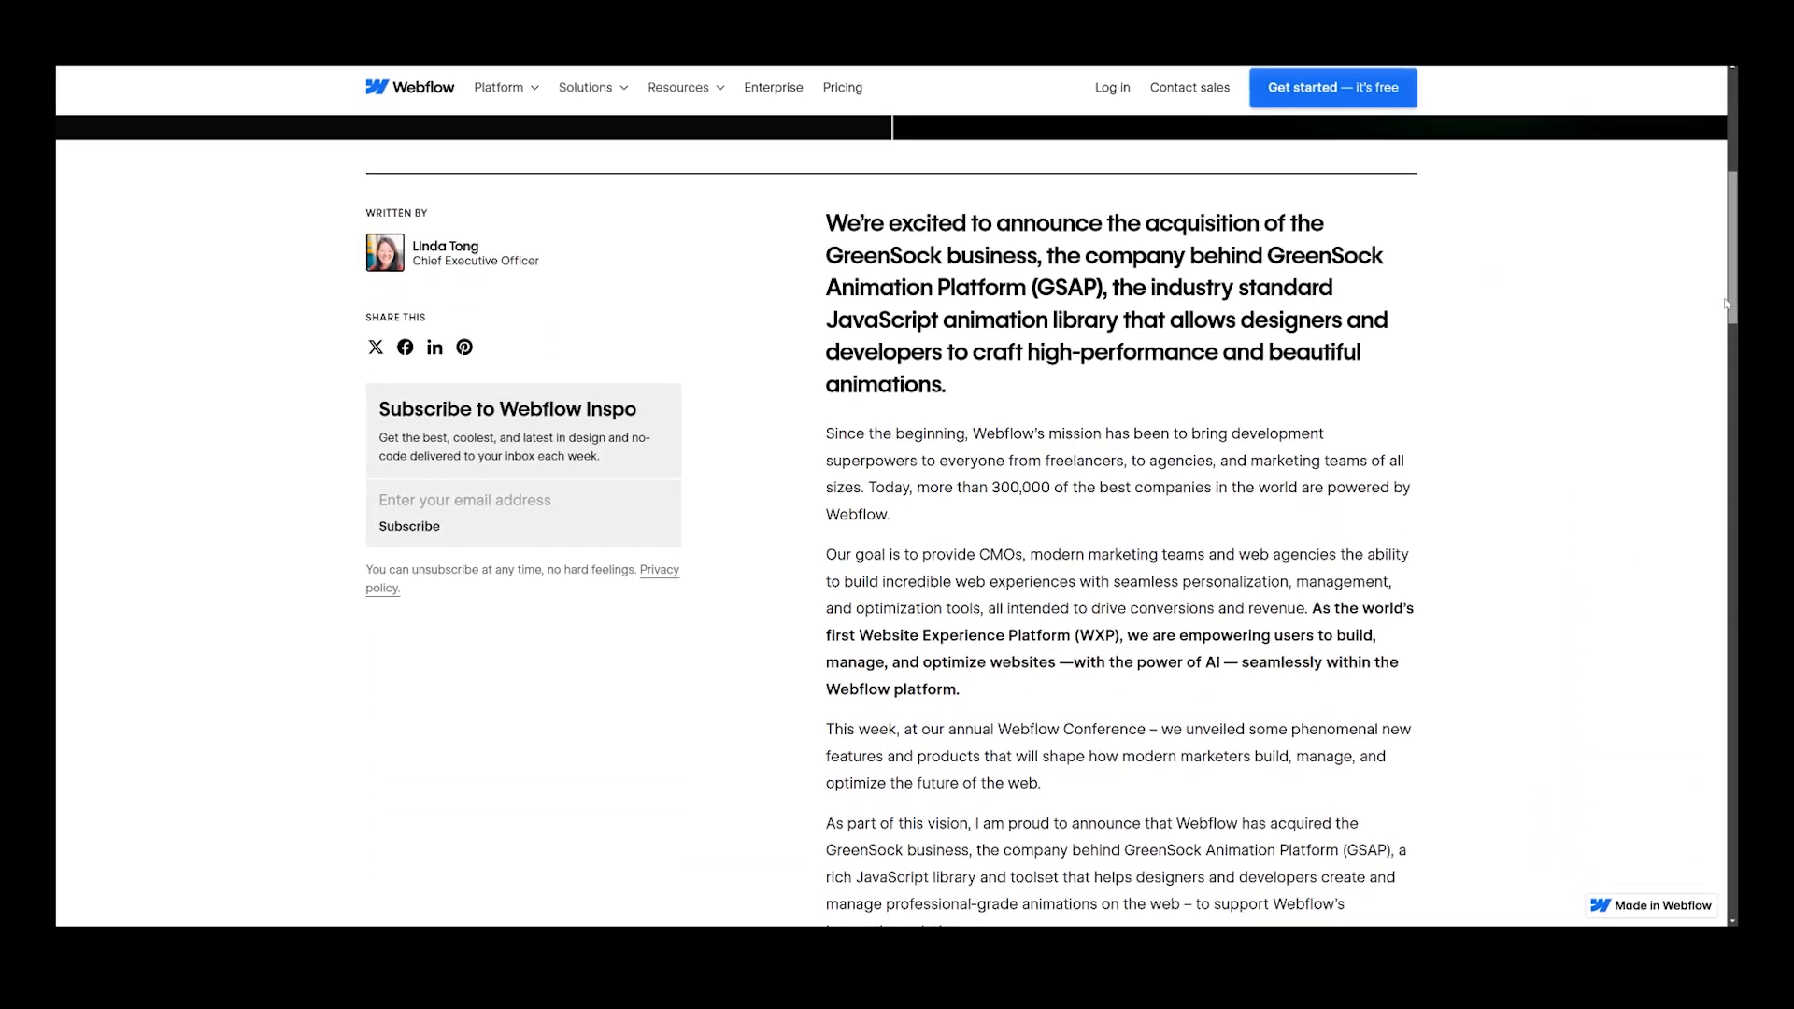
scroll("down", 3)
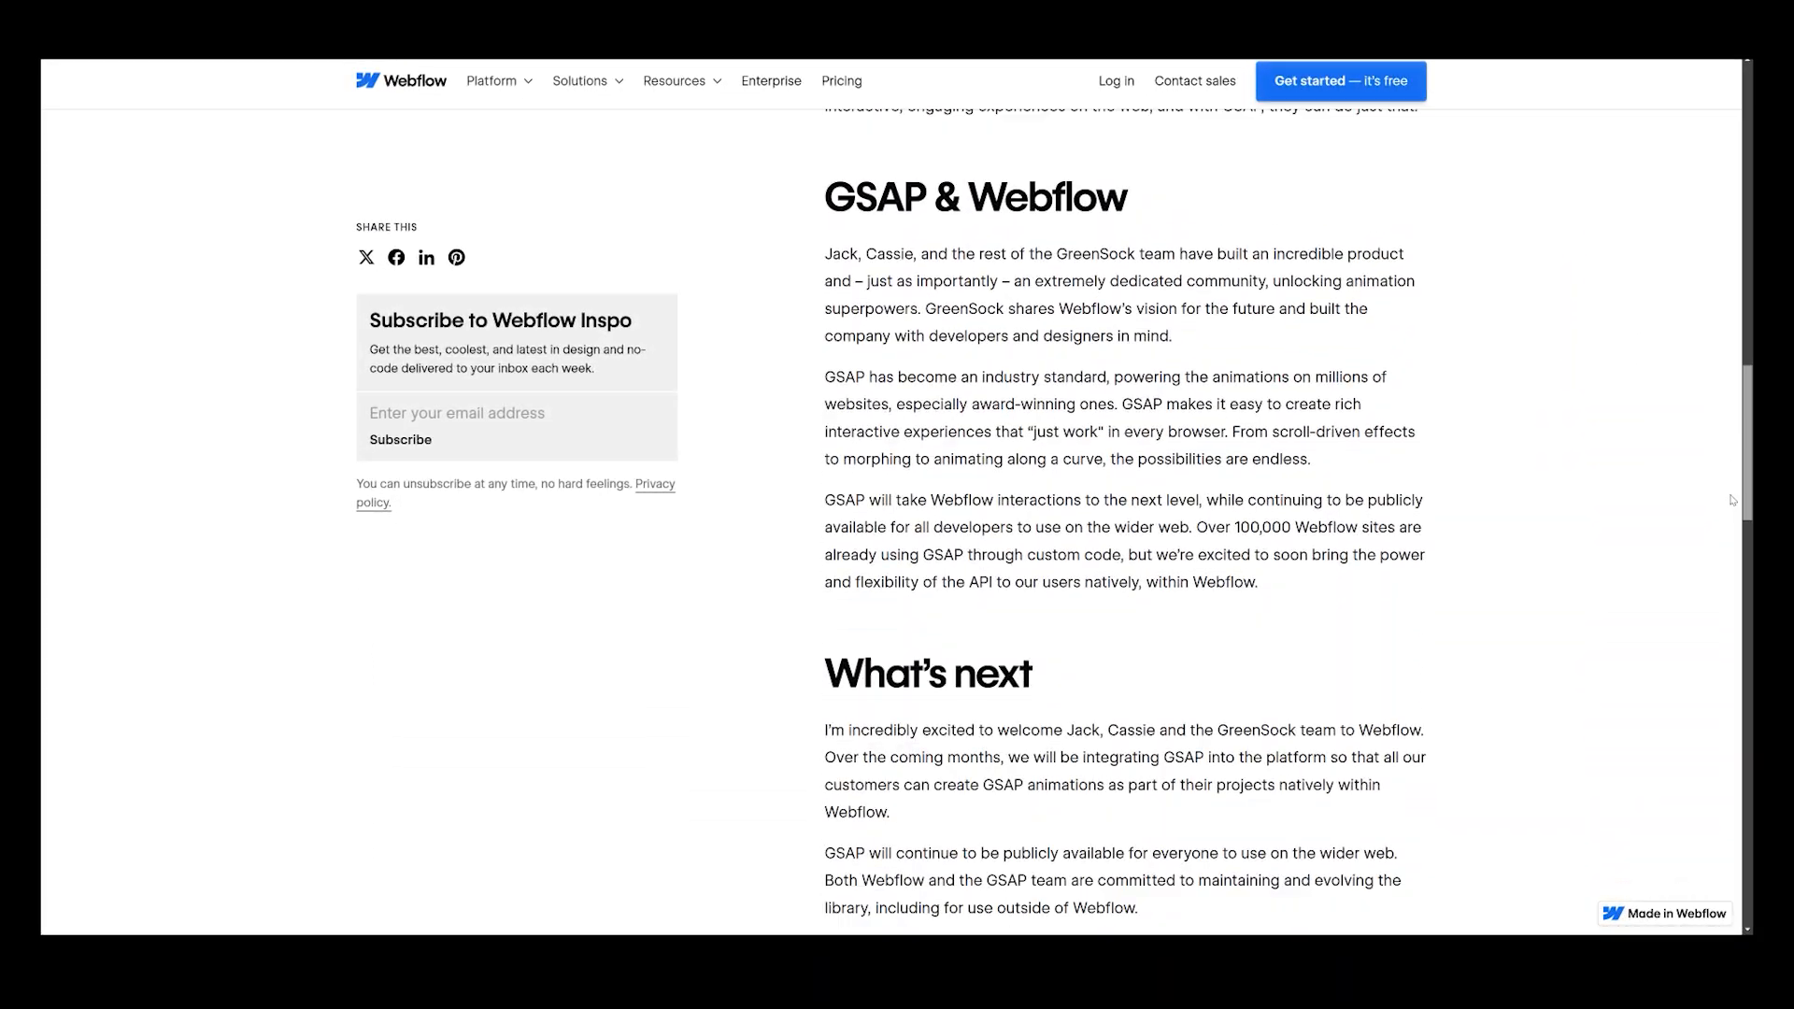
scroll("down", 3)
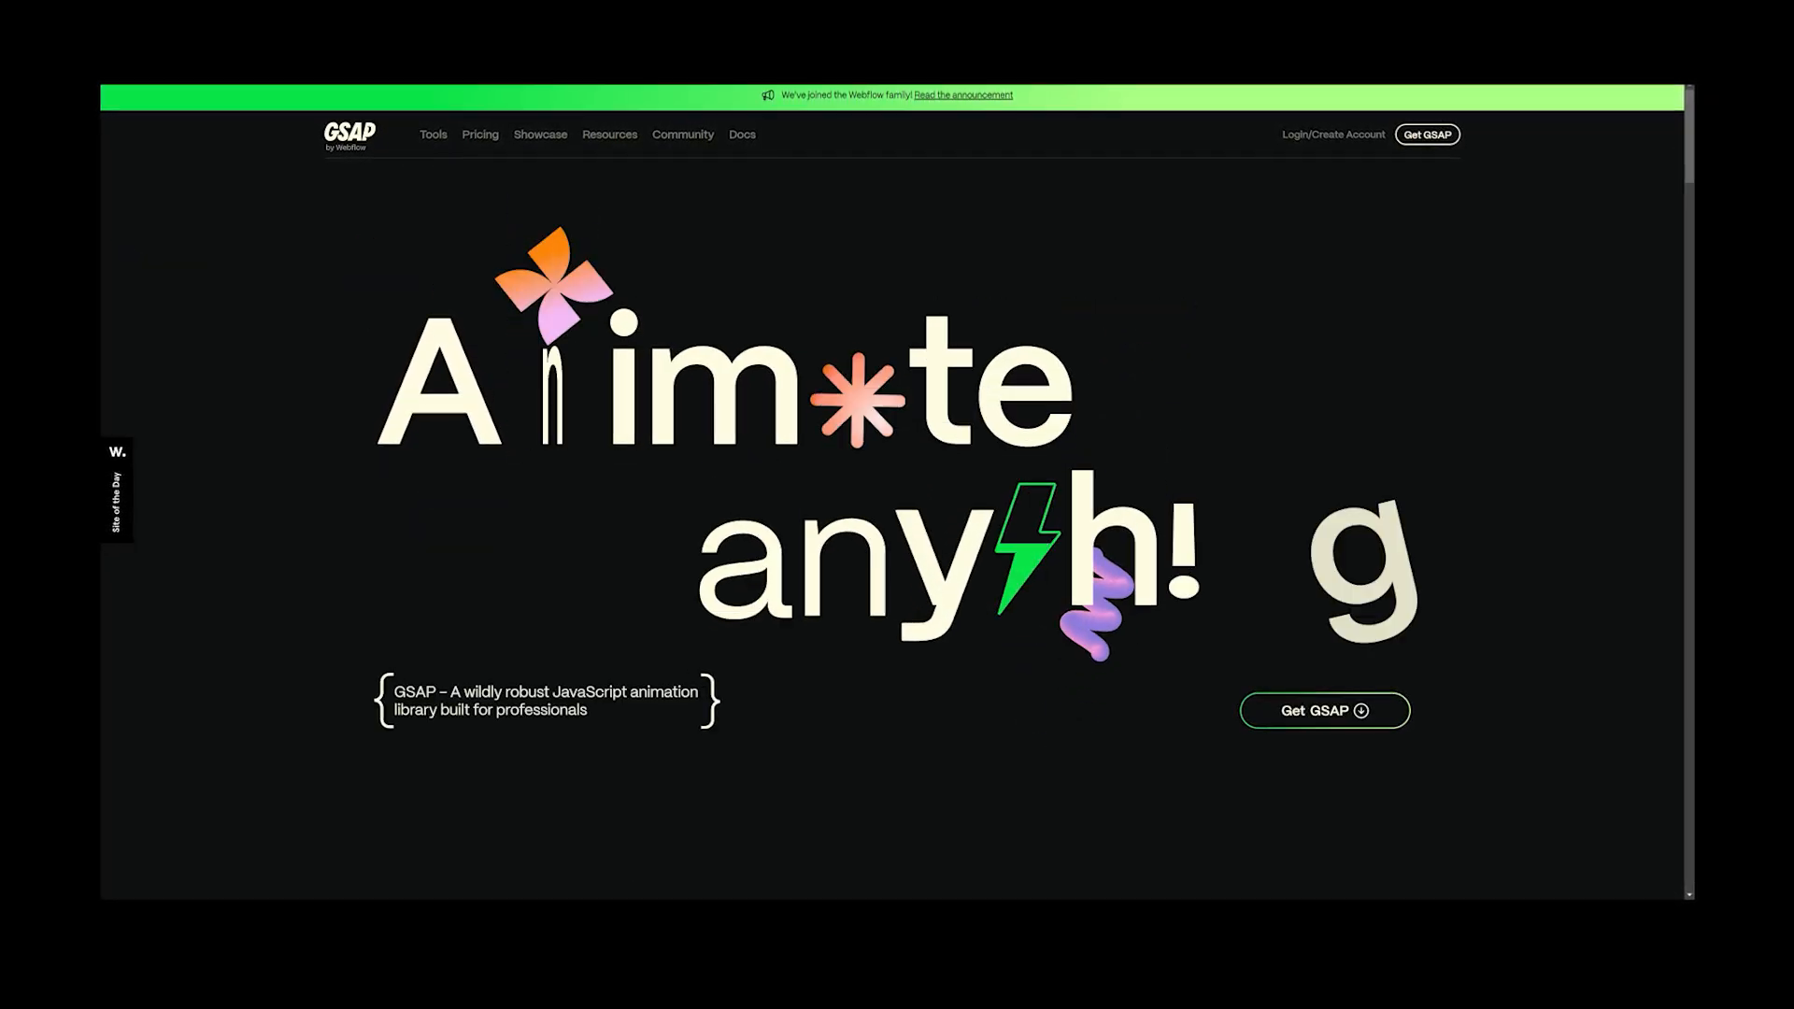
Step: Scroll GSAP's homepage to Showcase and advance the carousel twice to a different portfolio site
scroll("down", 3)
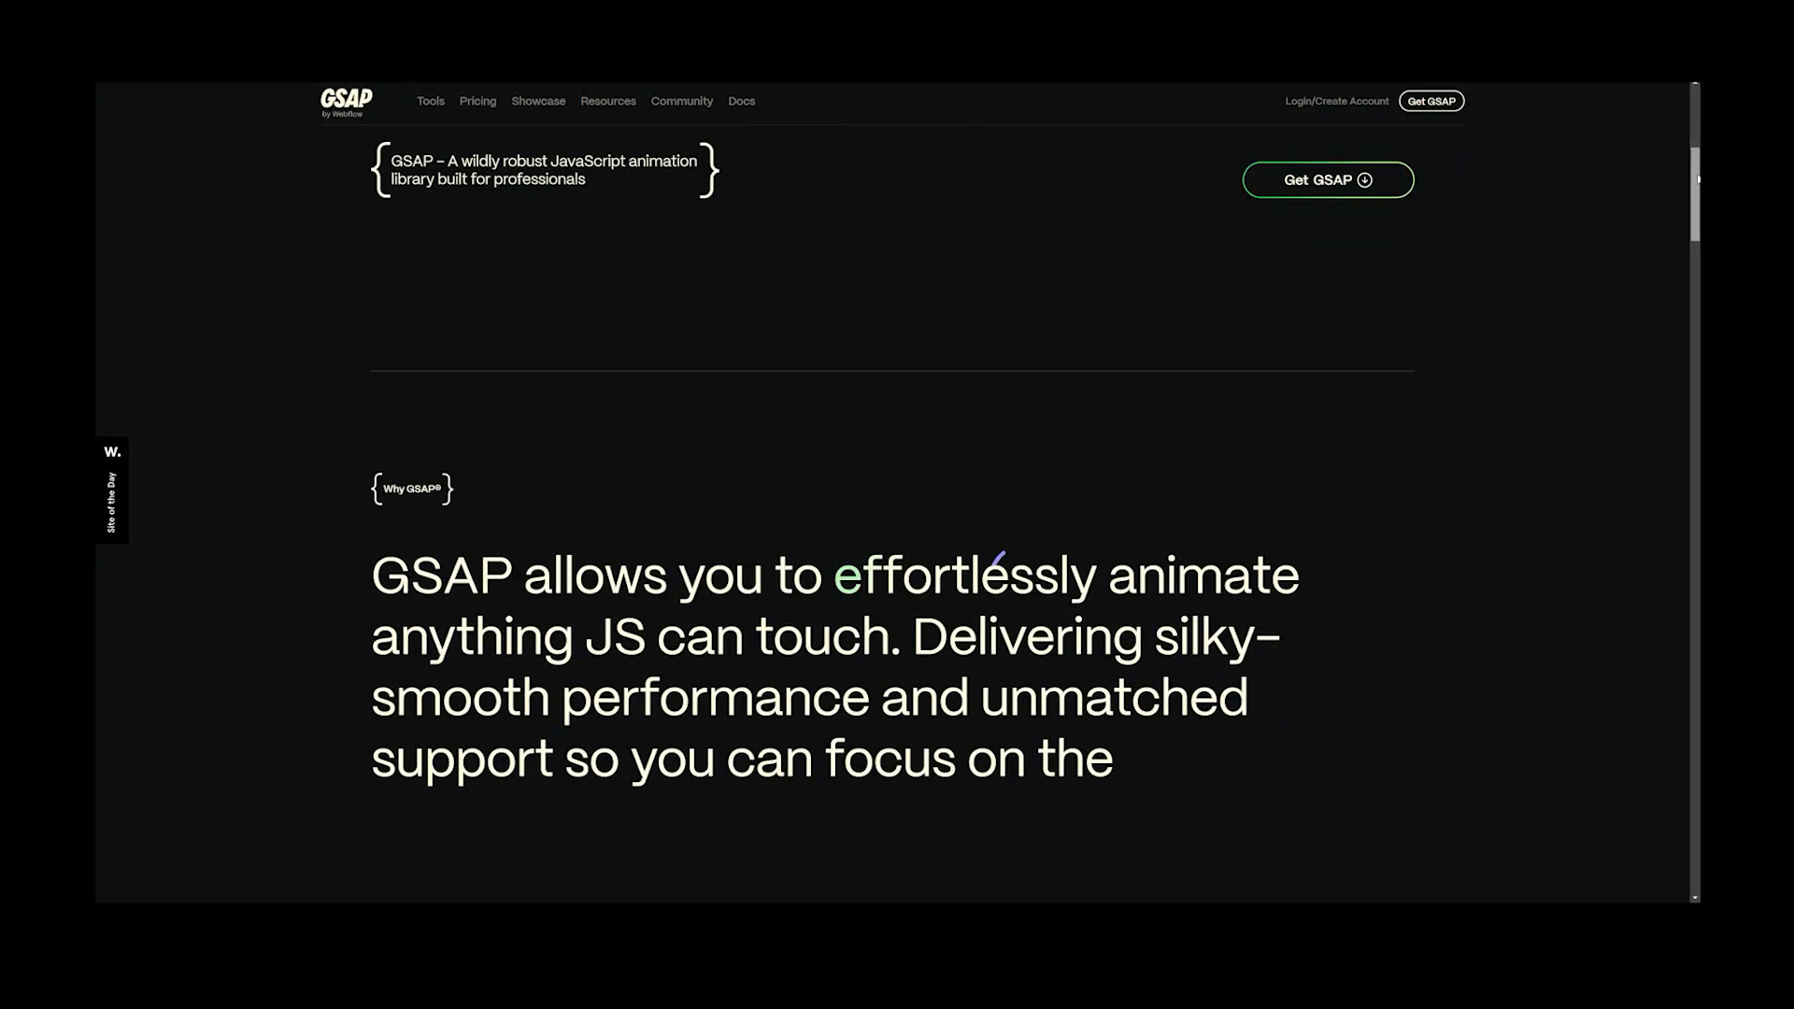
scroll("down", 3)
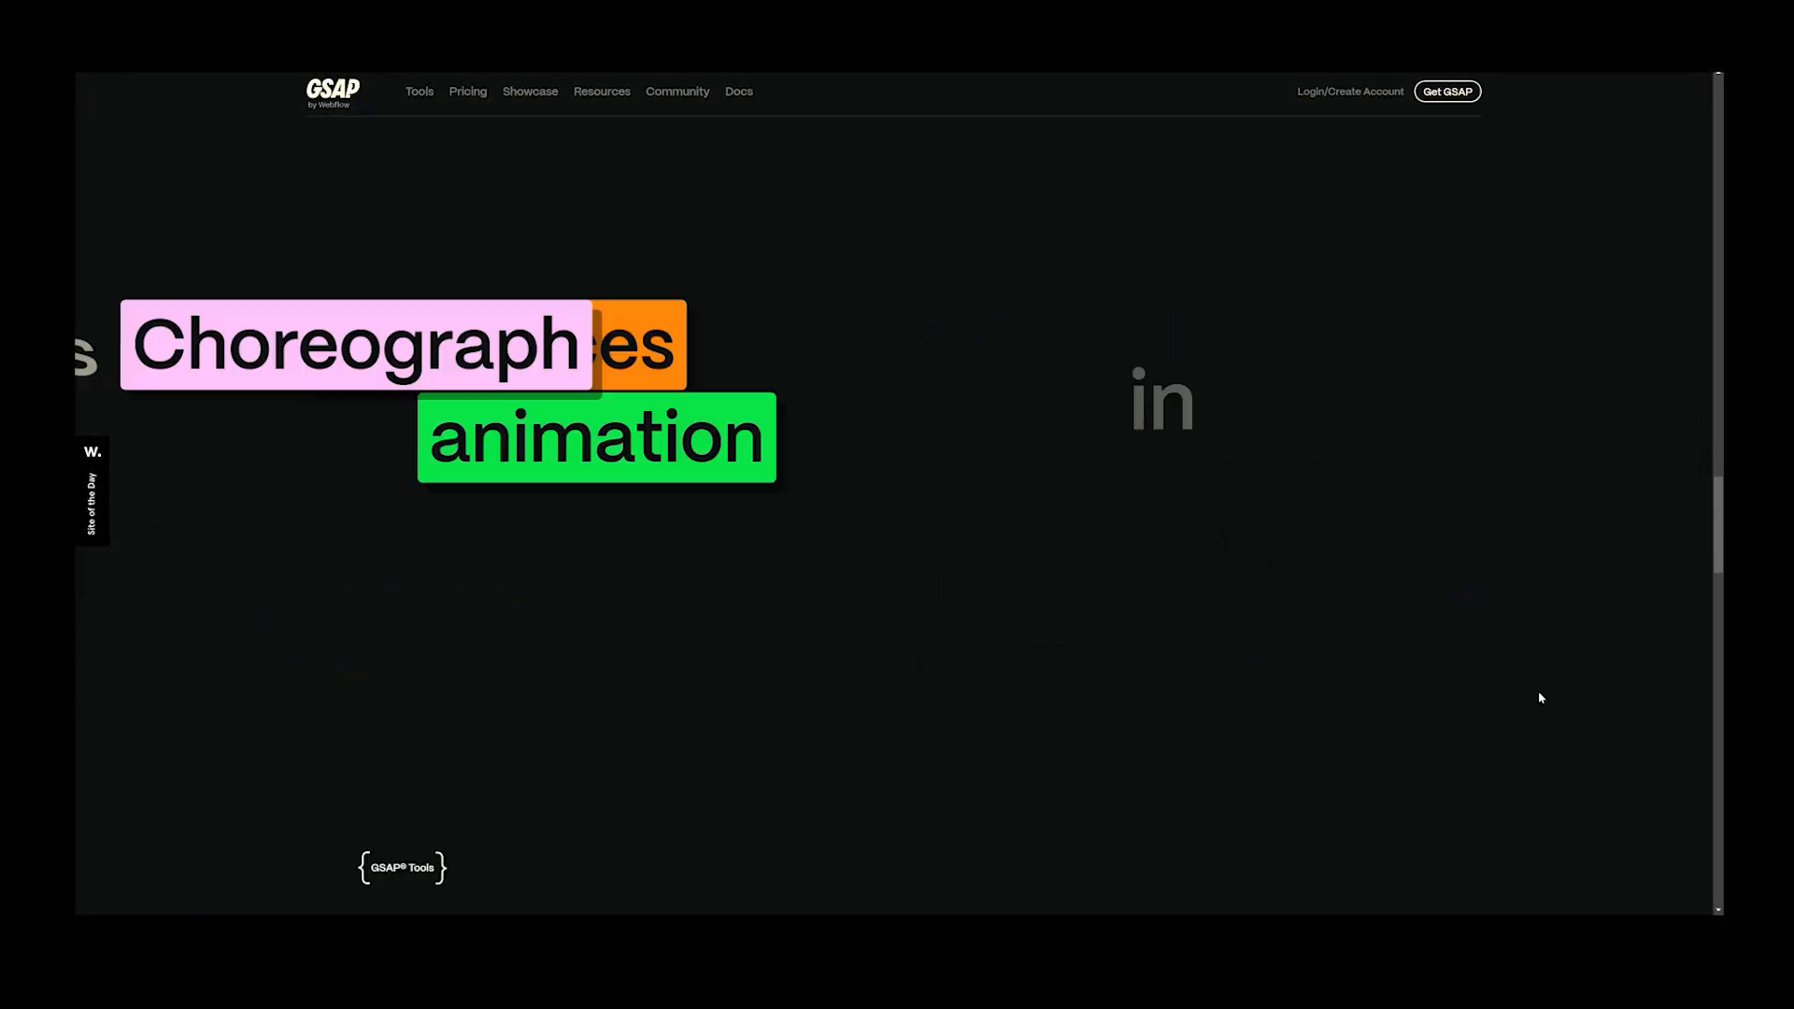
scroll("down", 3)
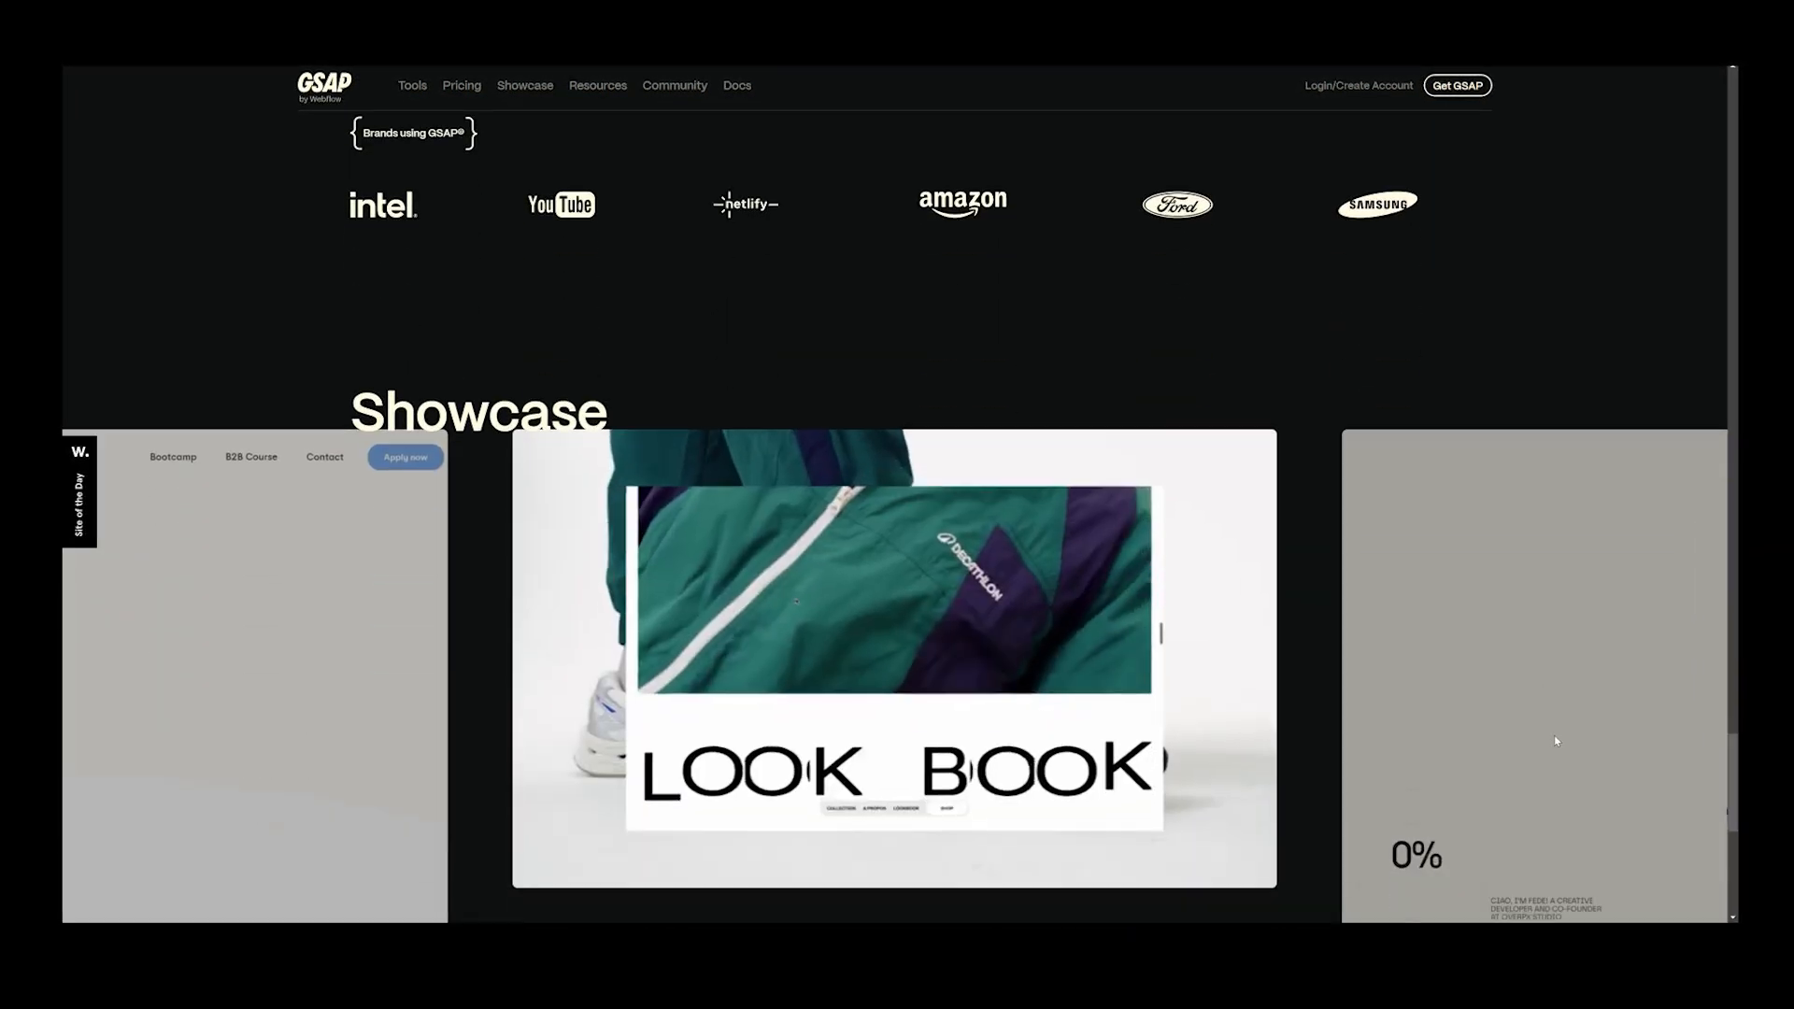
scroll("down", 3)
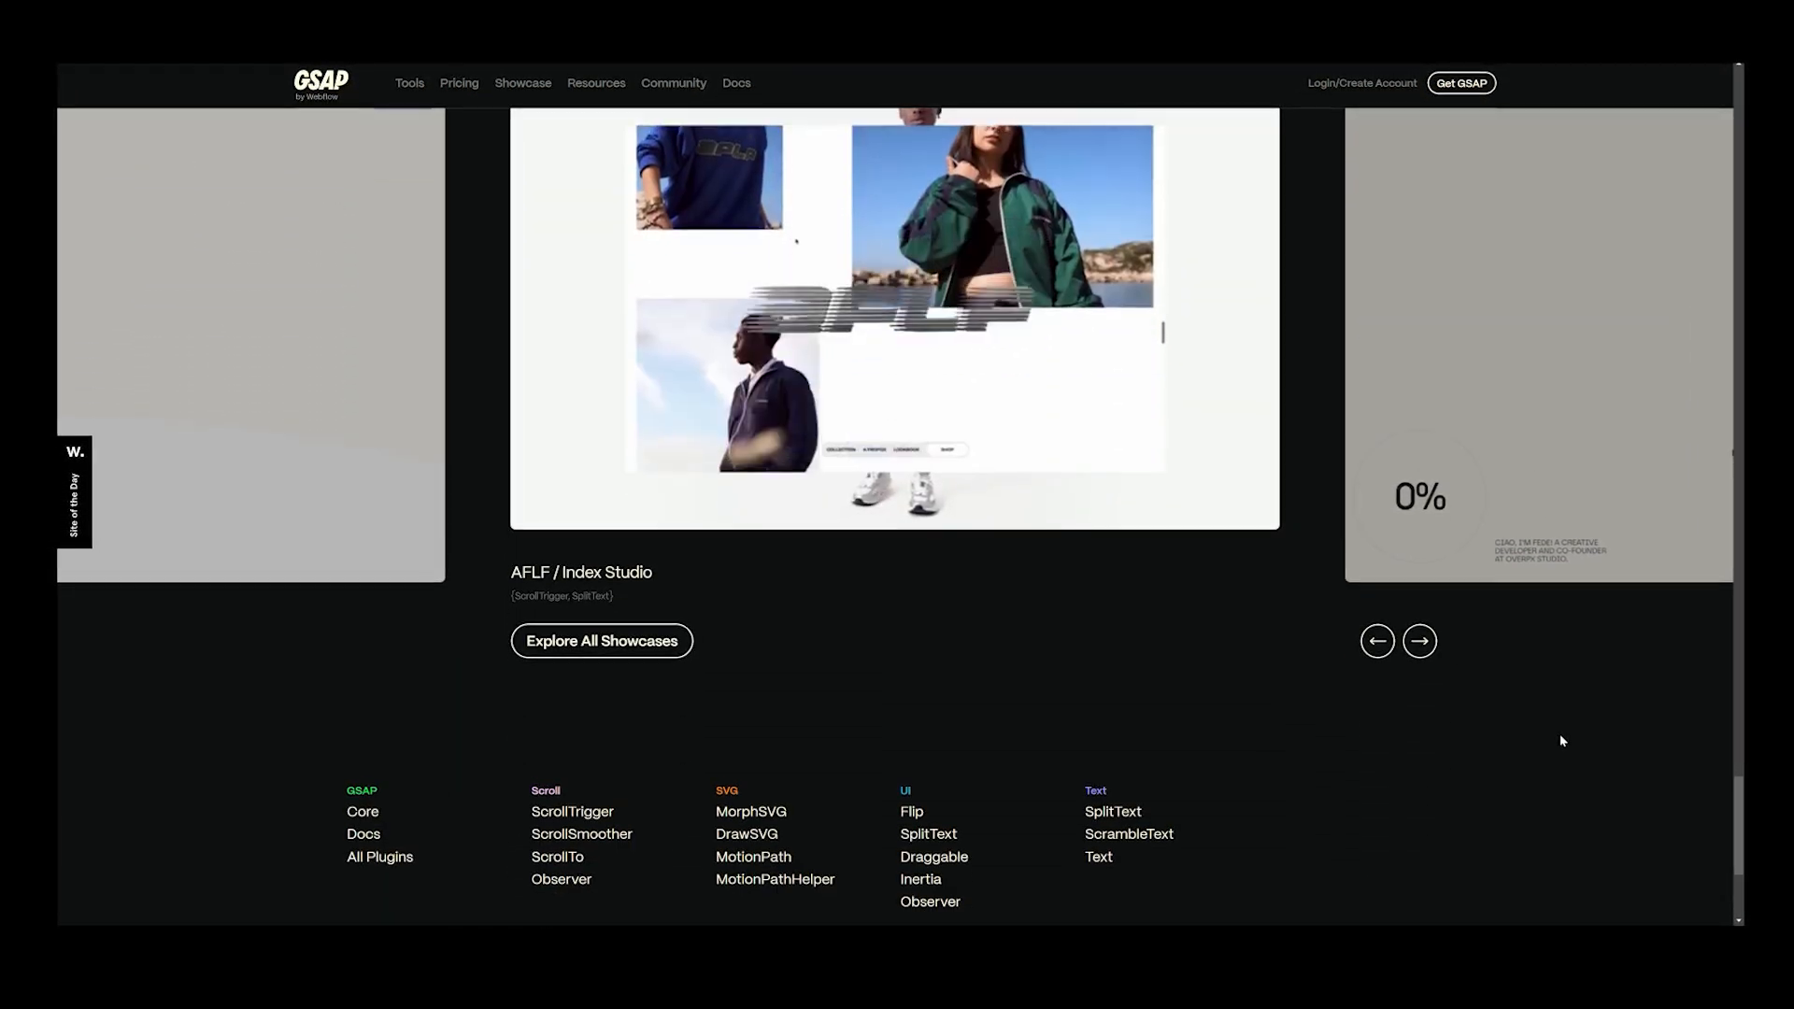
left_click(1418, 641)
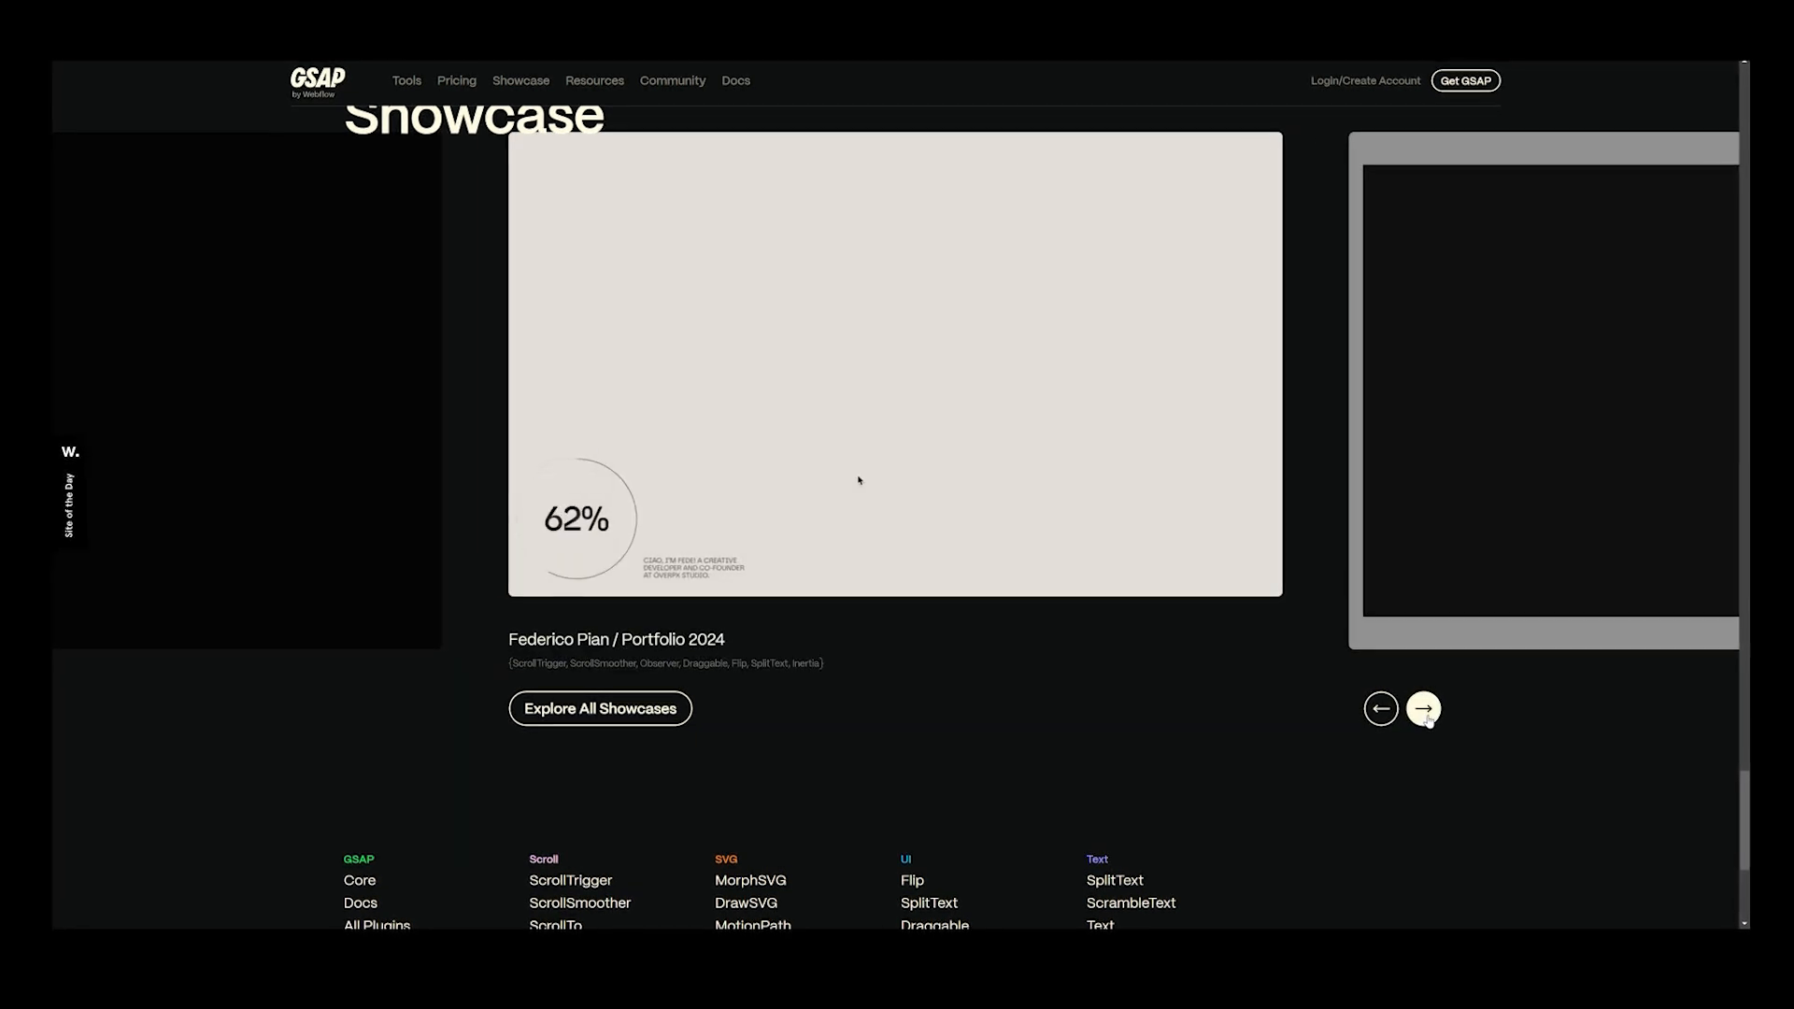
left_click(1424, 710)
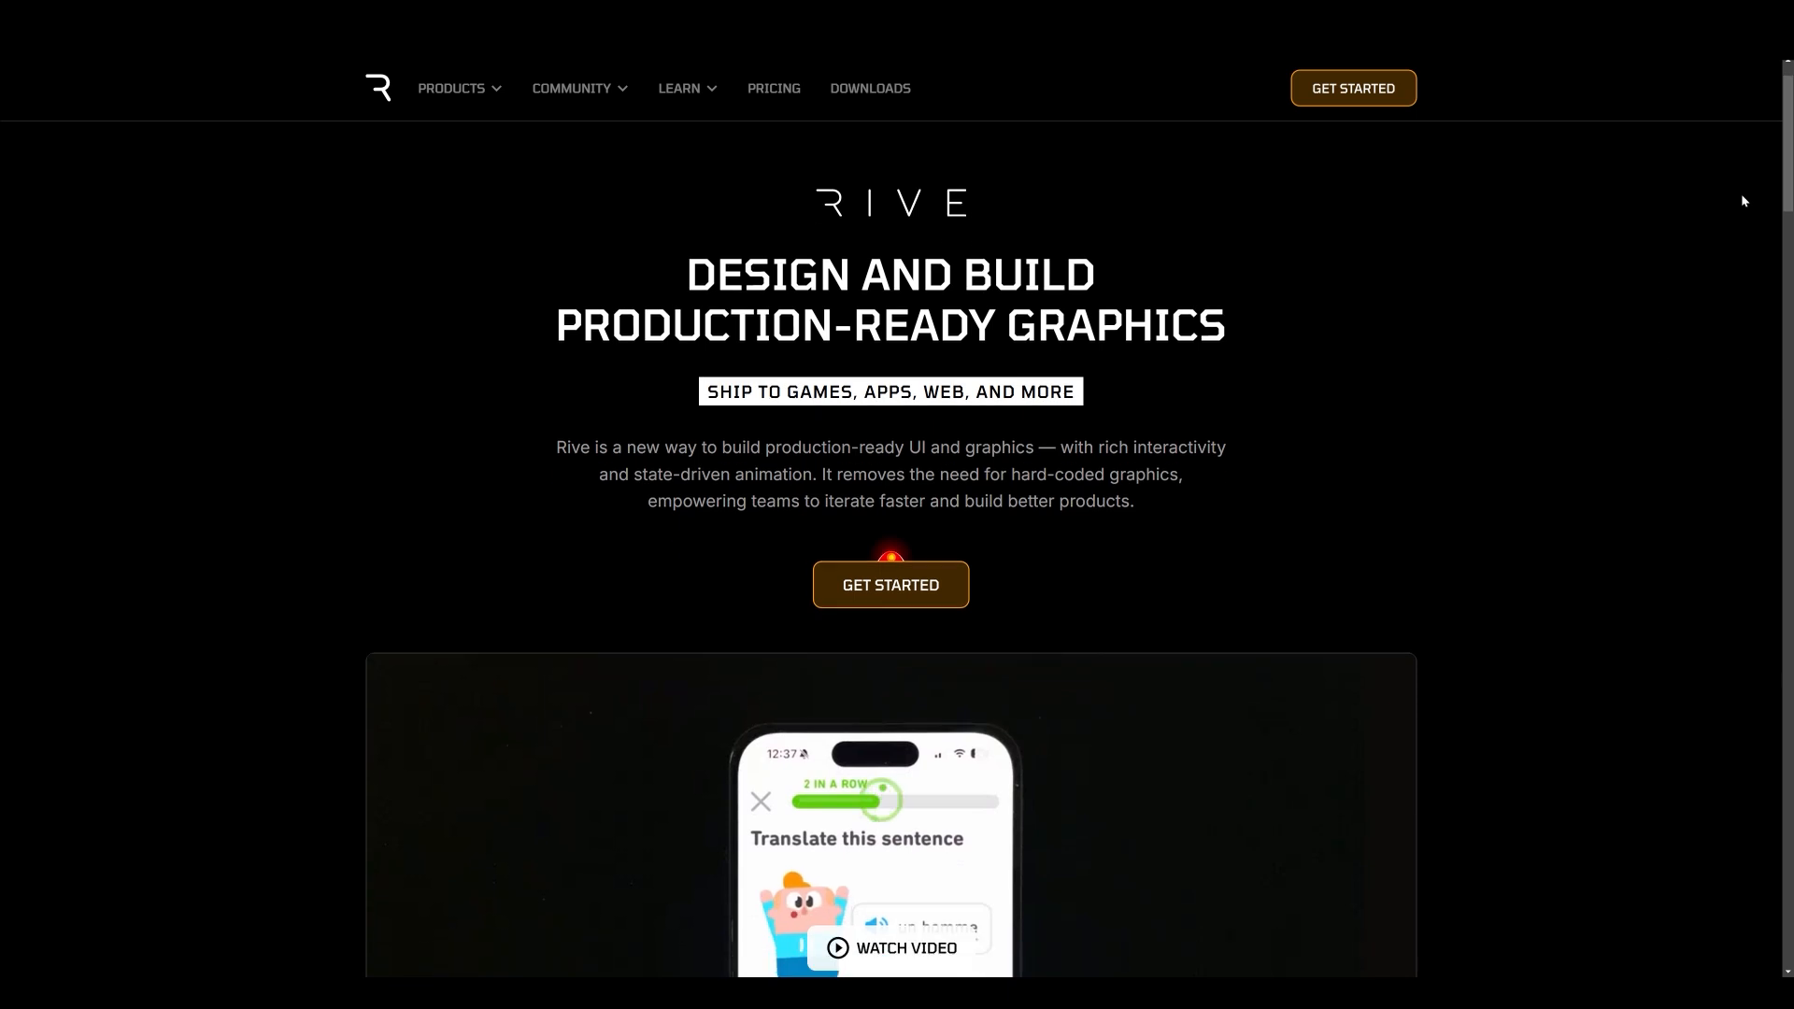
Step: Scroll rive.app past brand logos, use cases, Rive Editor and Runtimes to the Rive Renderer section
scroll("down", 3)
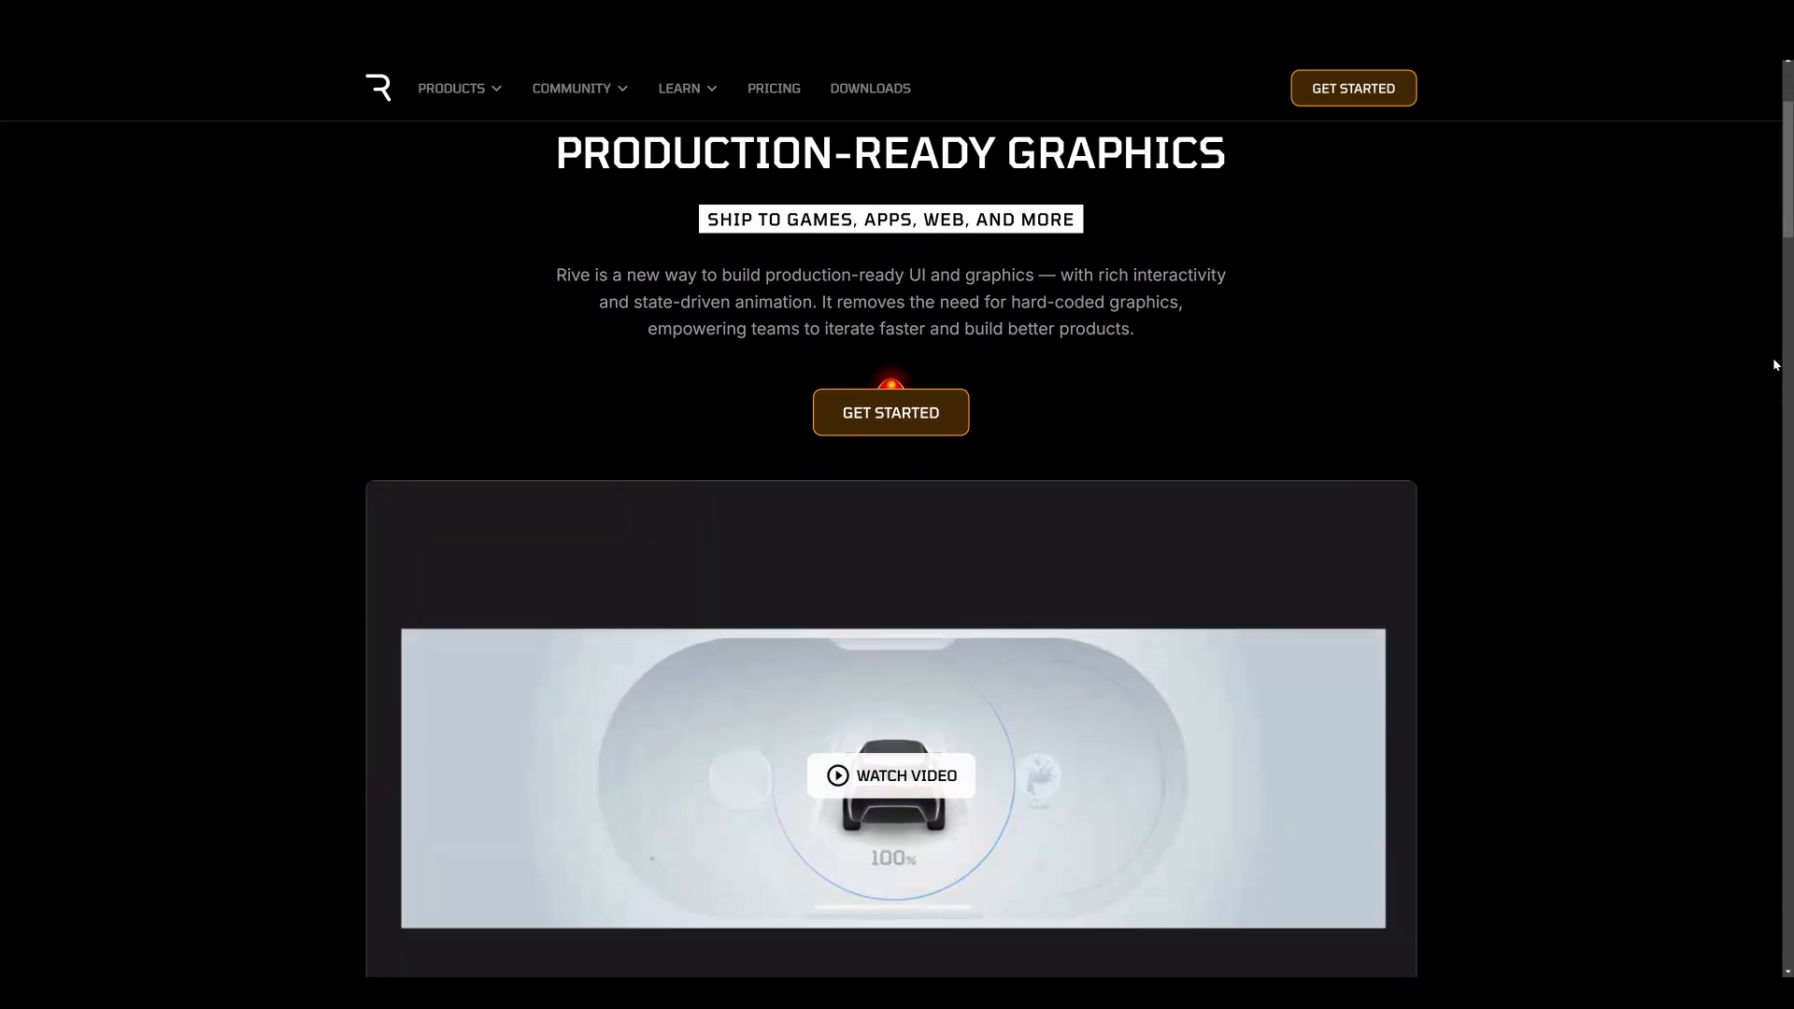
scroll("down", 3)
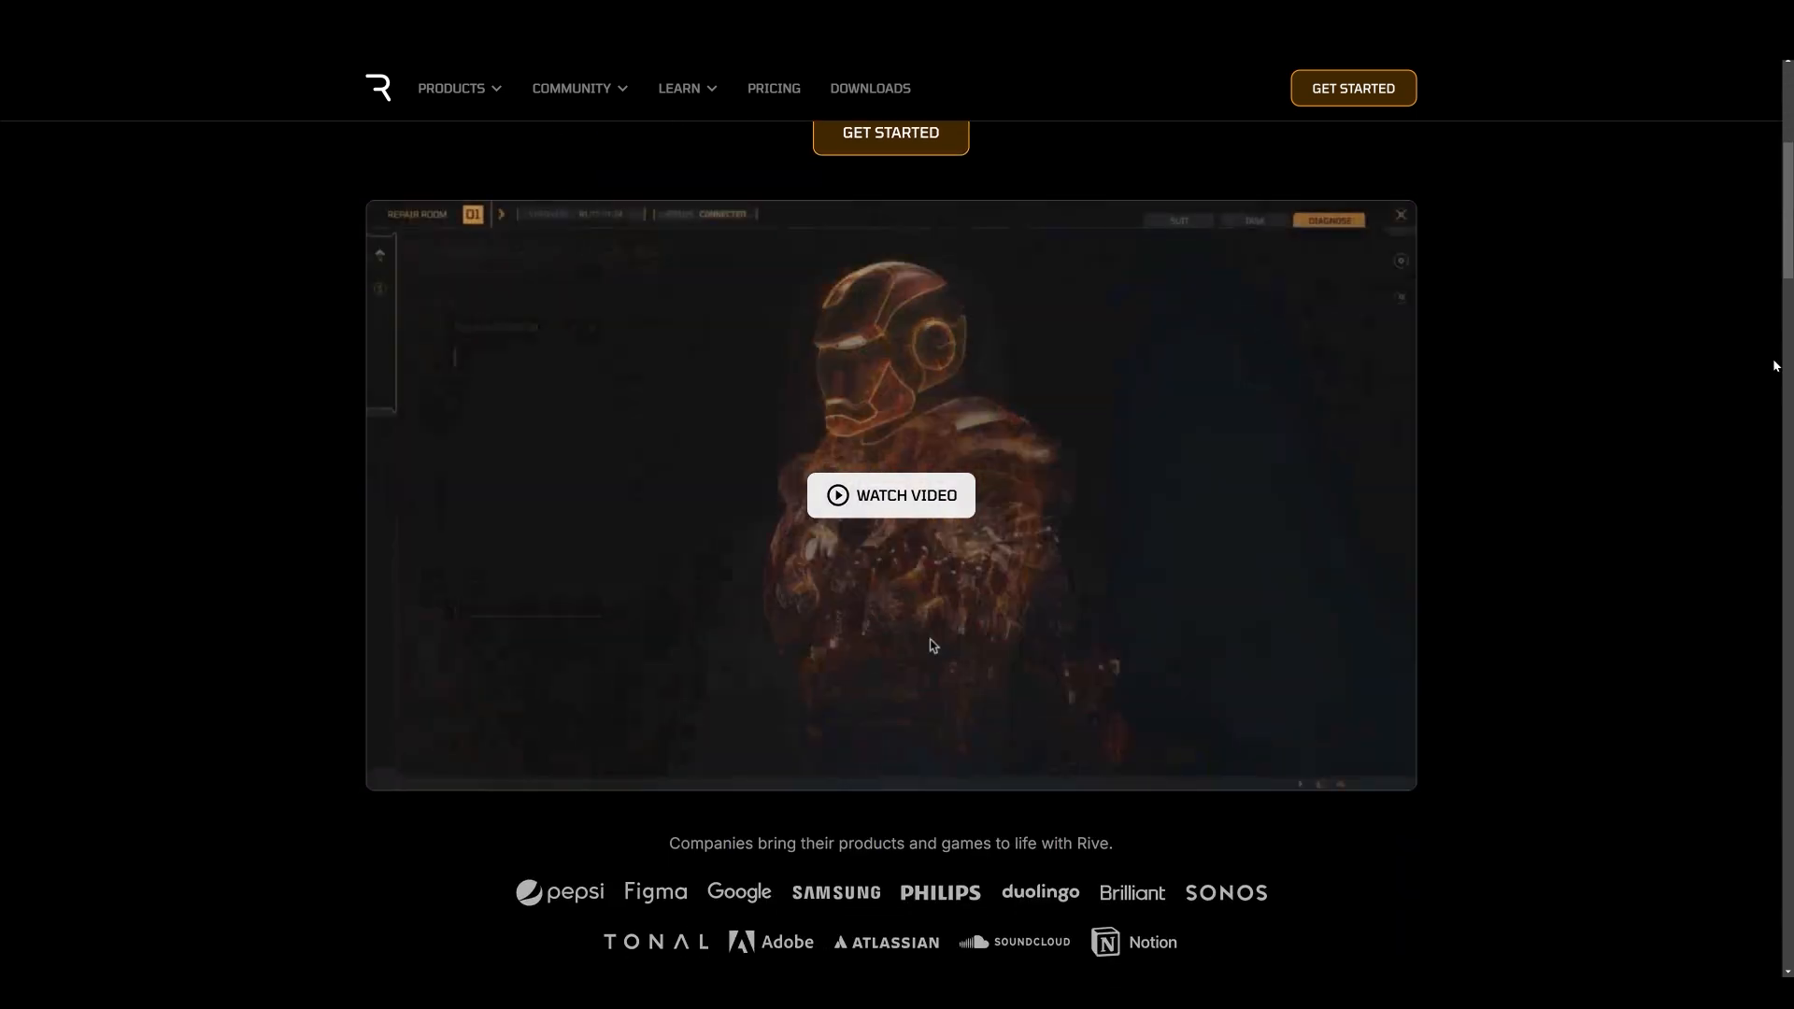
scroll("down", 3)
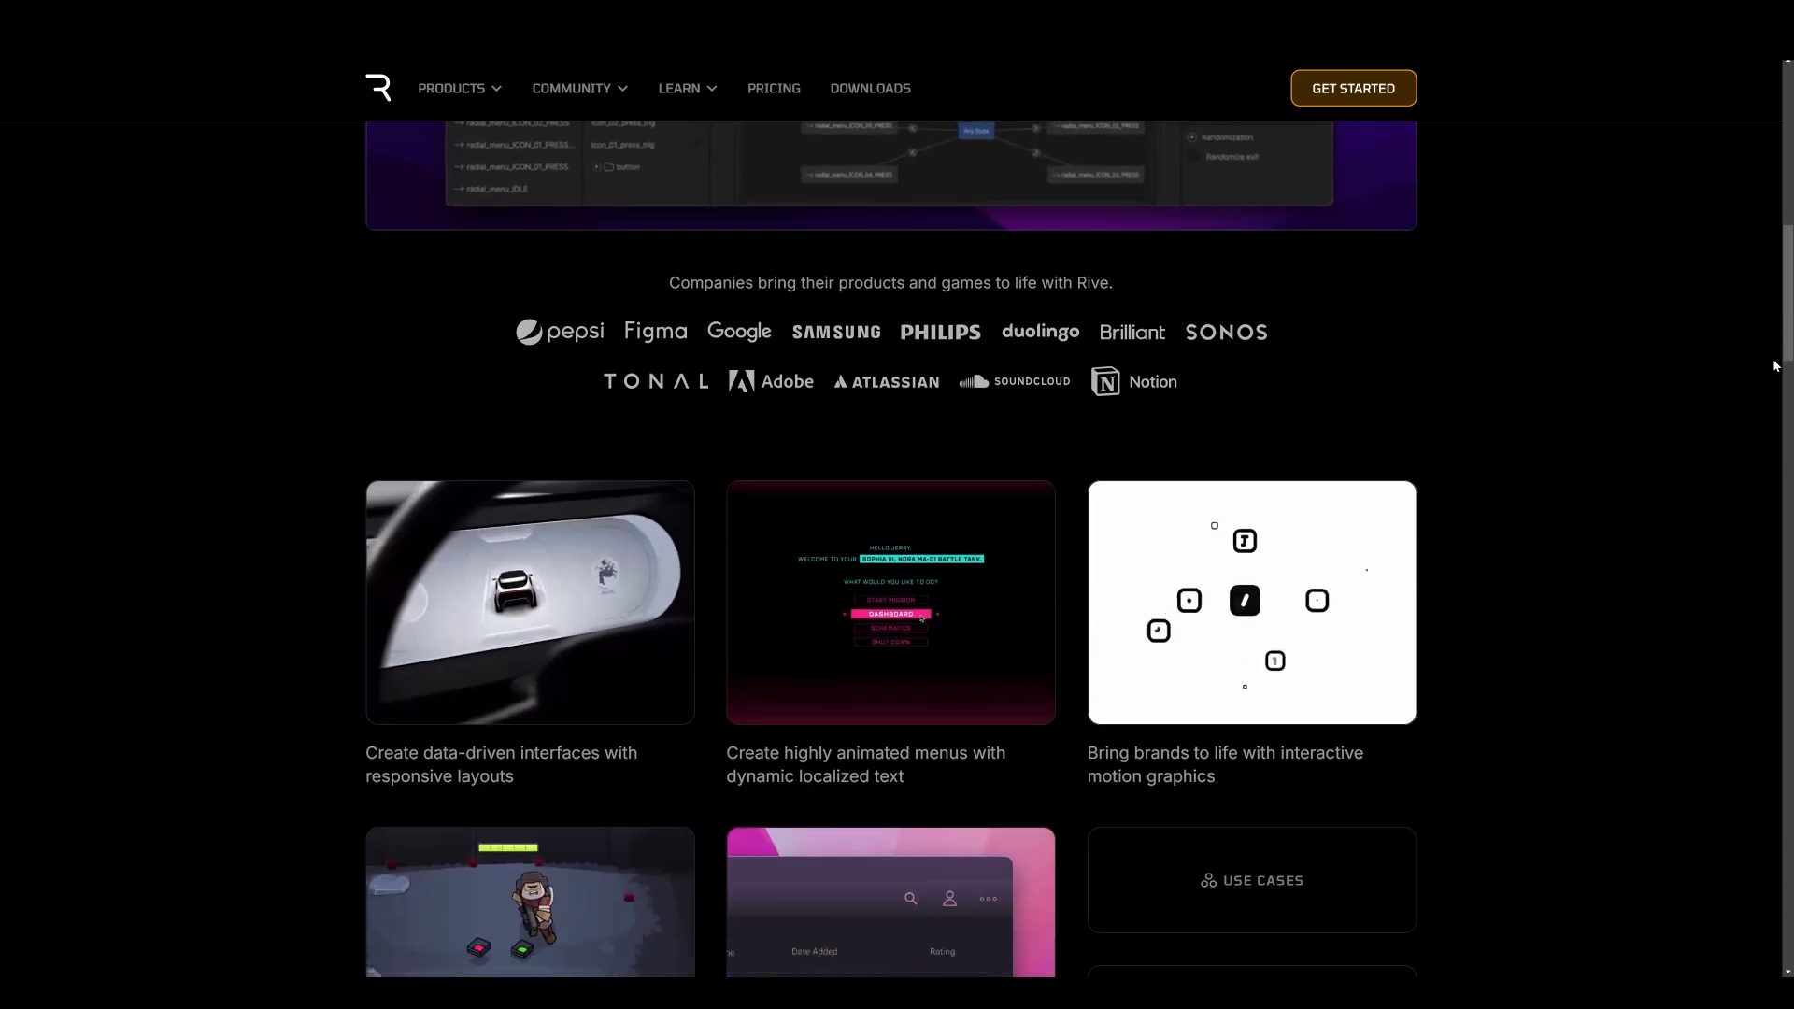
scroll("down", 3)
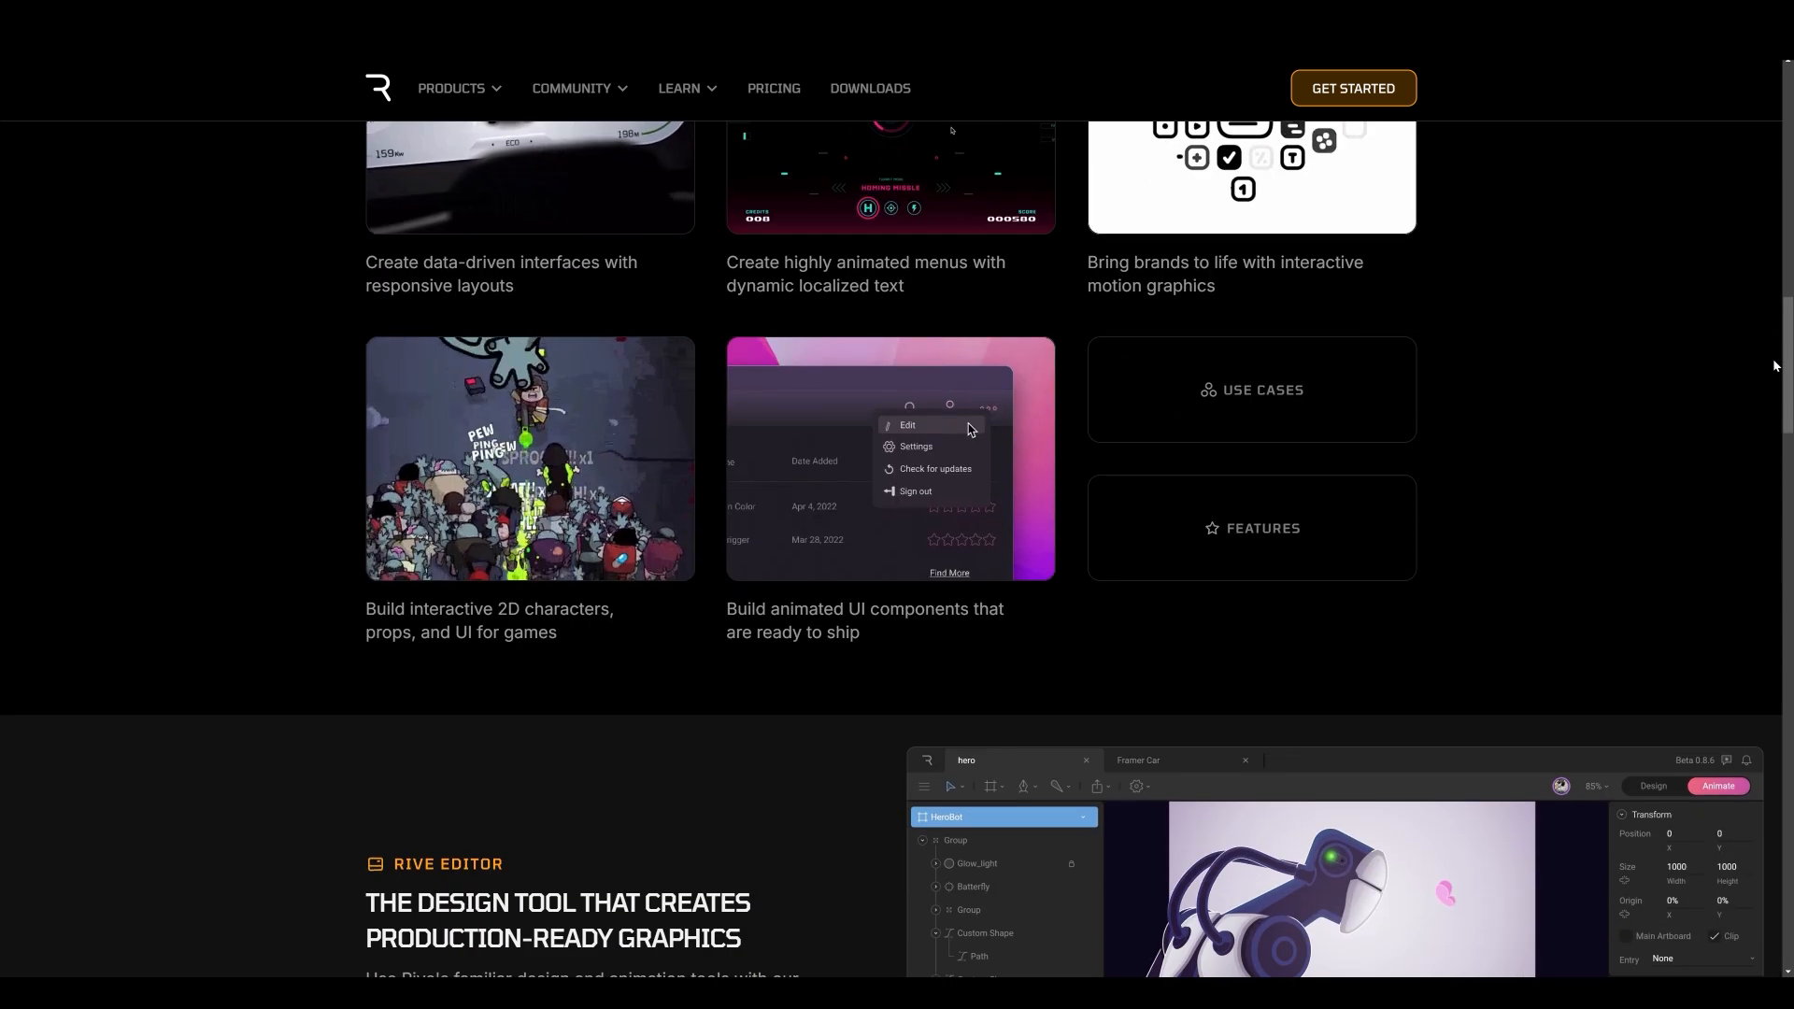
scroll("down", 3)
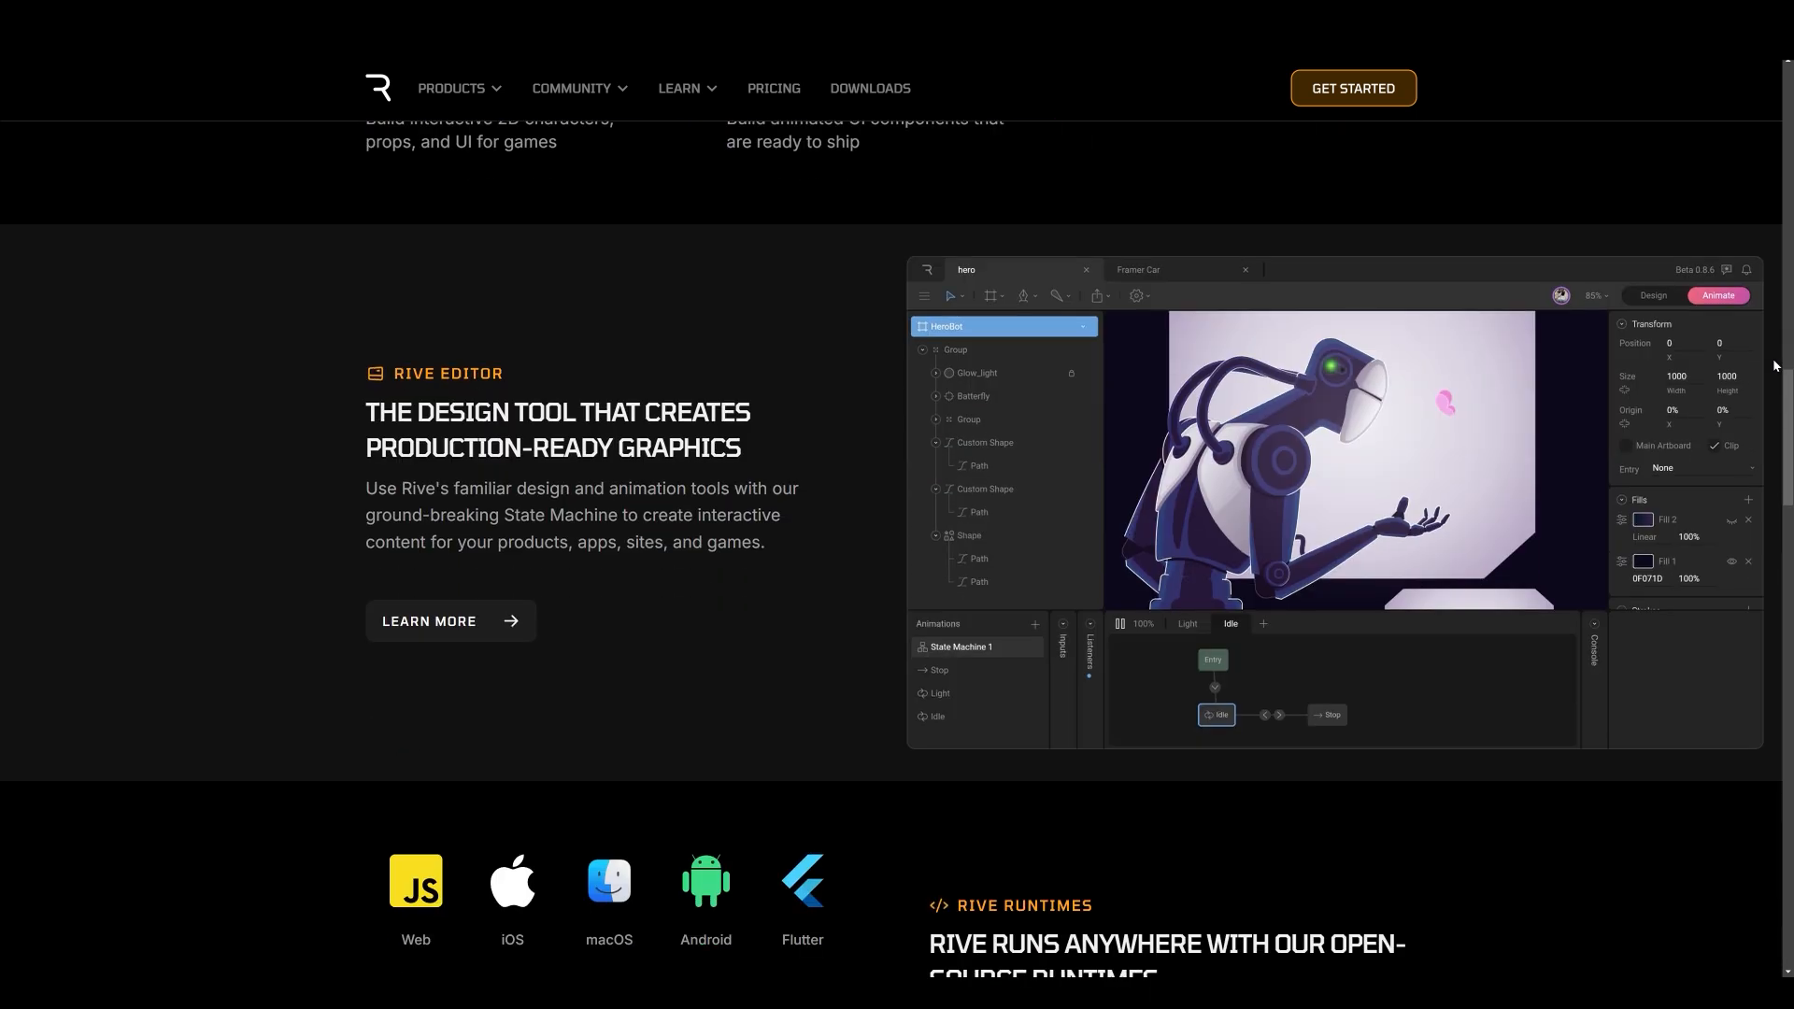
scroll("down", 3)
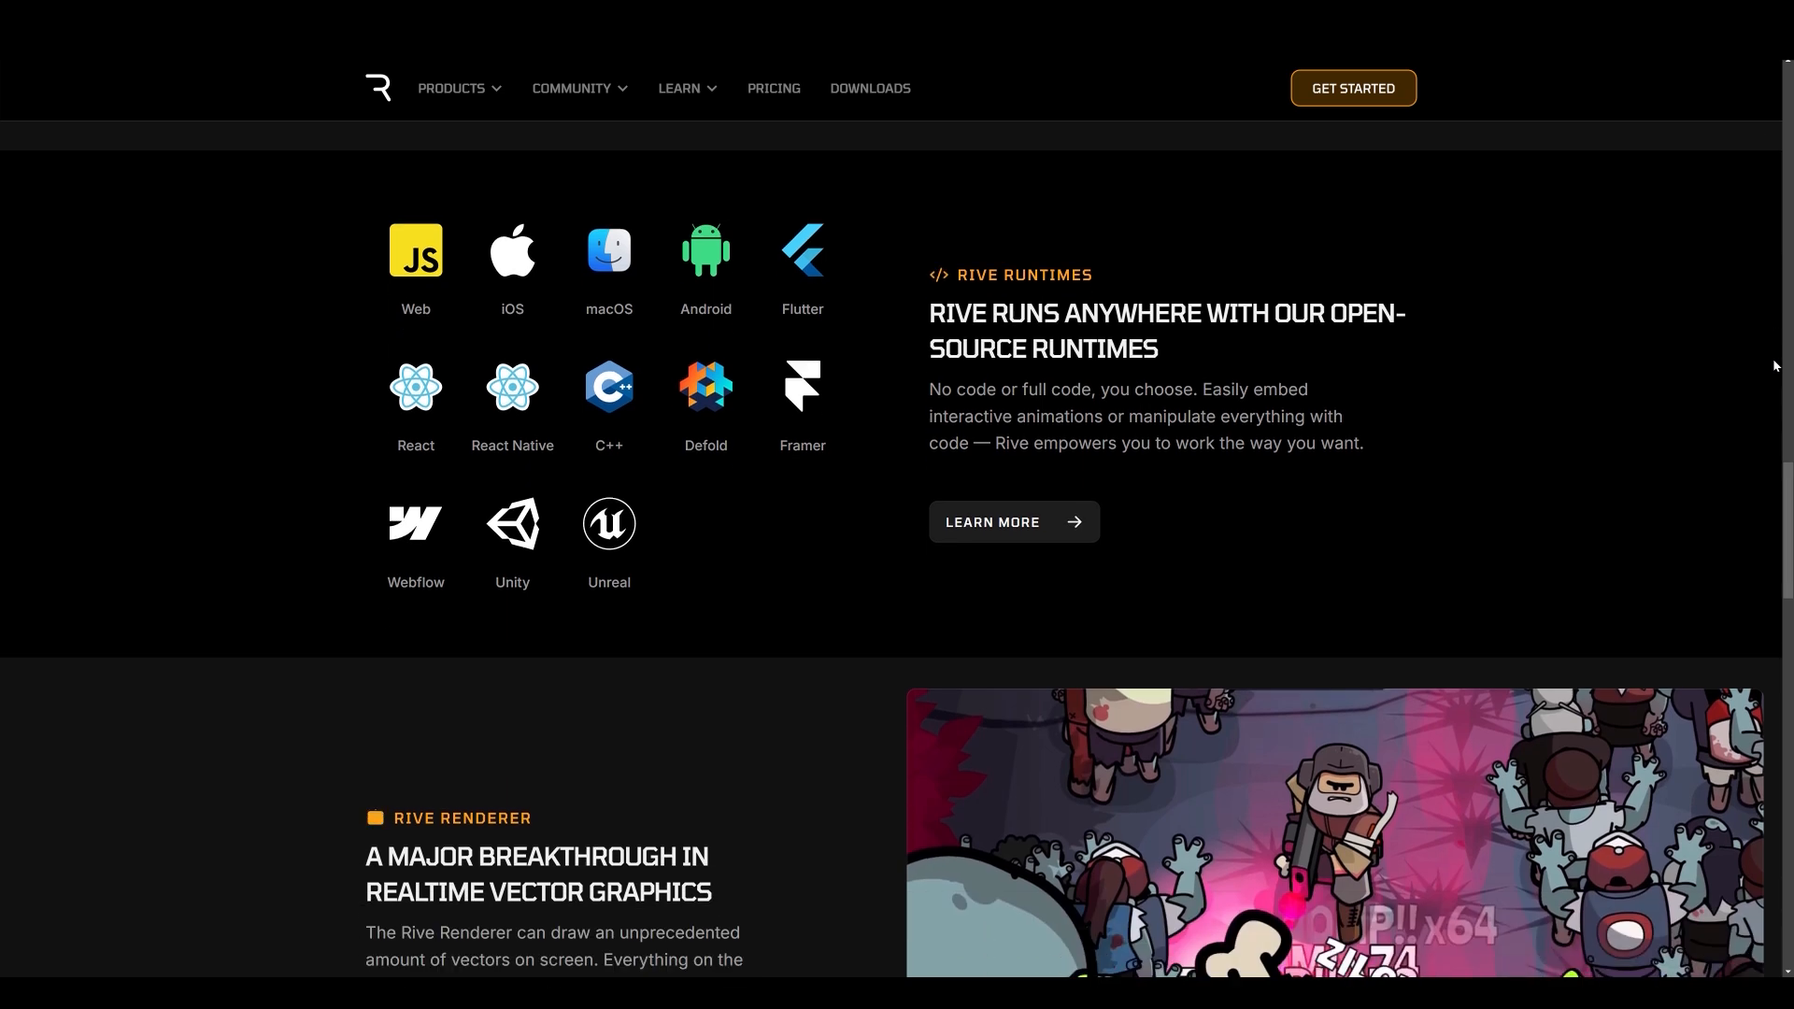
scroll("down", 3)
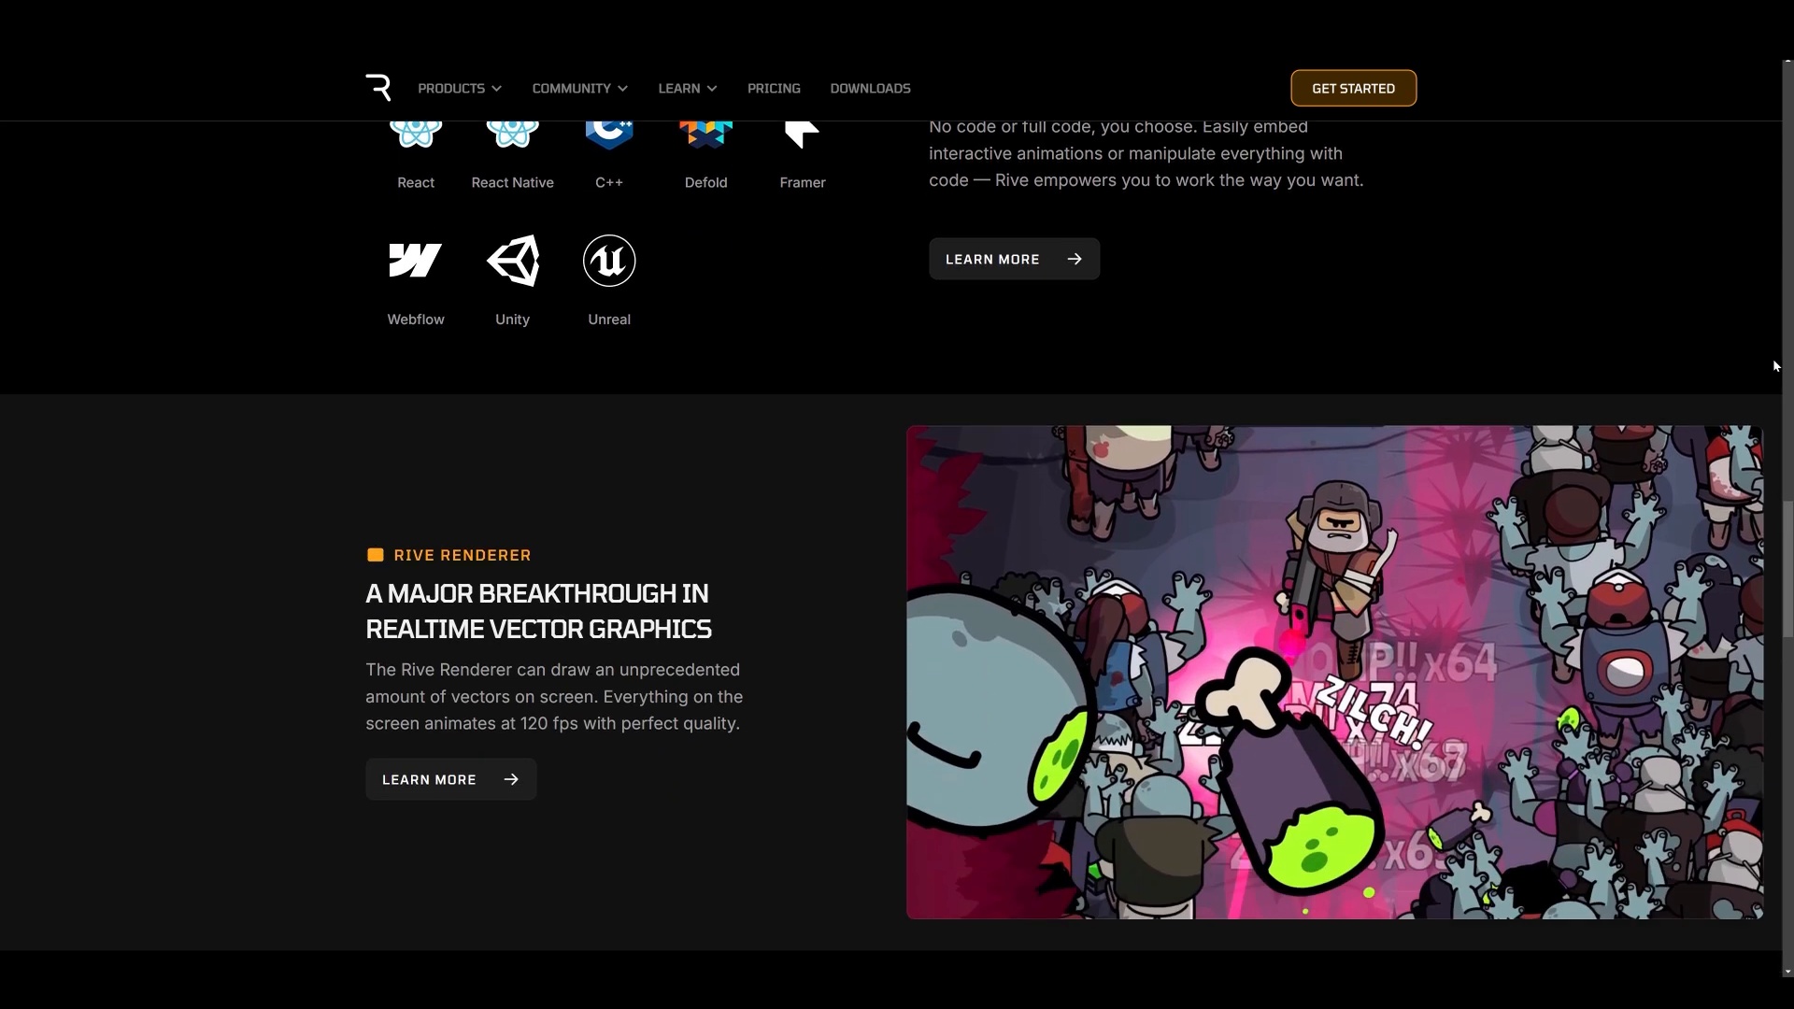